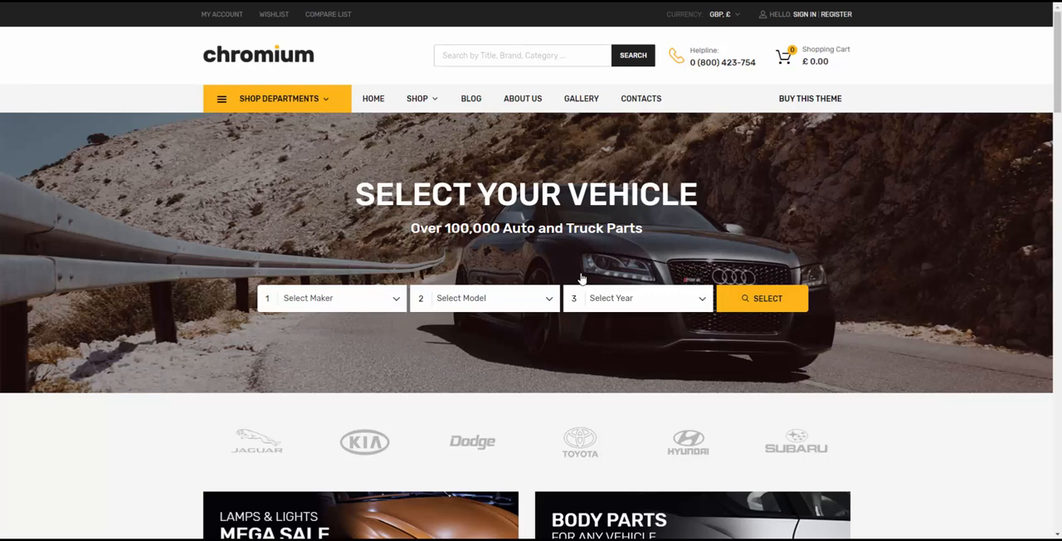
mouse_move(428, 290)
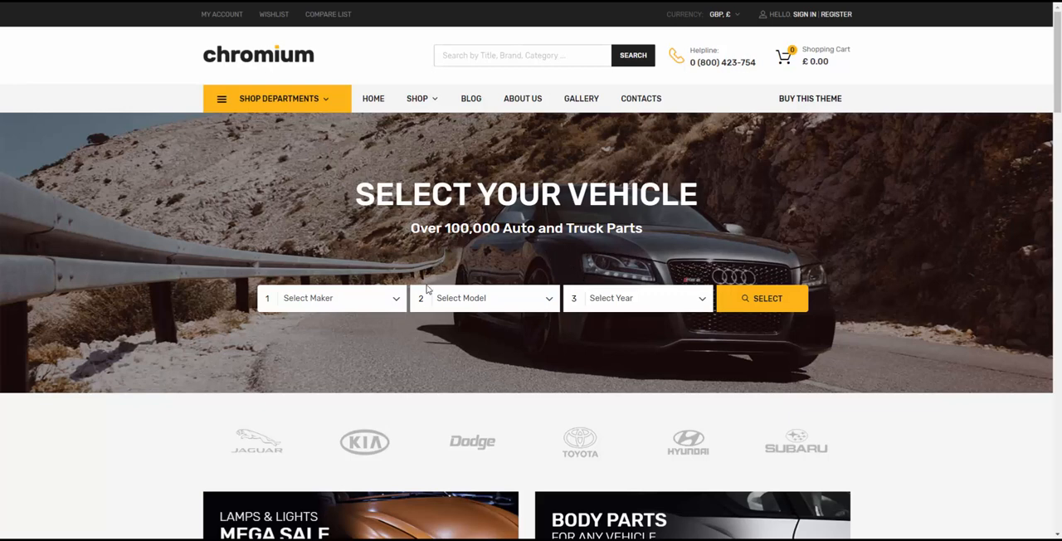
mouse_move(418, 279)
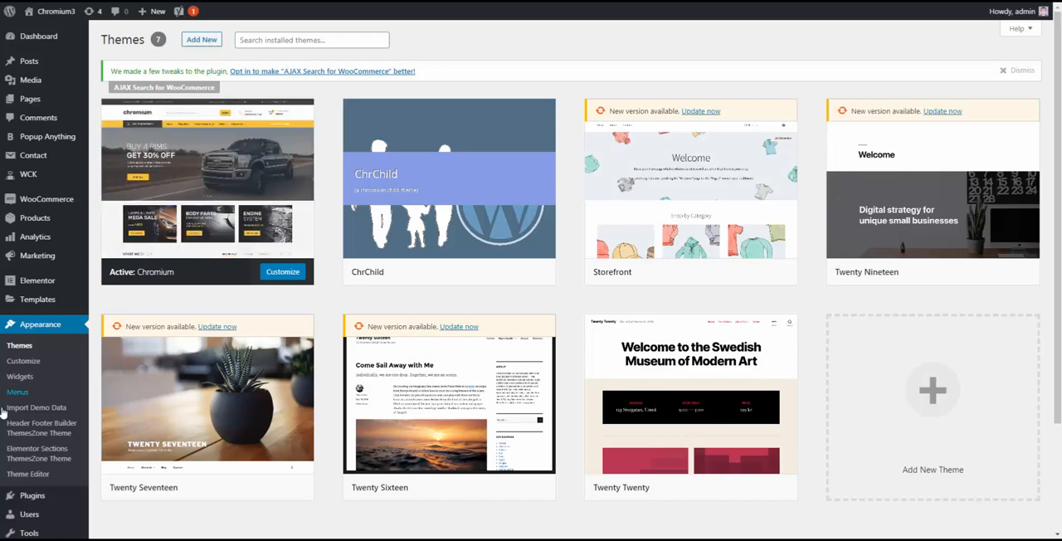
mouse_move(40, 427)
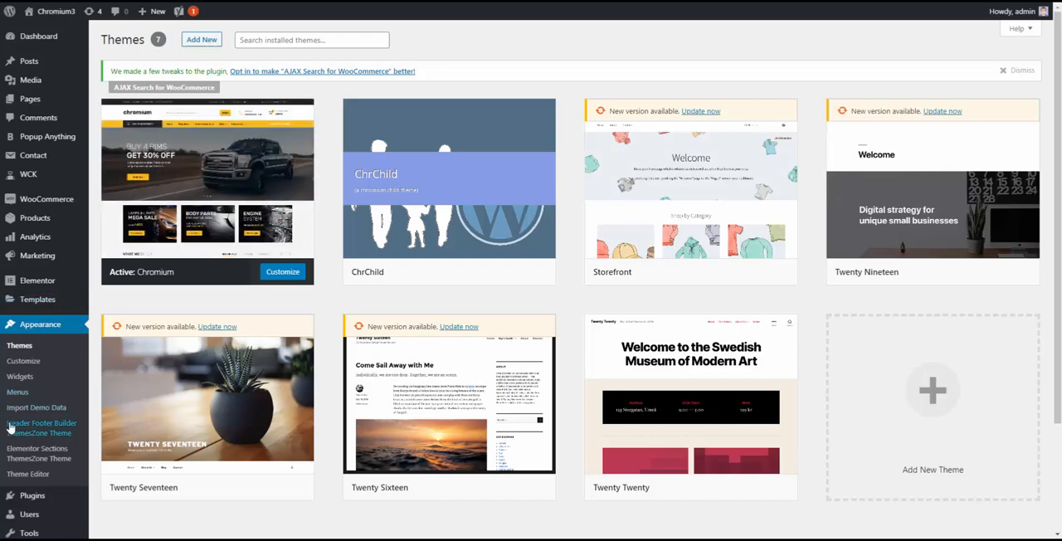
- Reach the Import Demo Data page and bring the six Chromium demo layouts into view
scroll("down", 3)
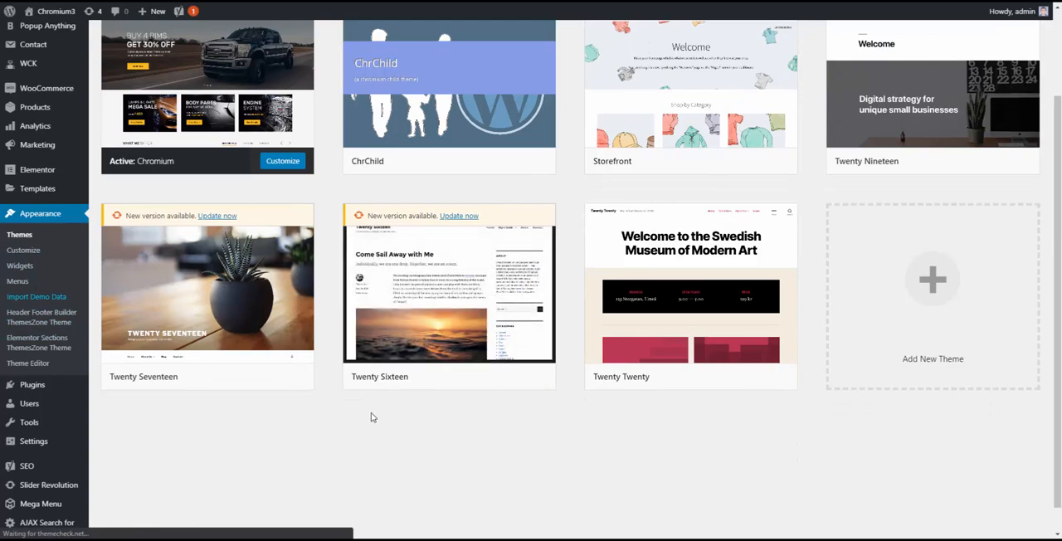
left_click(36, 296)
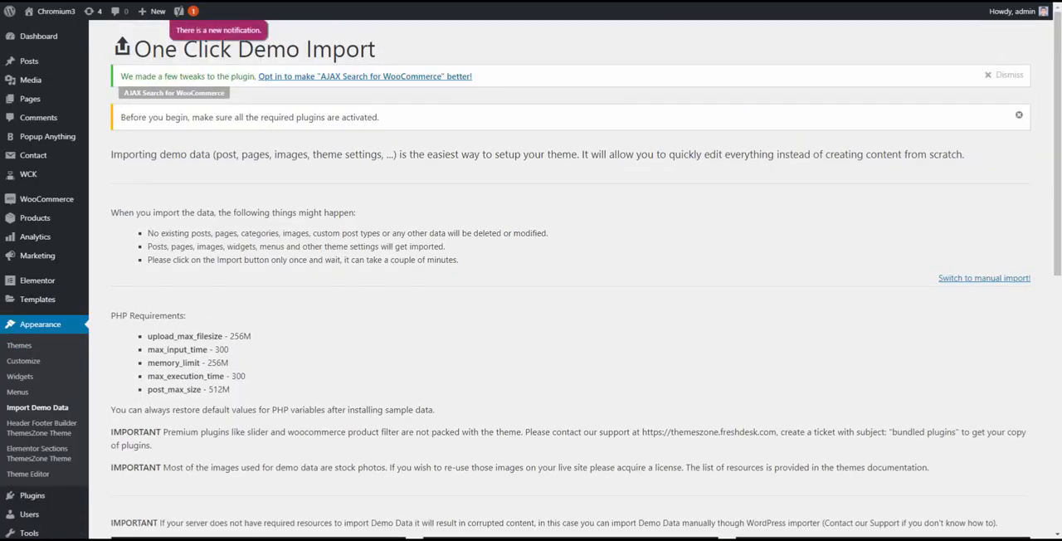
scroll("down", 3)
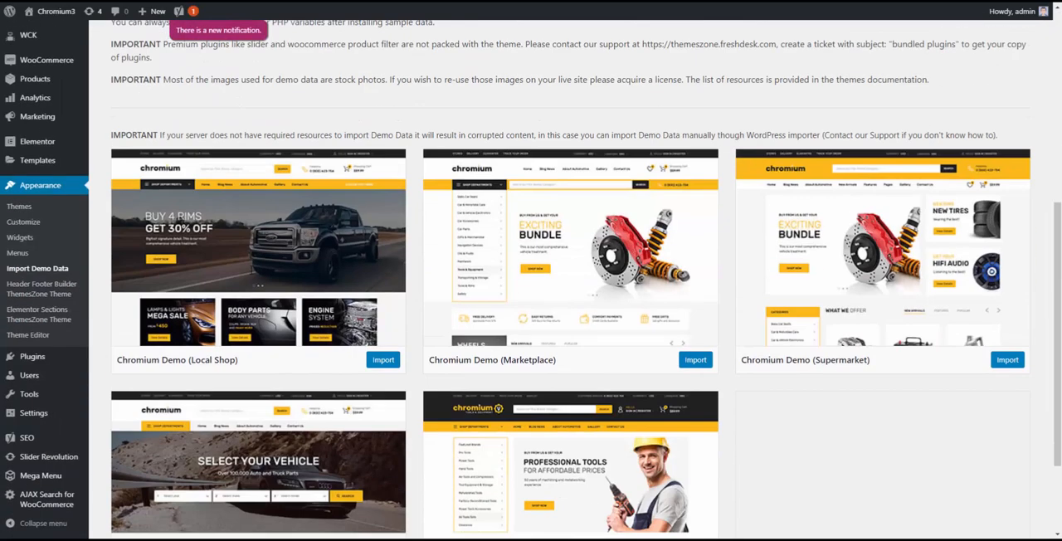
scroll("down", 3)
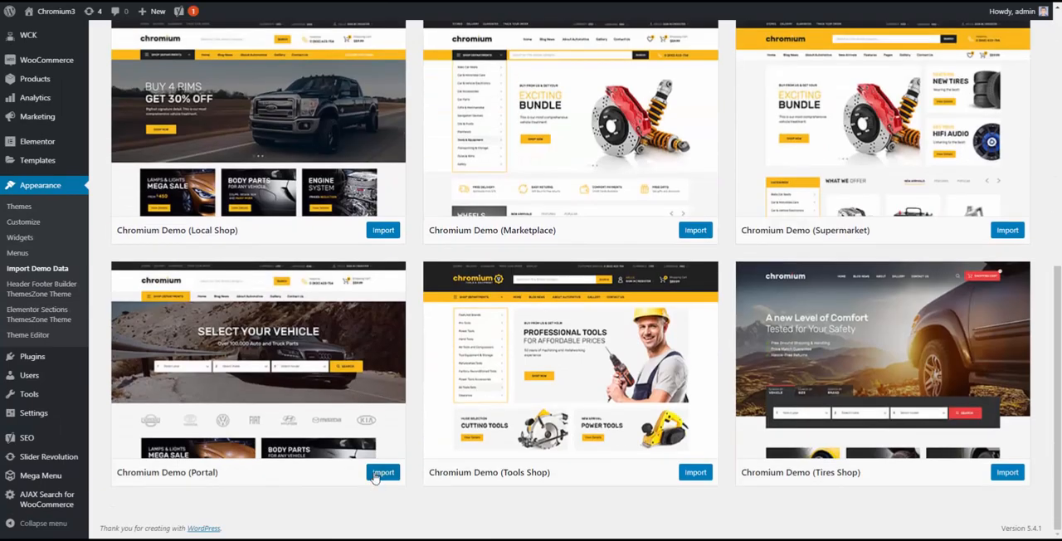
- Start importing the Chromium Demo (Portal) layout
left_click(383, 472)
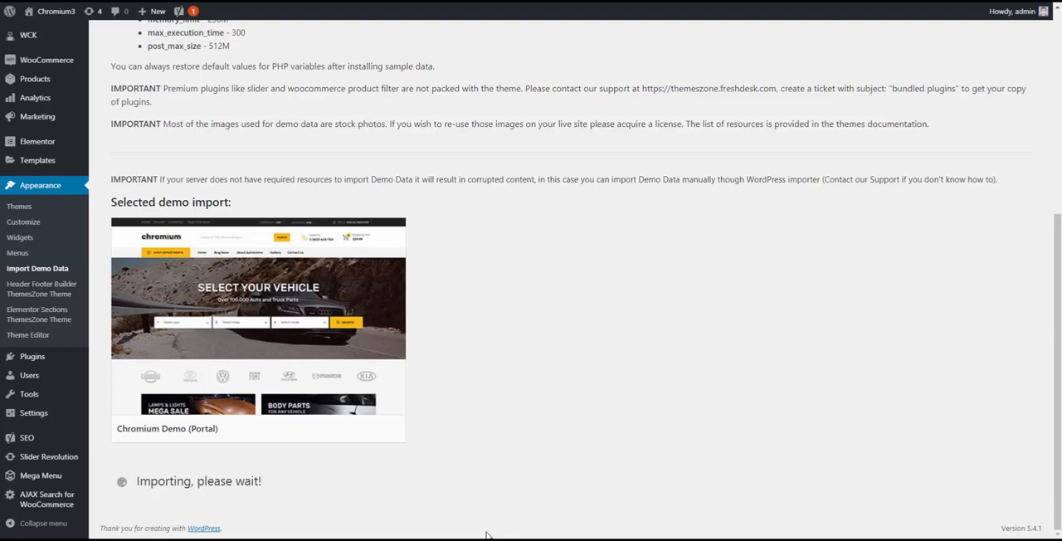
mouse_move(491, 535)
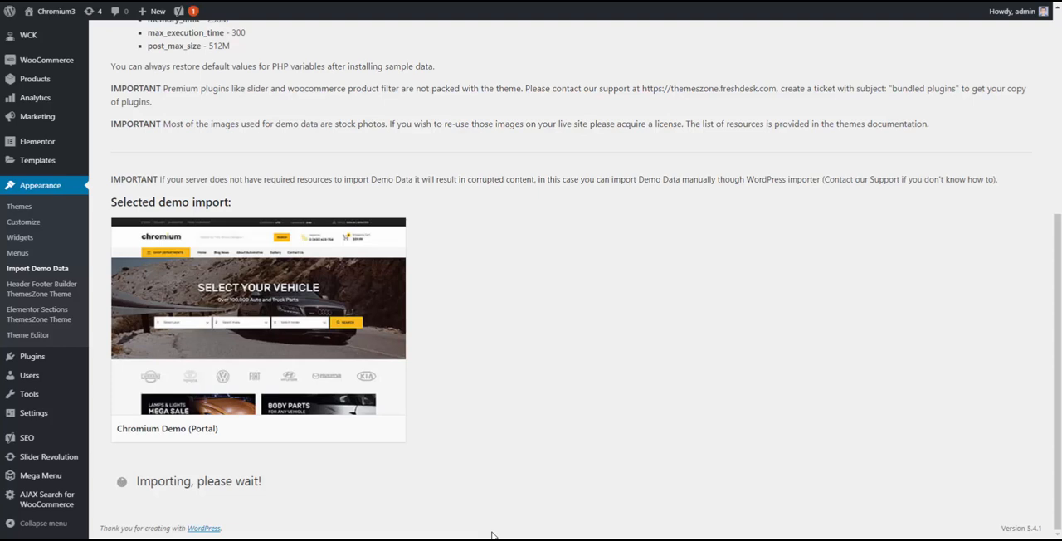
mouse_move(488, 536)
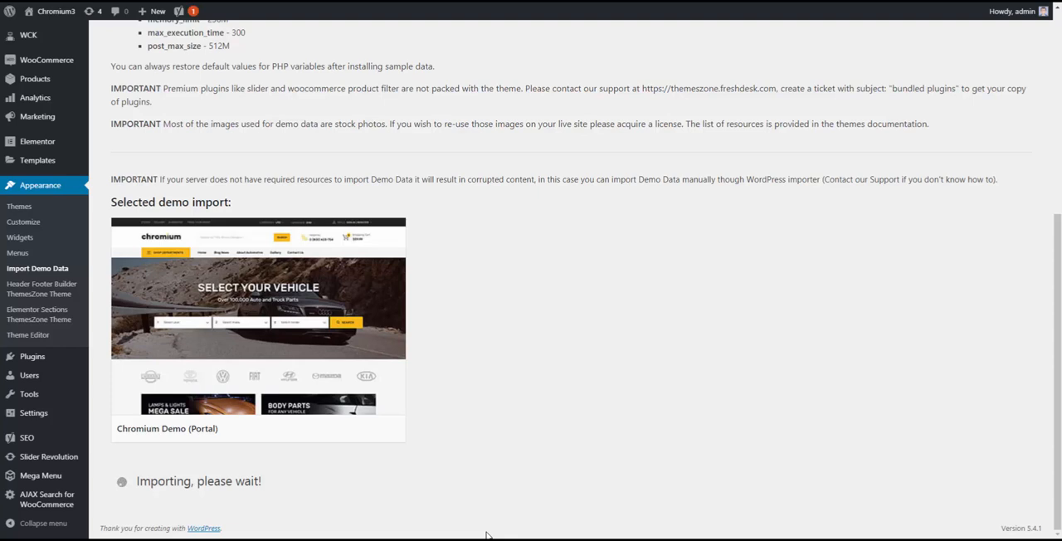
mouse_move(491, 535)
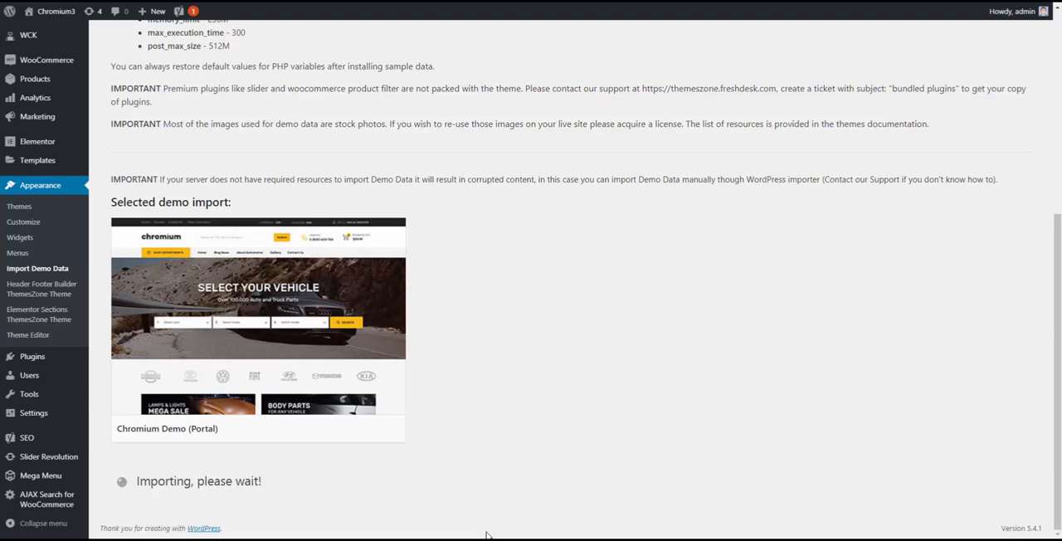
mouse_move(491, 534)
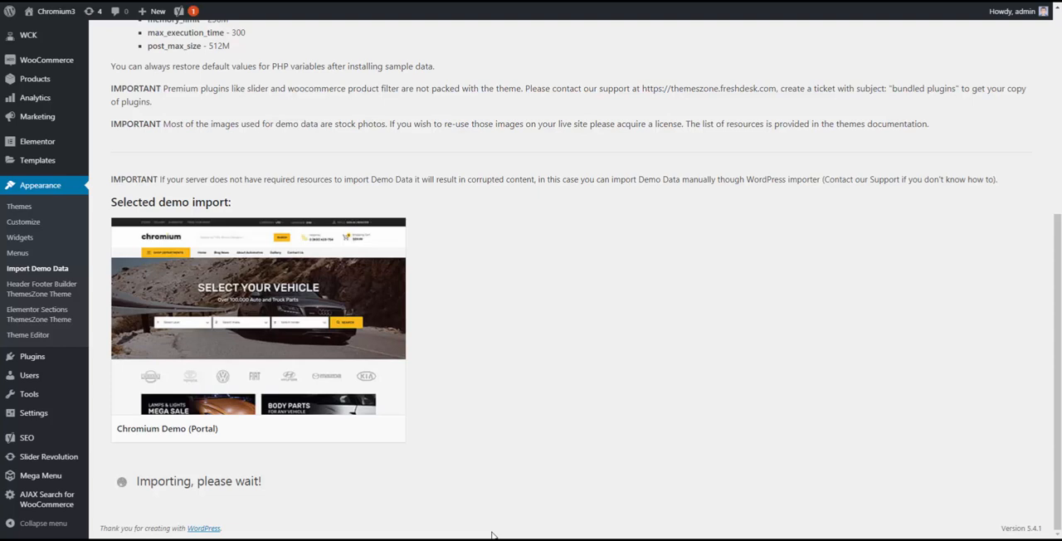
mouse_move(488, 536)
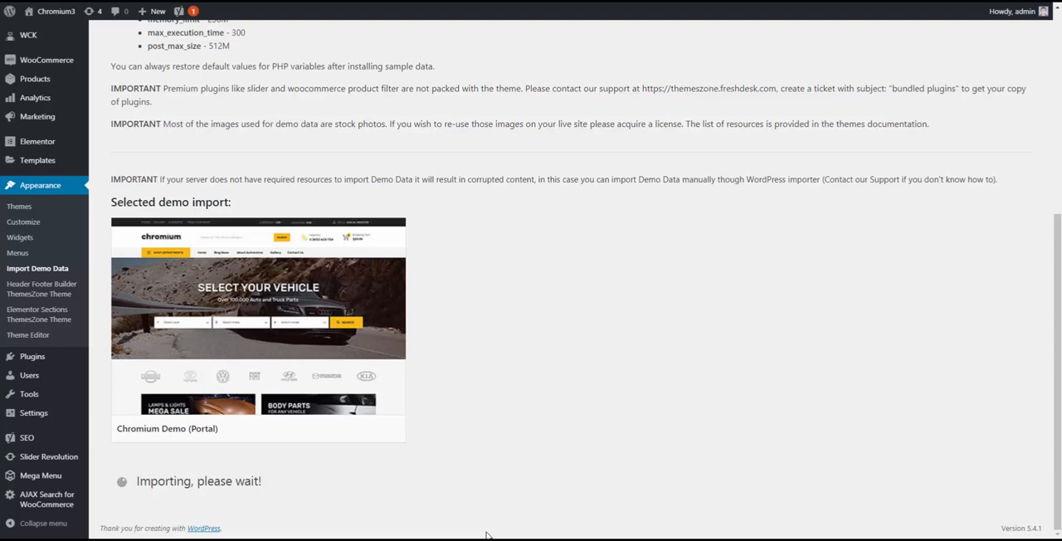
mouse_move(490, 535)
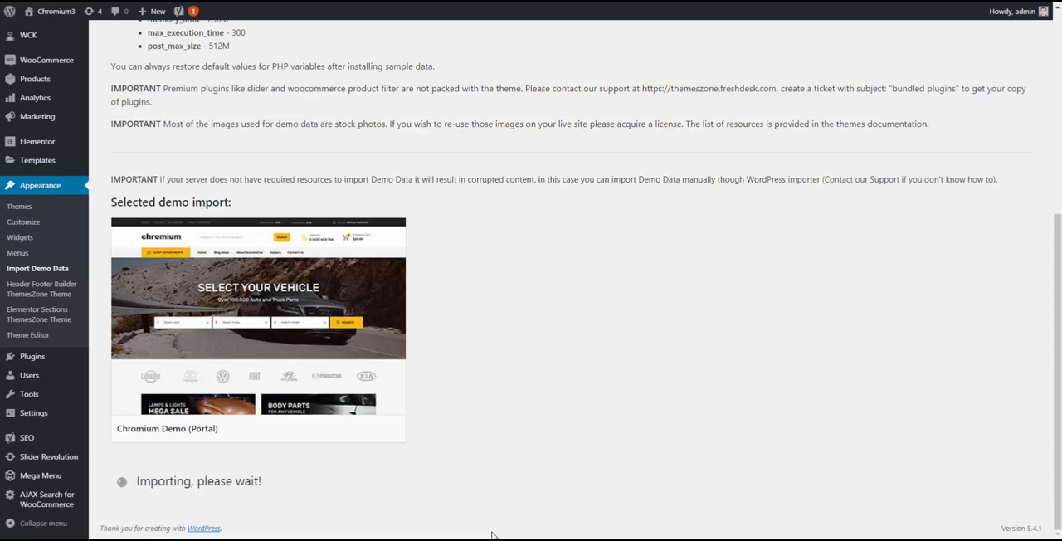
mouse_move(488, 535)
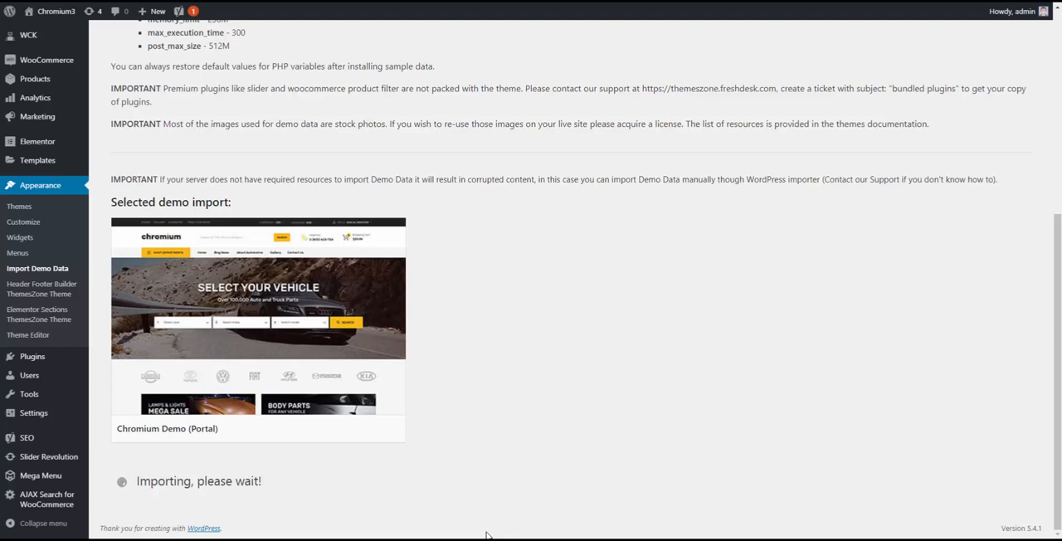
mouse_move(490, 535)
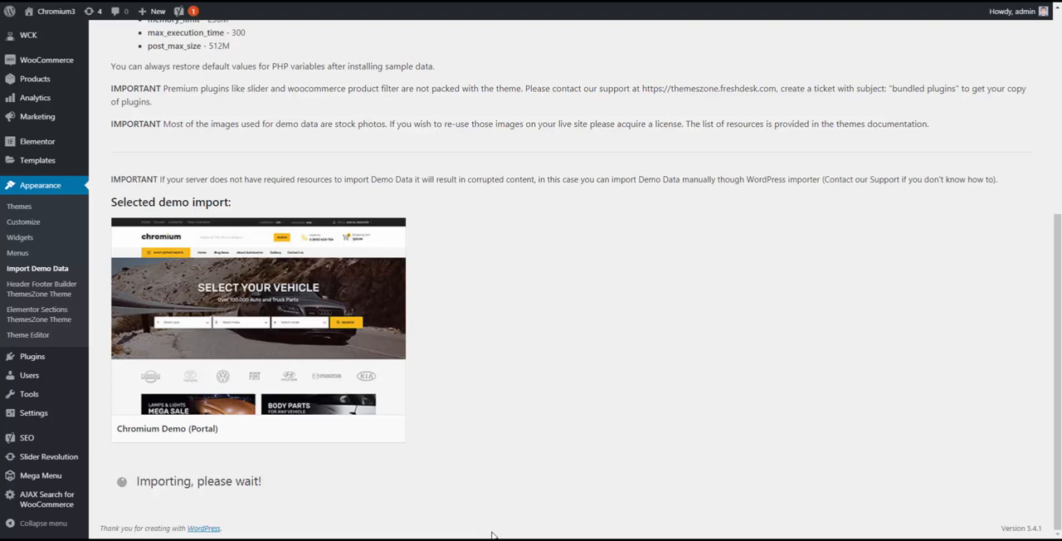
mouse_move(487, 535)
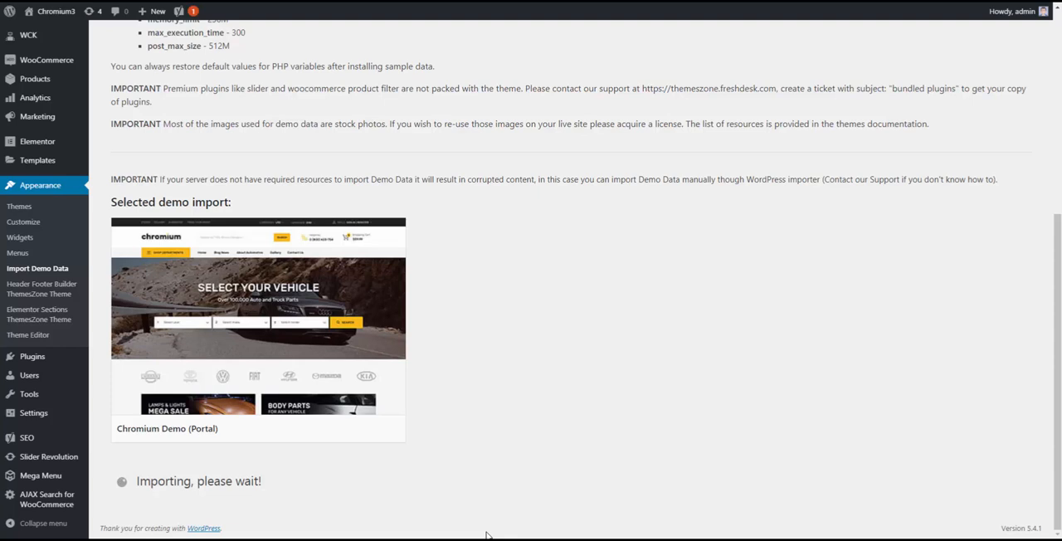
mouse_move(490, 535)
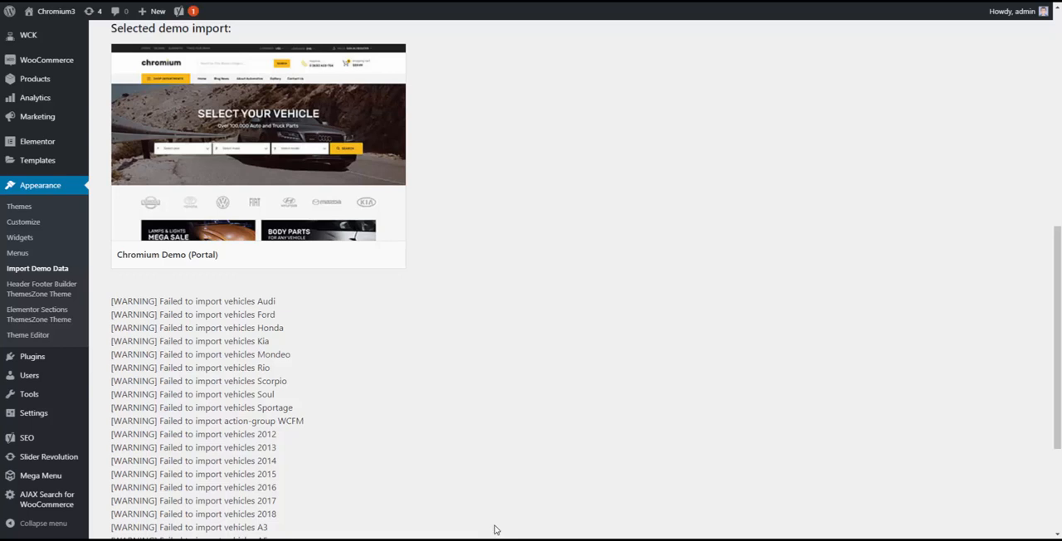
mouse_move(501, 523)
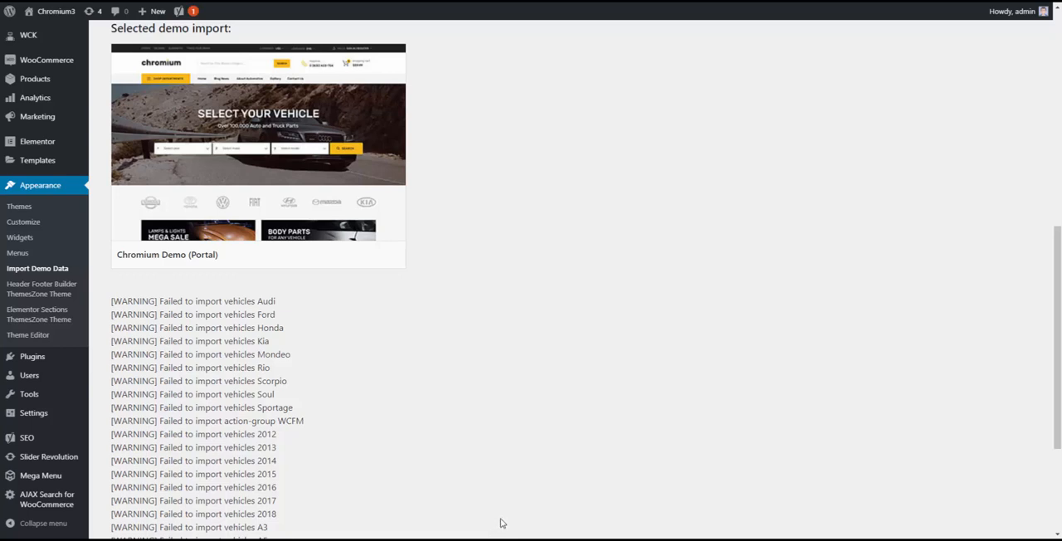
- Review the import warnings about vehicle categories that failed to import
scroll("down", 3)
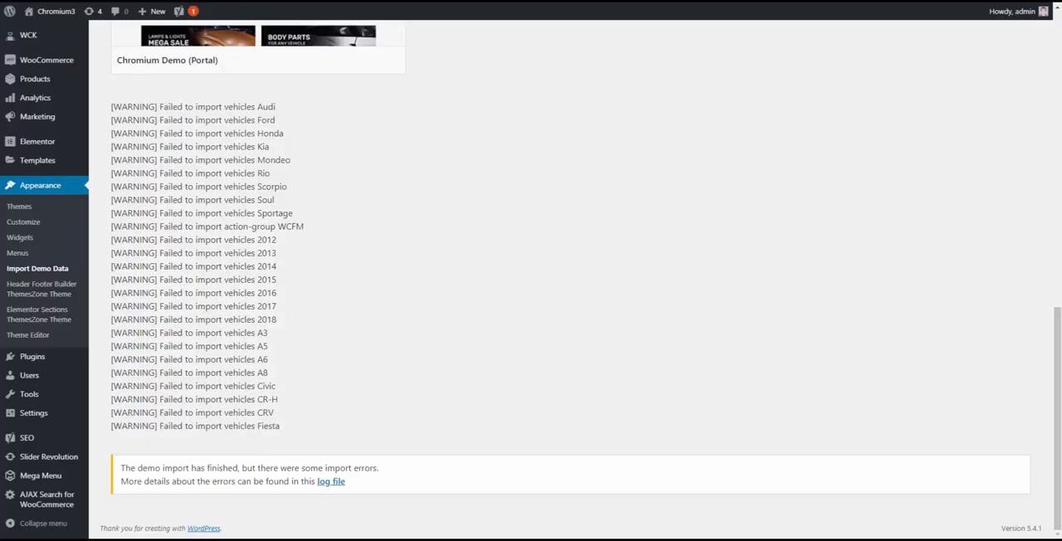
mouse_move(33, 356)
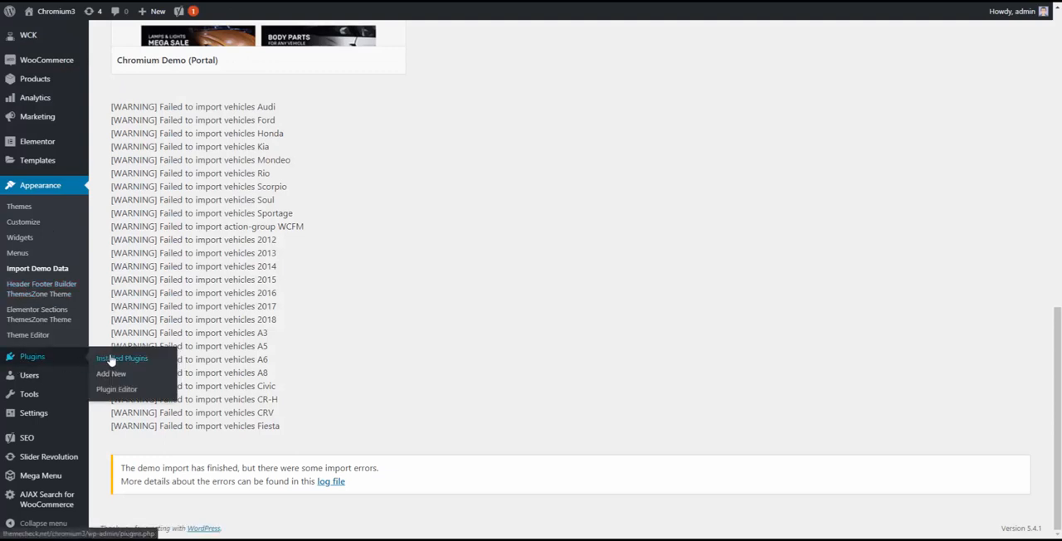
mouse_move(113, 362)
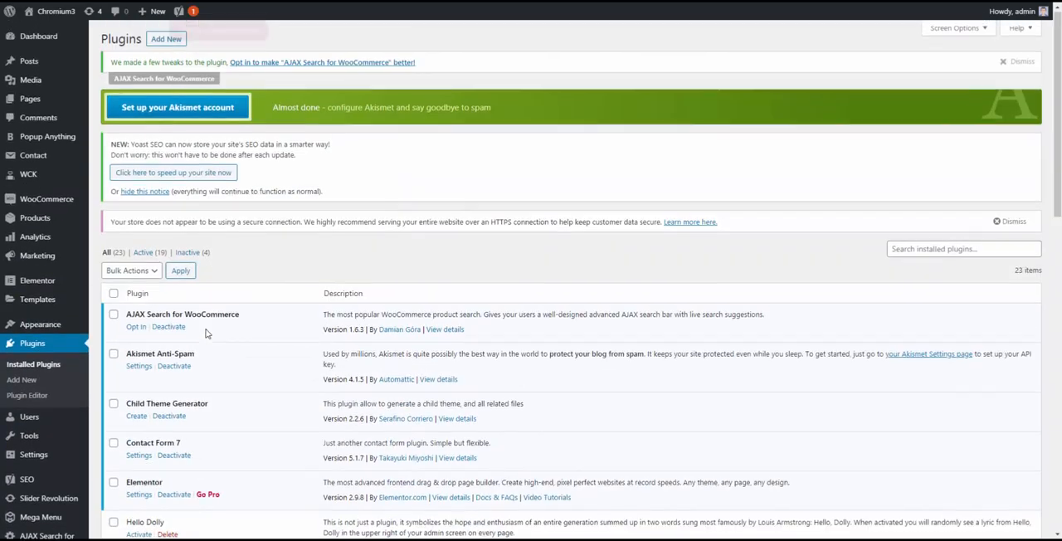
- Visit the site's front end showing the Chromium3 blog page
left_click(56, 11)
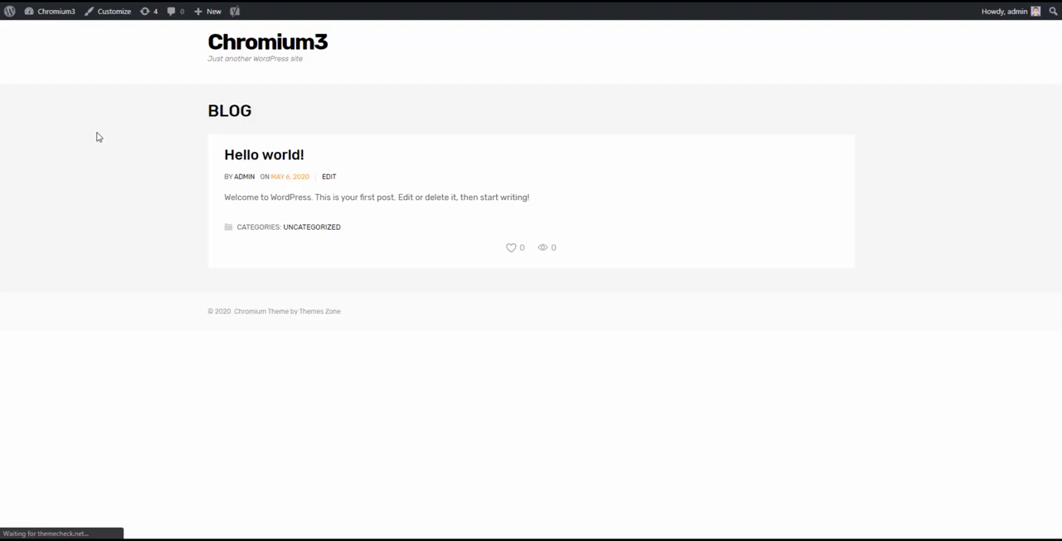
mouse_move(101, 137)
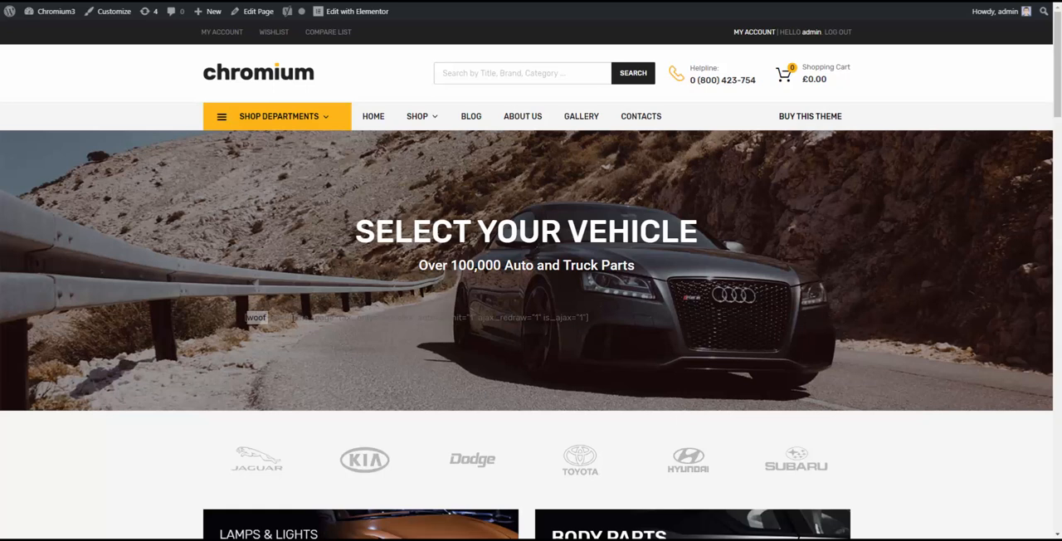
mouse_move(110, 132)
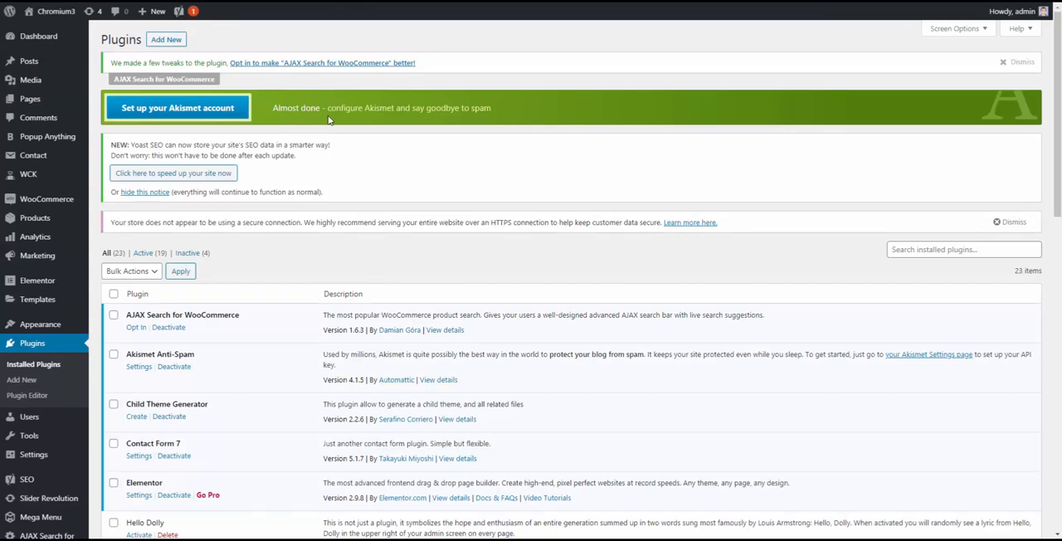
mouse_move(331, 118)
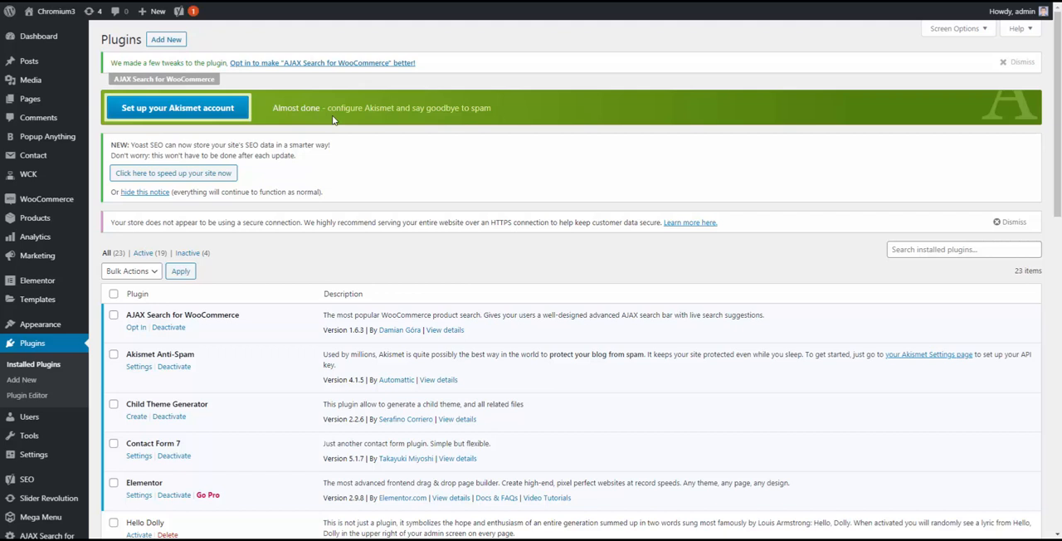
mouse_move(331, 119)
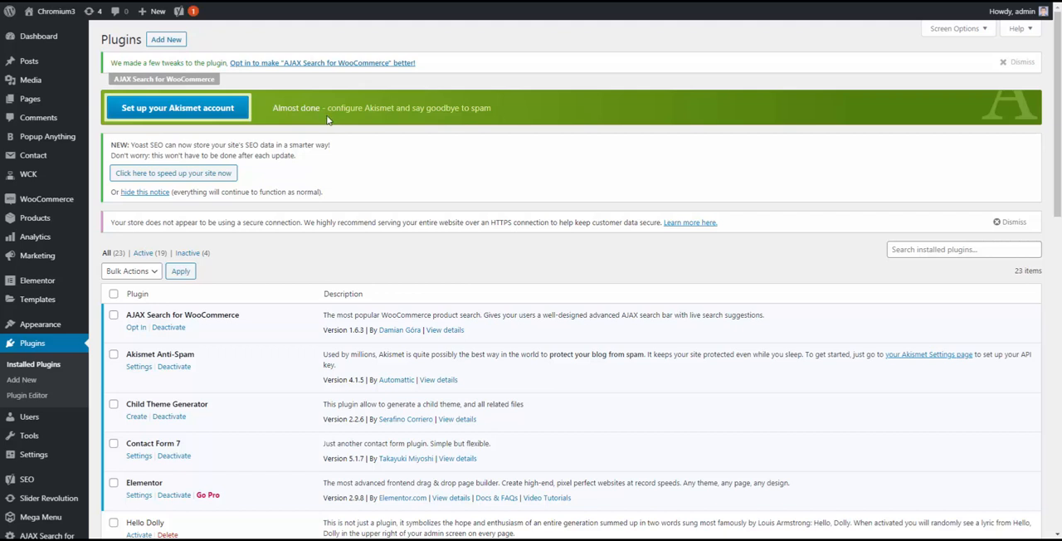
mouse_move(326, 121)
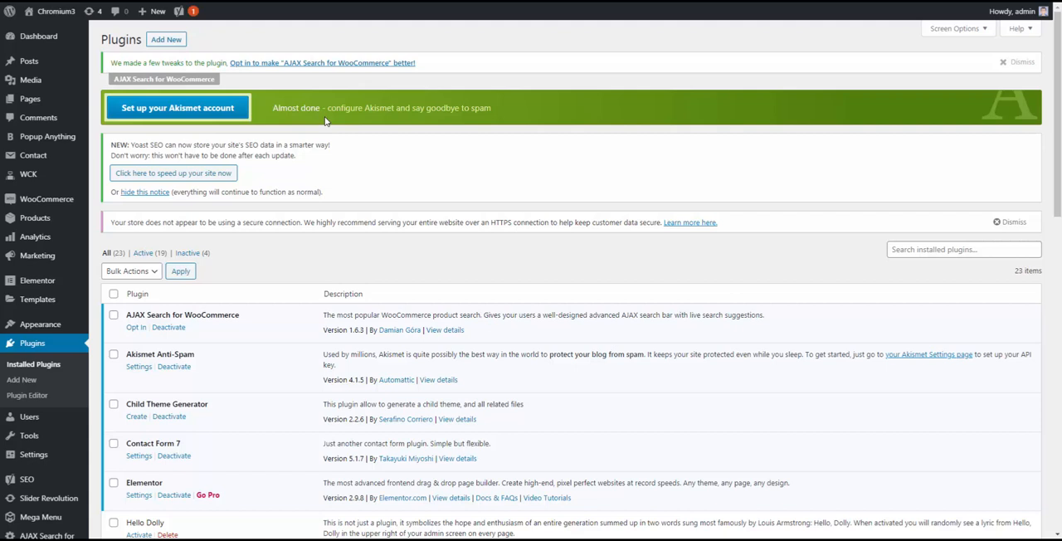
mouse_move(329, 121)
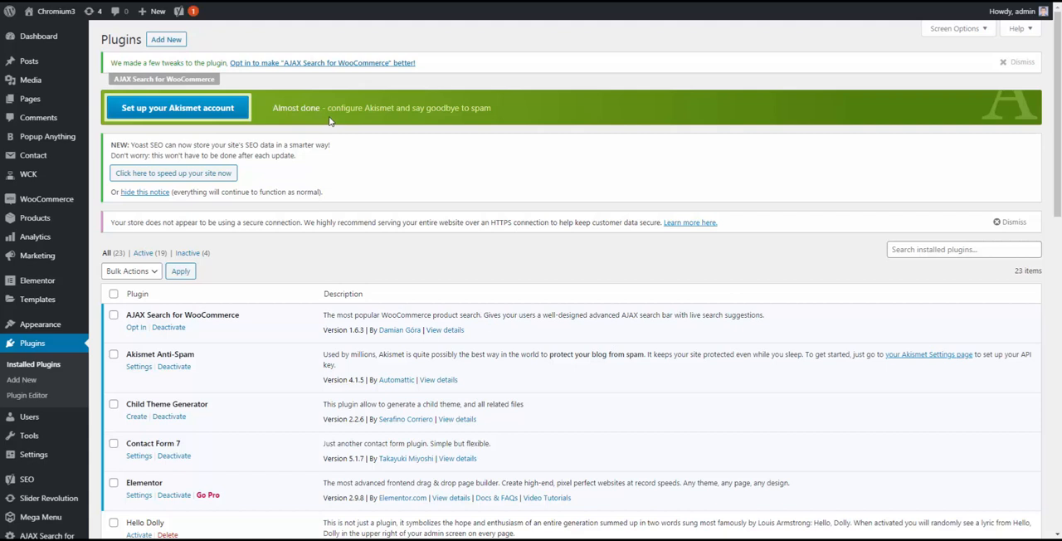
mouse_move(212, 191)
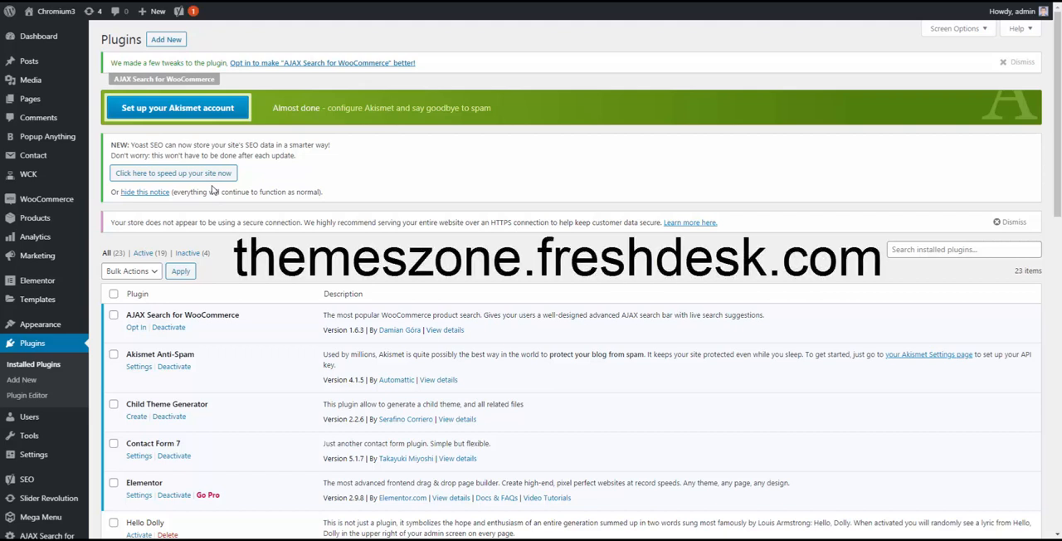
mouse_move(209, 189)
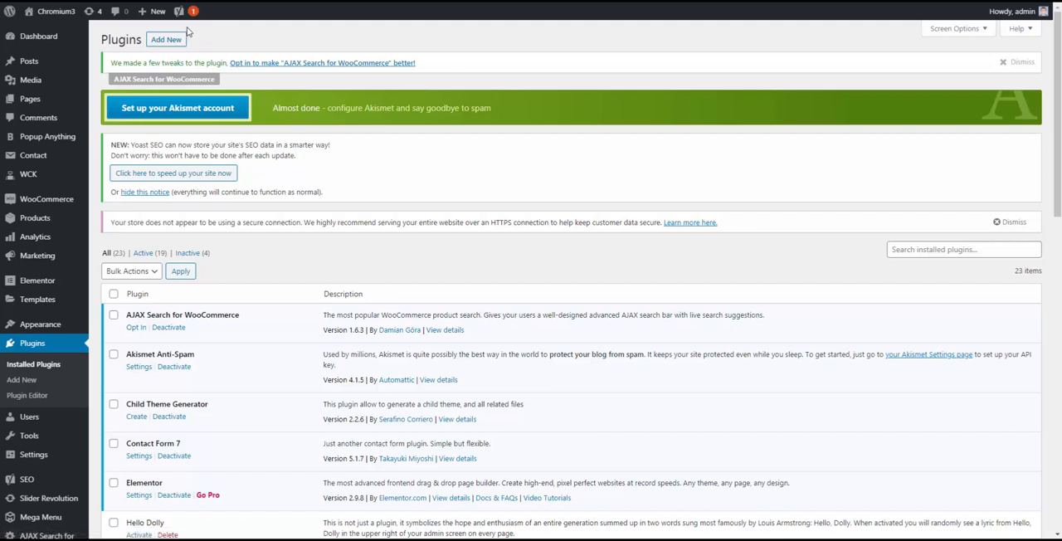
mouse_move(22, 379)
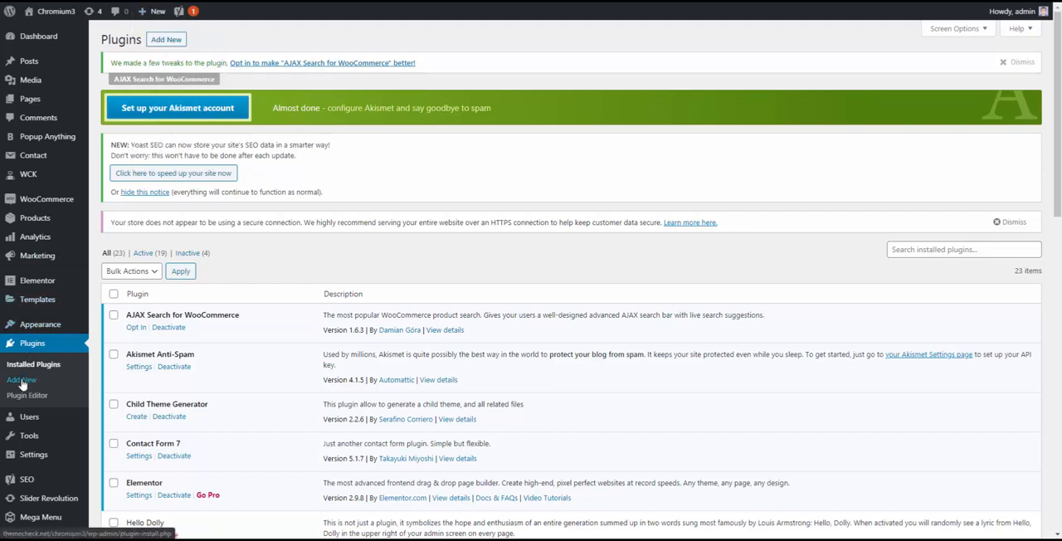
- Upload woocommerce-products-filter.zip from the computer and install the plugin
left_click(20, 379)
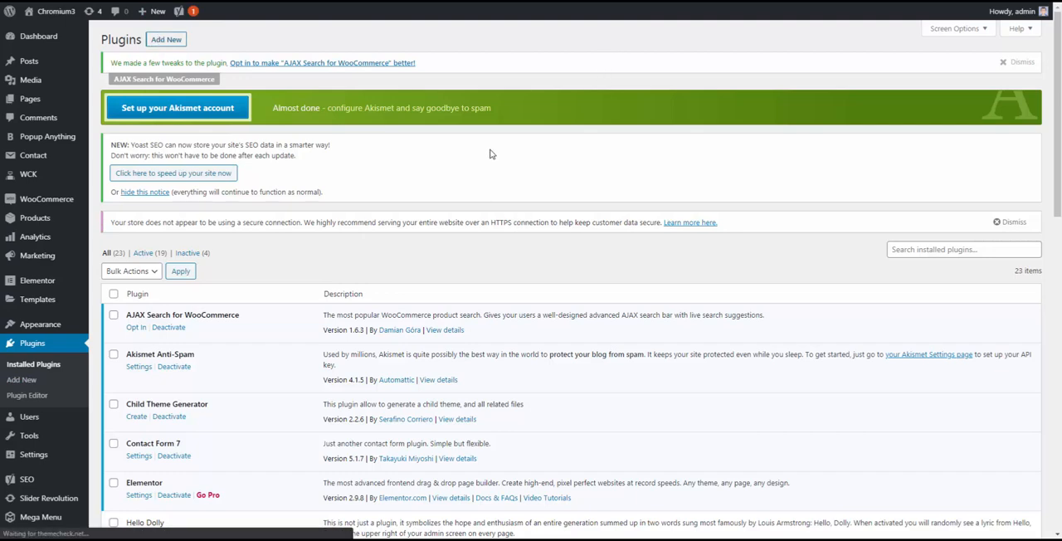
left_click(21, 379)
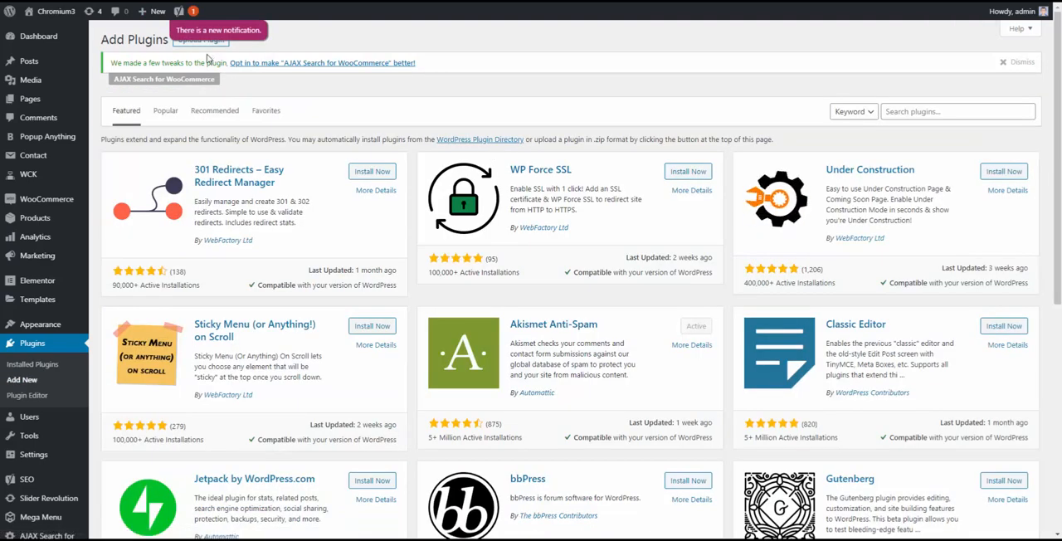
left_click(200, 39)
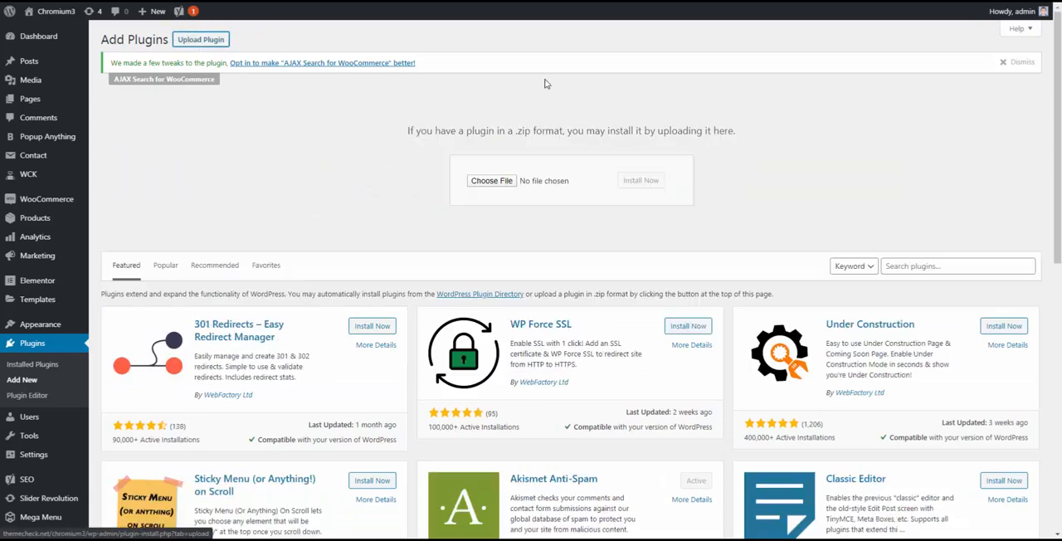
left_click(491, 180)
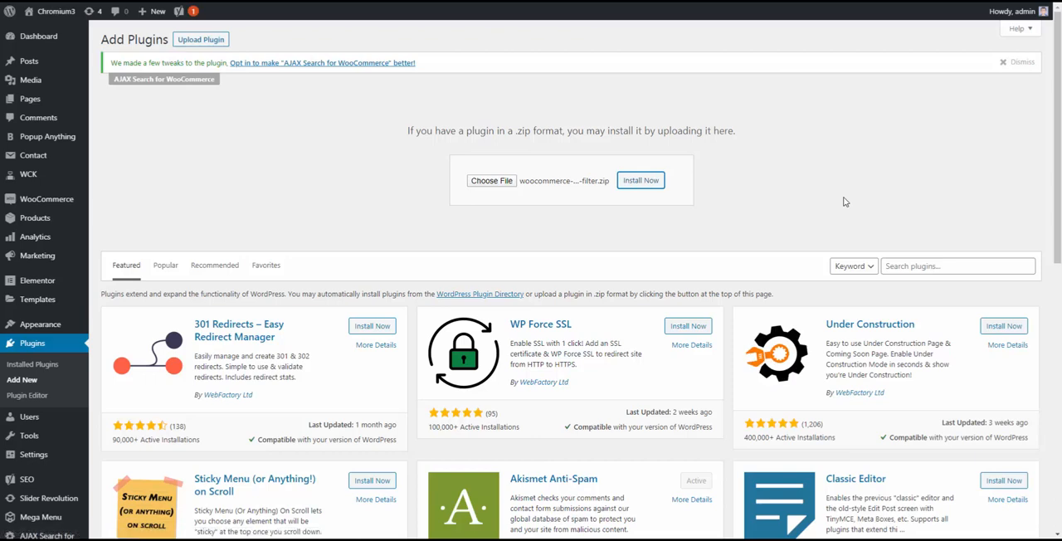
mouse_move(841, 202)
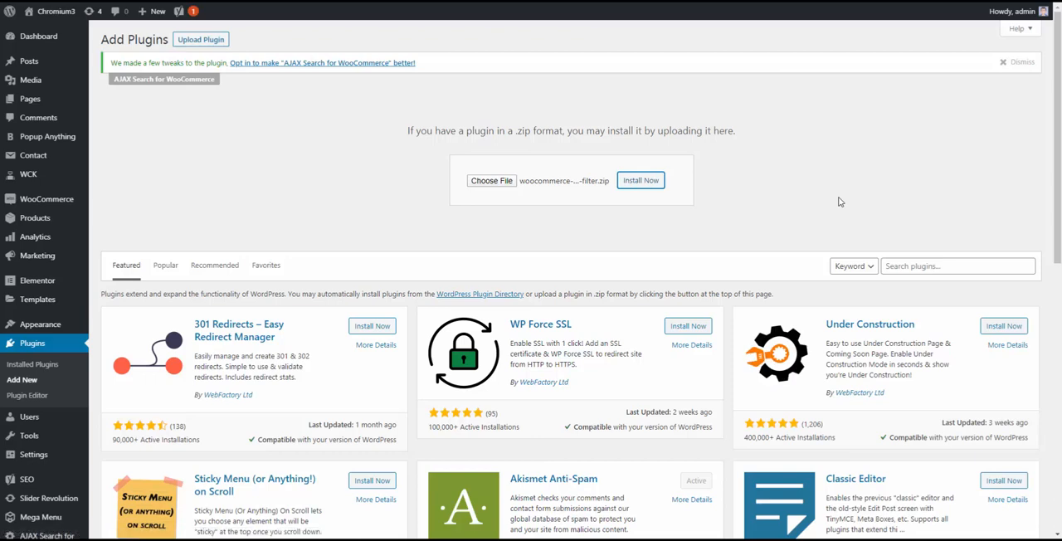
left_click(640, 180)
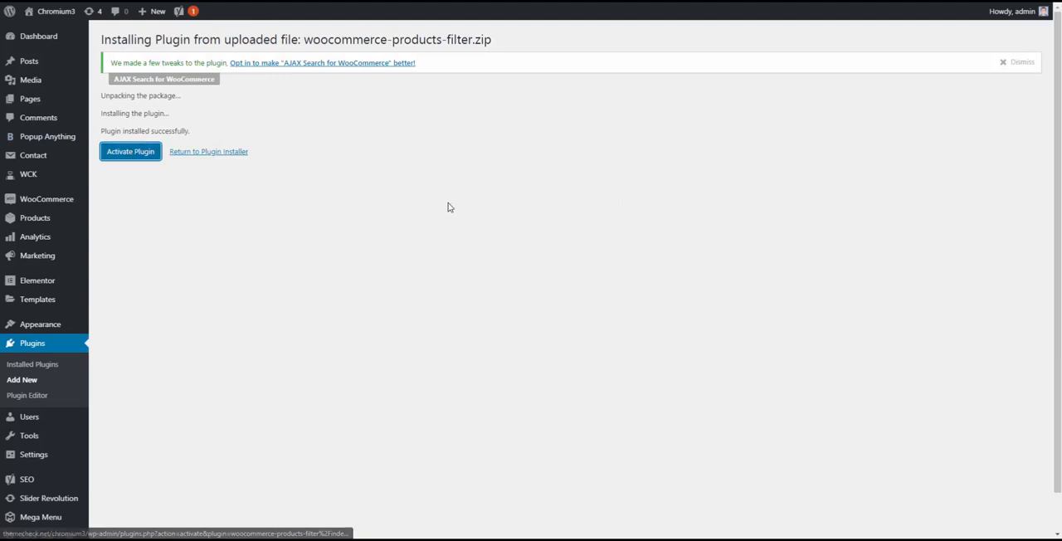
- Activate the newly installed products filter plugin
left_click(130, 151)
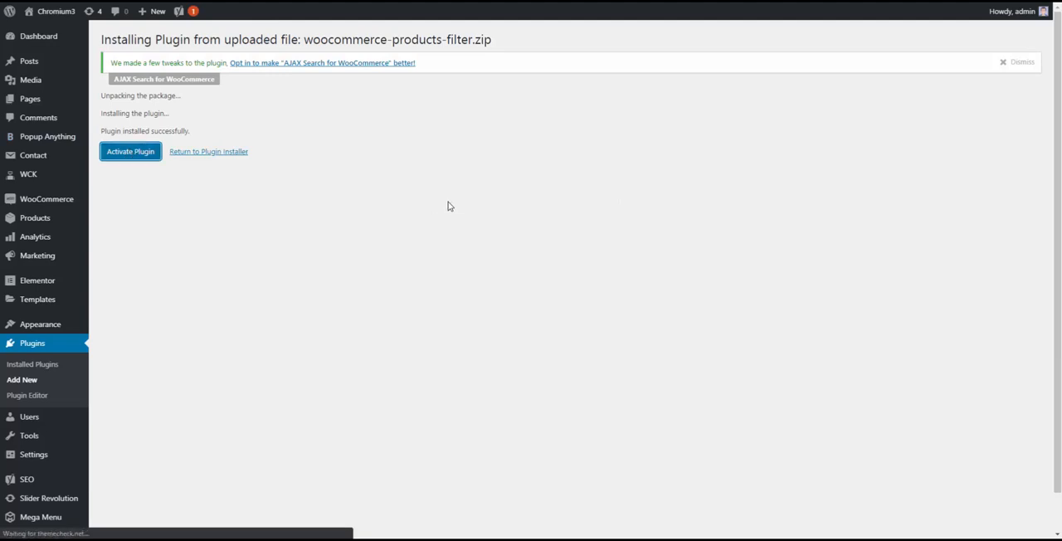
left_click(131, 151)
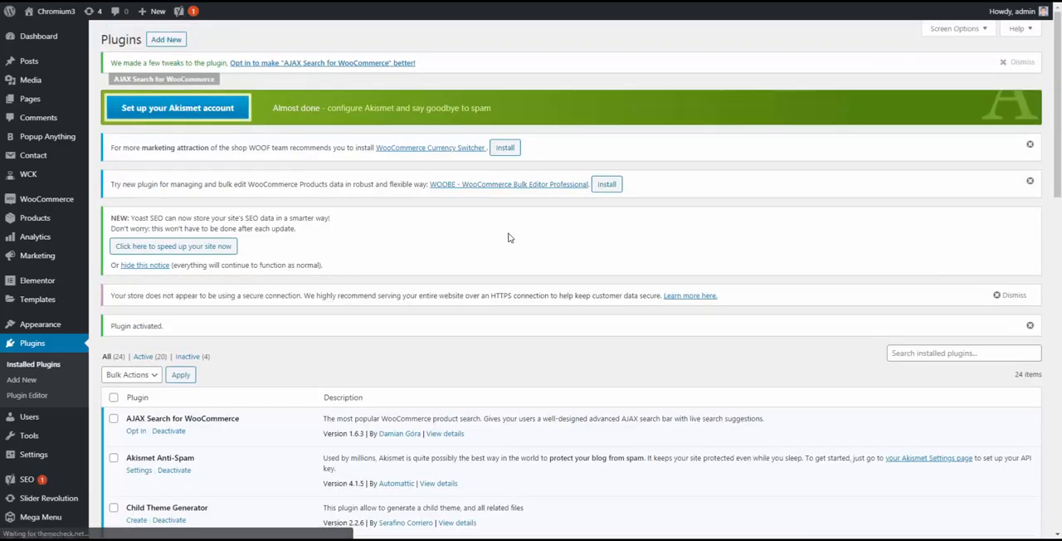
scroll("down", 3)
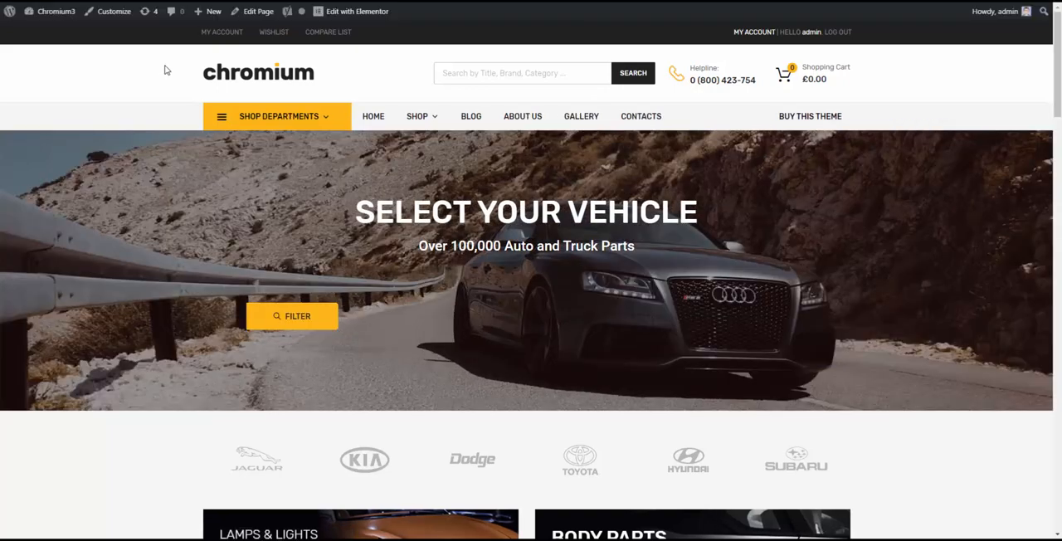
mouse_move(291, 316)
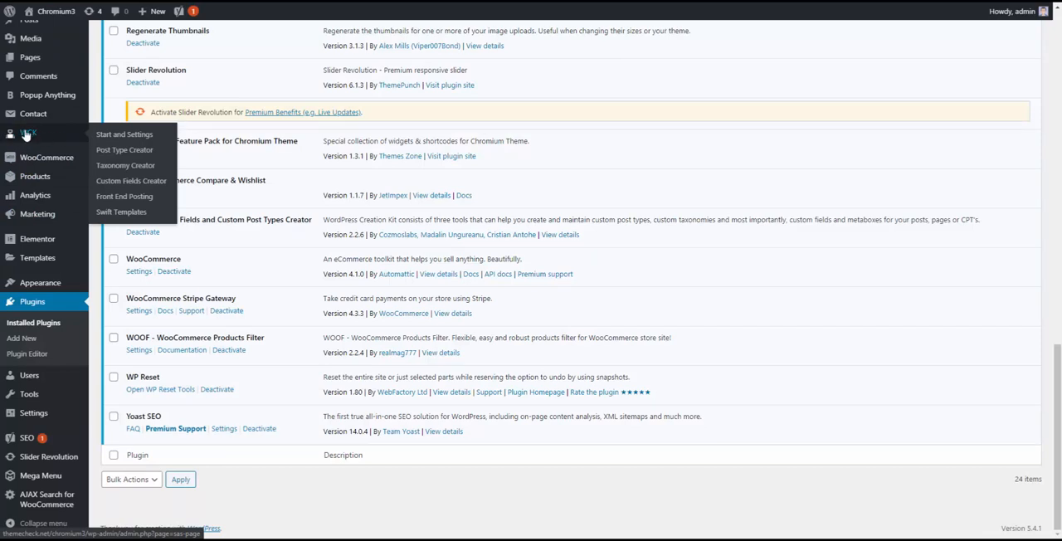
mouse_move(32, 136)
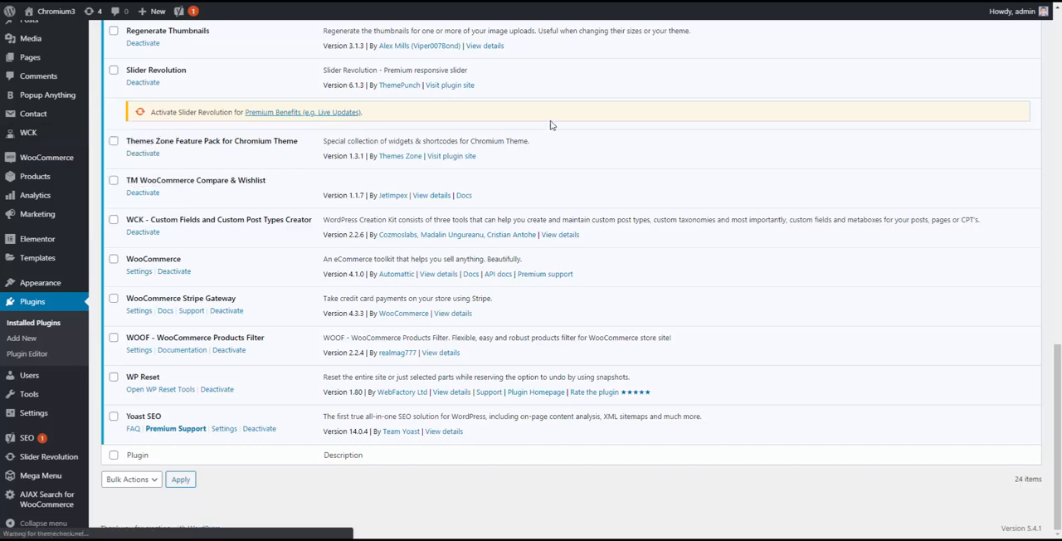
- Bring up the empty WCK Taxonomy Creator form
left_click(28, 133)
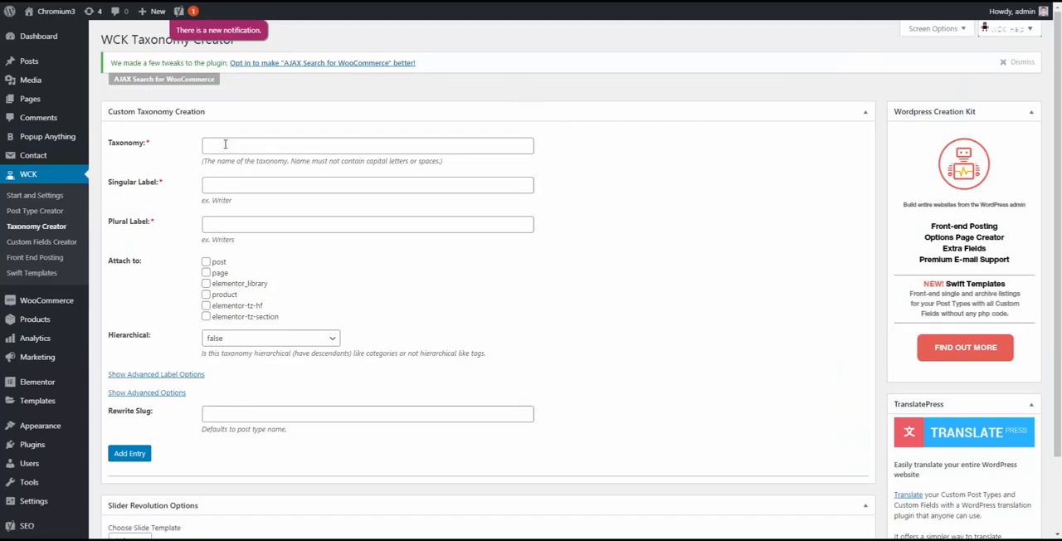
- Define taxonomy 'vehicles' labelled Vehicle/Vehicles, attached to product, with Hierarchical set to true
type("vehicles")
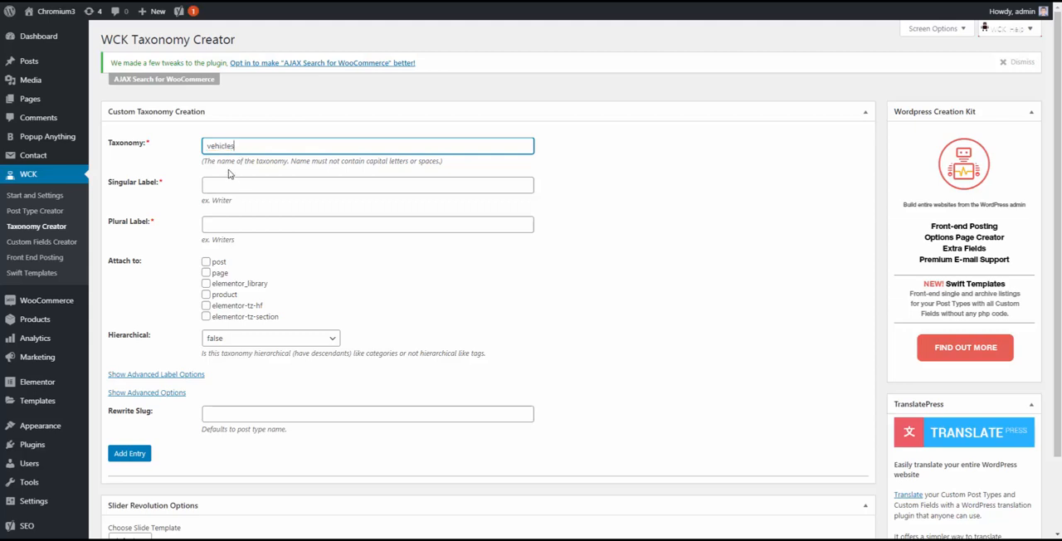
type("Vehicle")
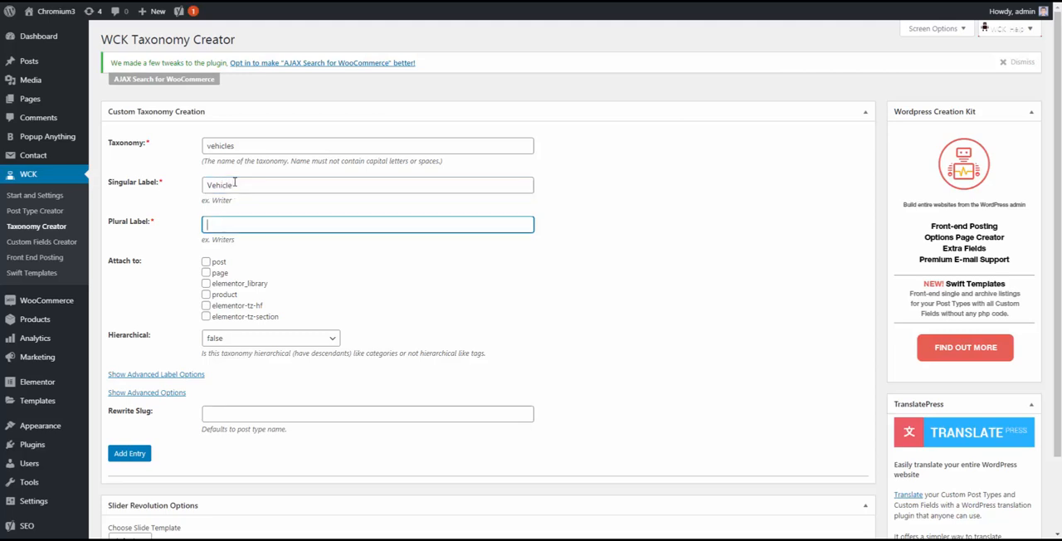
type("Vehicles")
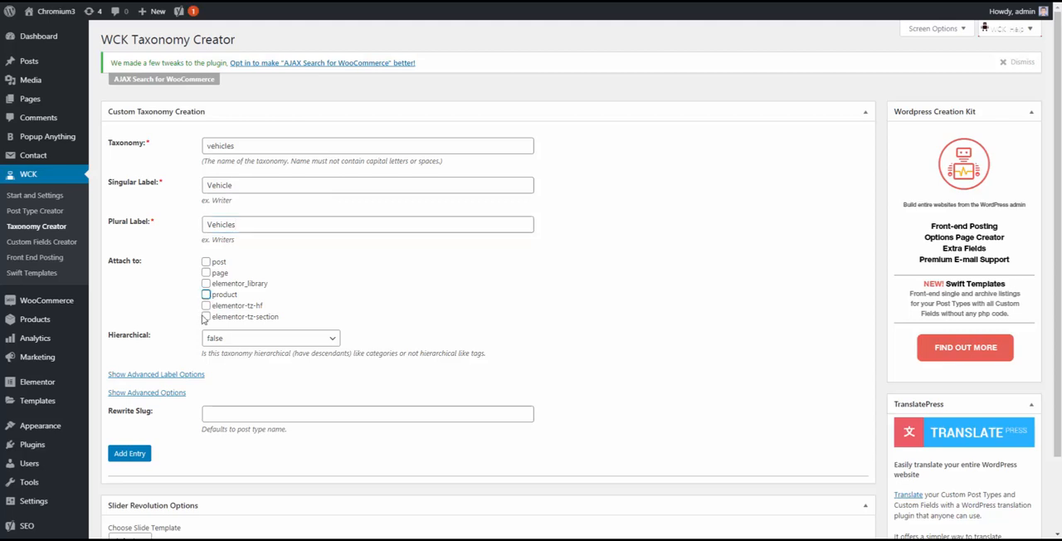
left_click(206, 295)
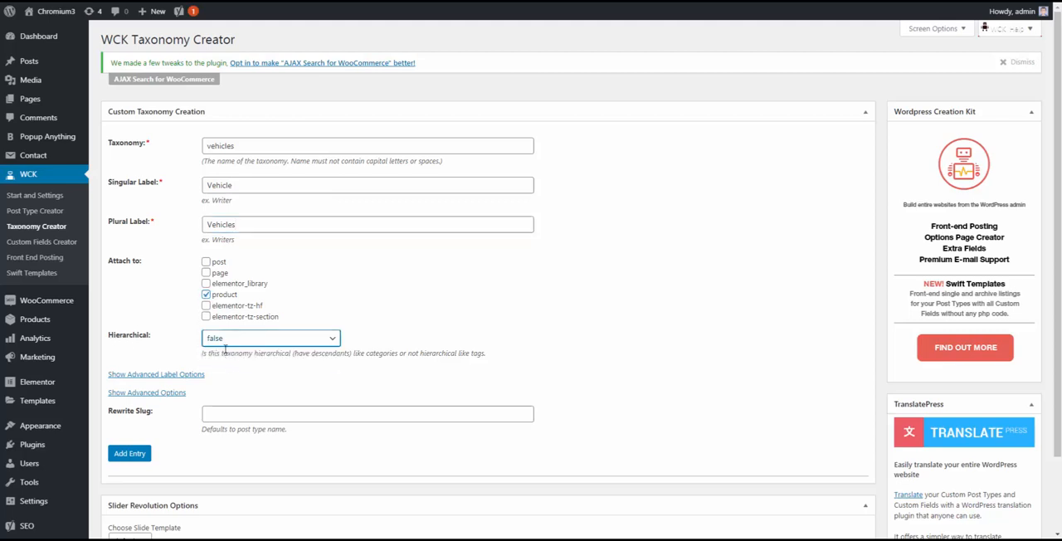
left_click(271, 338)
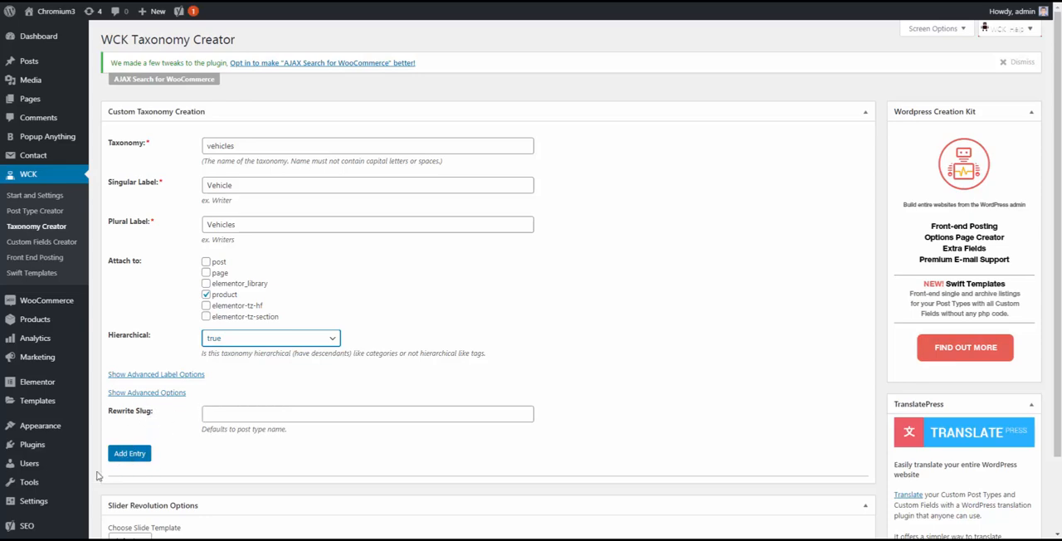
left_click(130, 453)
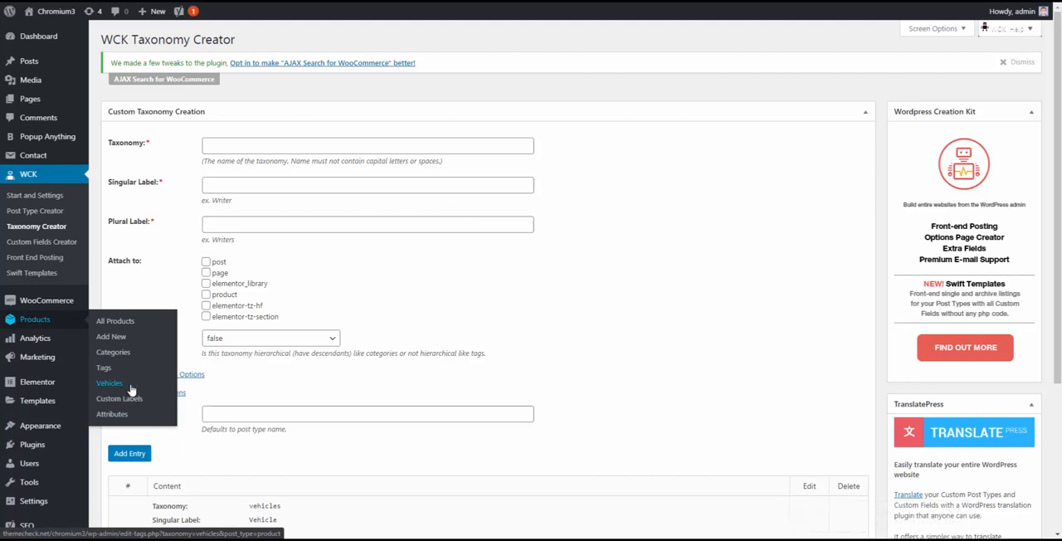
- On Products > Vehicles, add Kia as a top-level vehicle term
left_click(110, 383)
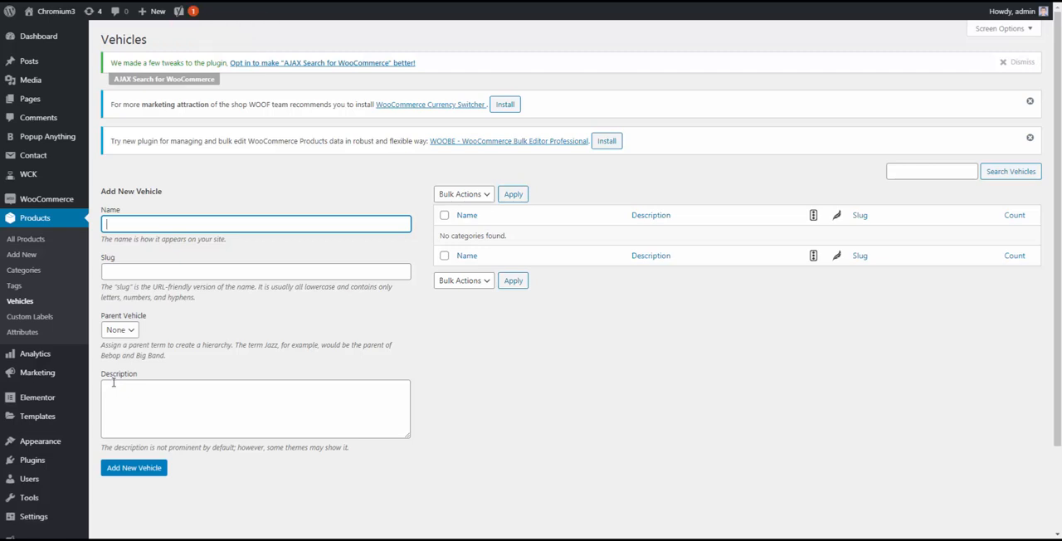
mouse_move(122, 379)
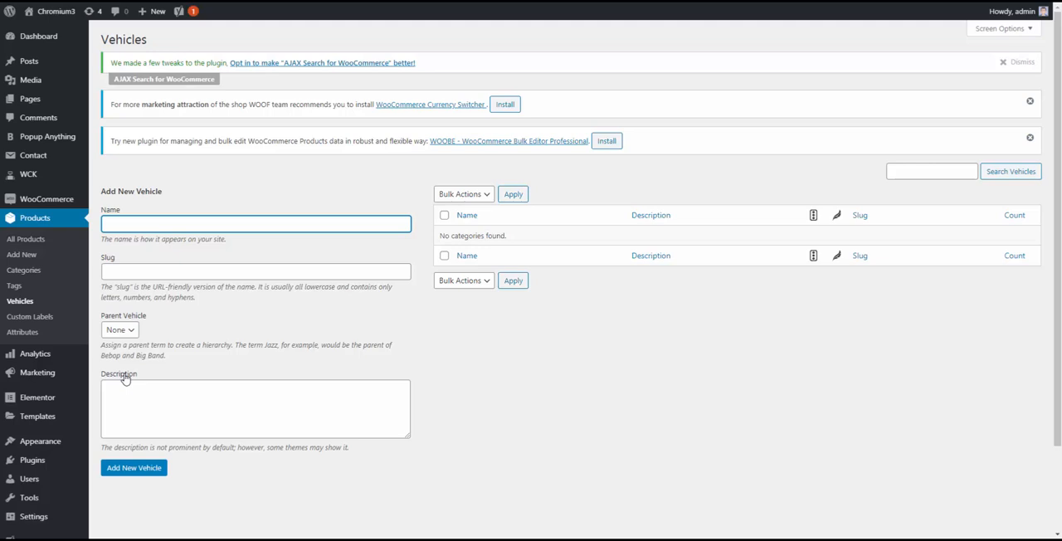
type("Kia")
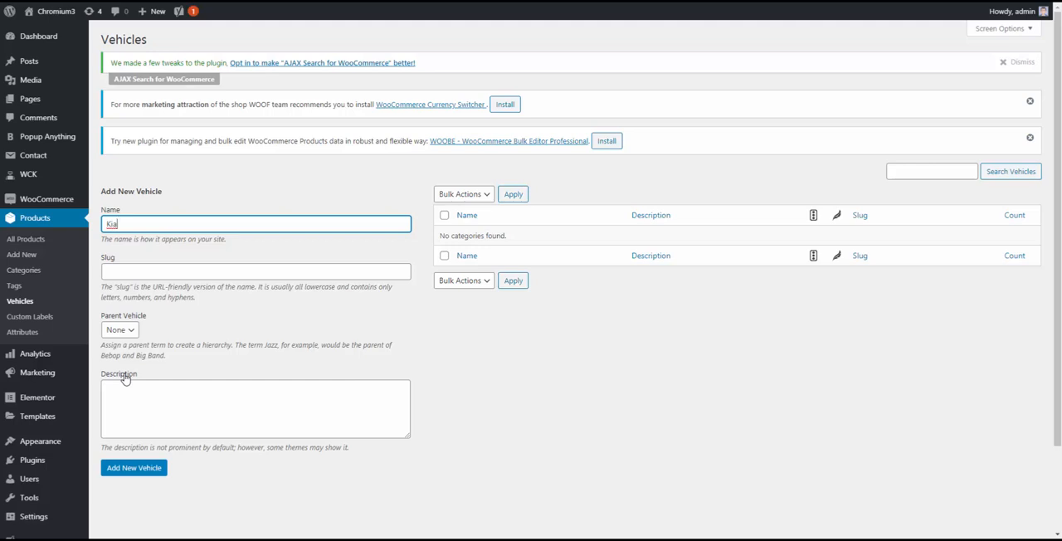
mouse_move(128, 379)
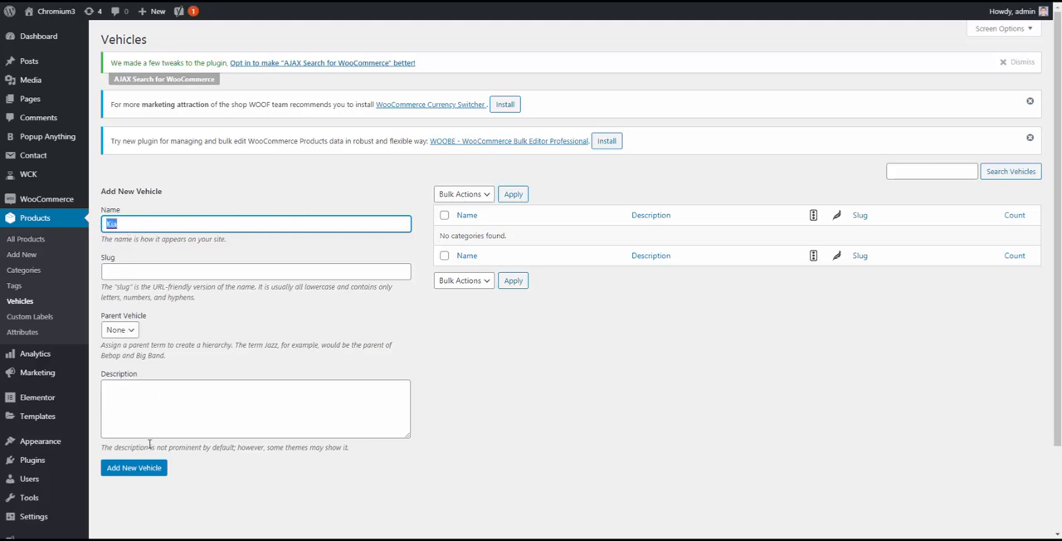
left_click(134, 467)
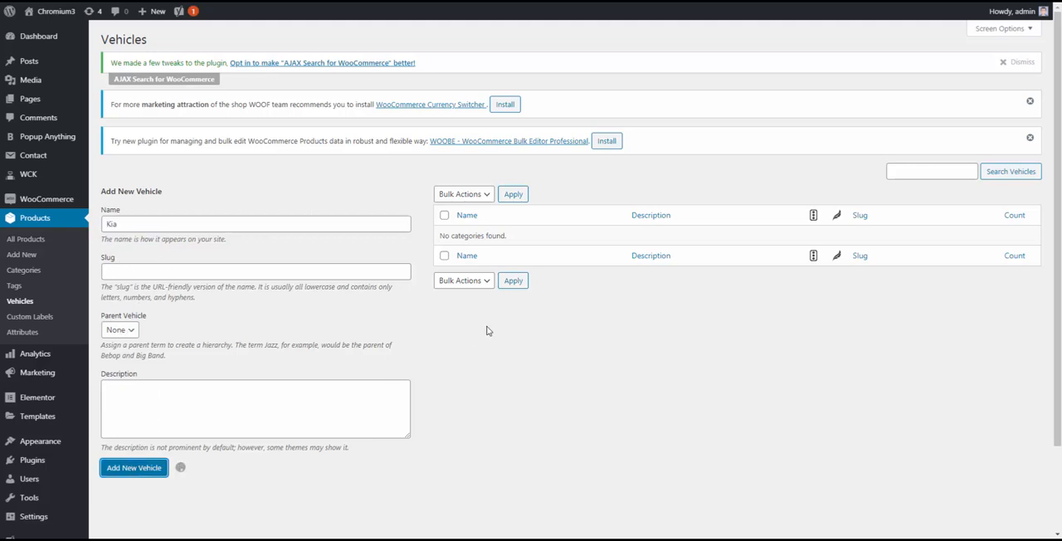
left_click(133, 467)
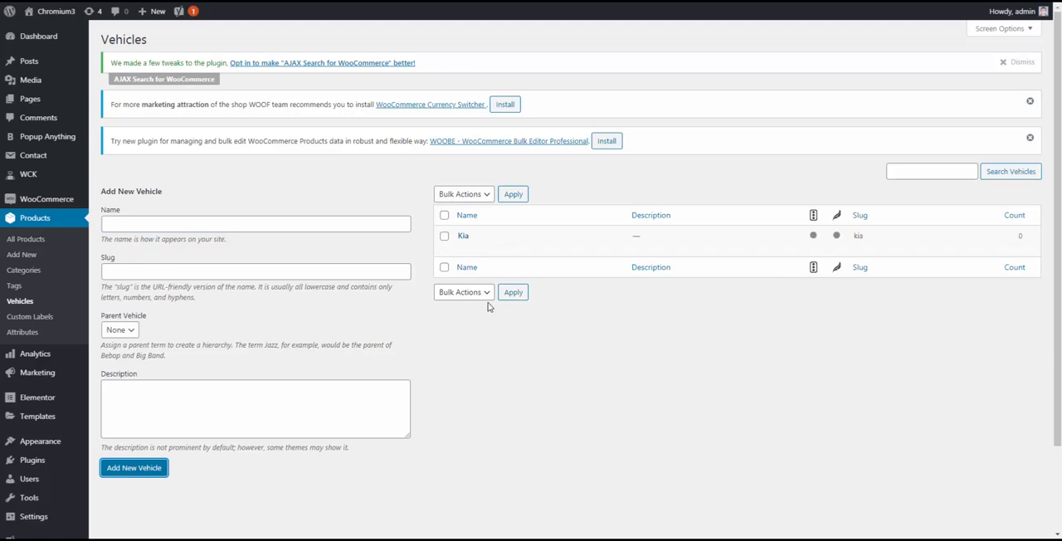
left_click(255, 224)
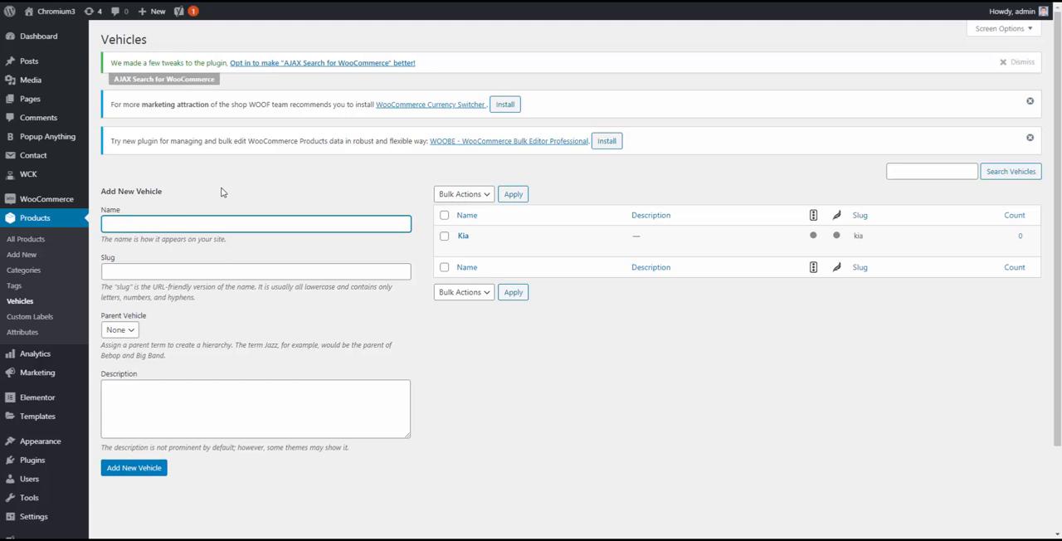
- Add Renault as a second top-level vehicle with no parent
left_click(254, 224)
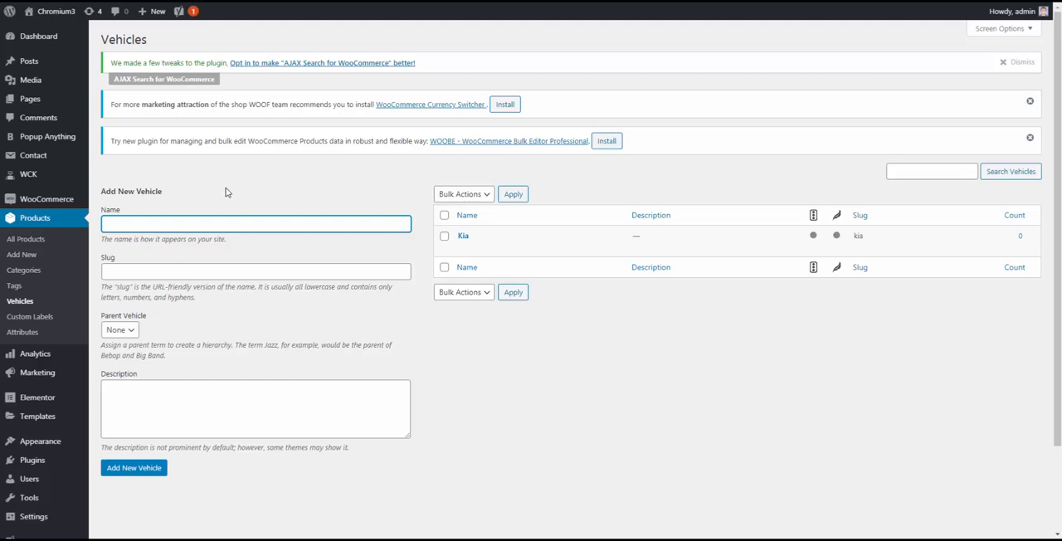
type("Renault")
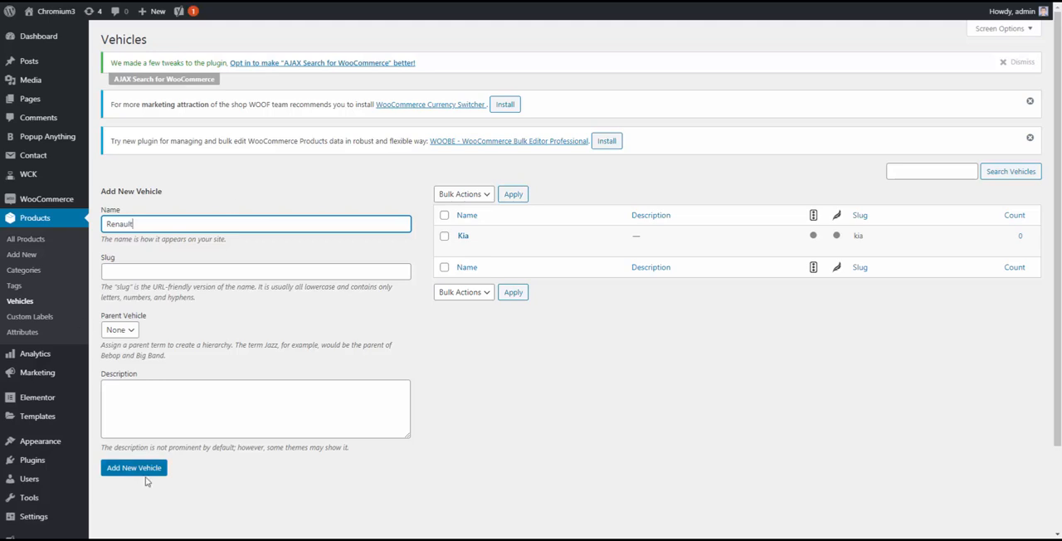
left_click(133, 467)
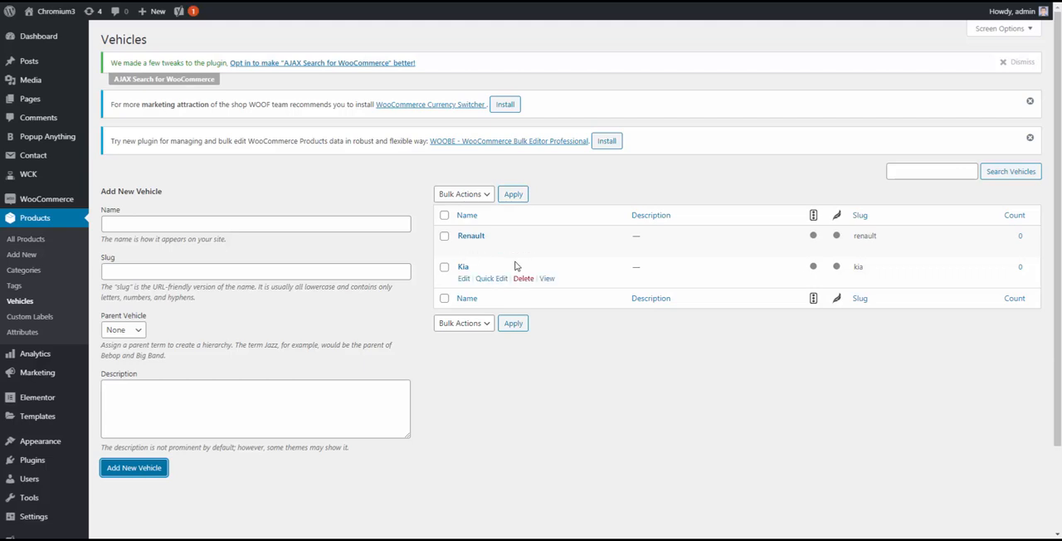
mouse_move(471, 236)
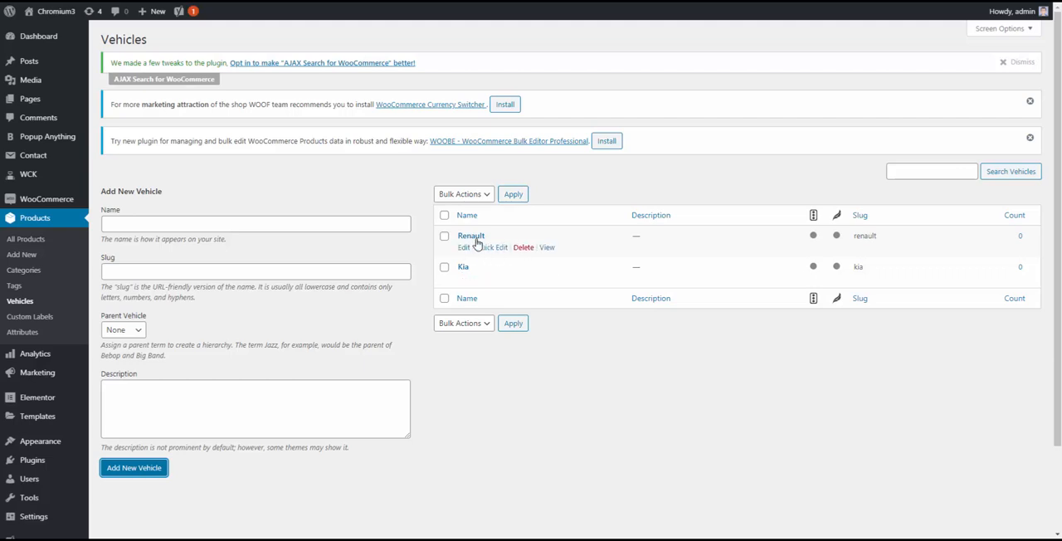
mouse_move(512, 338)
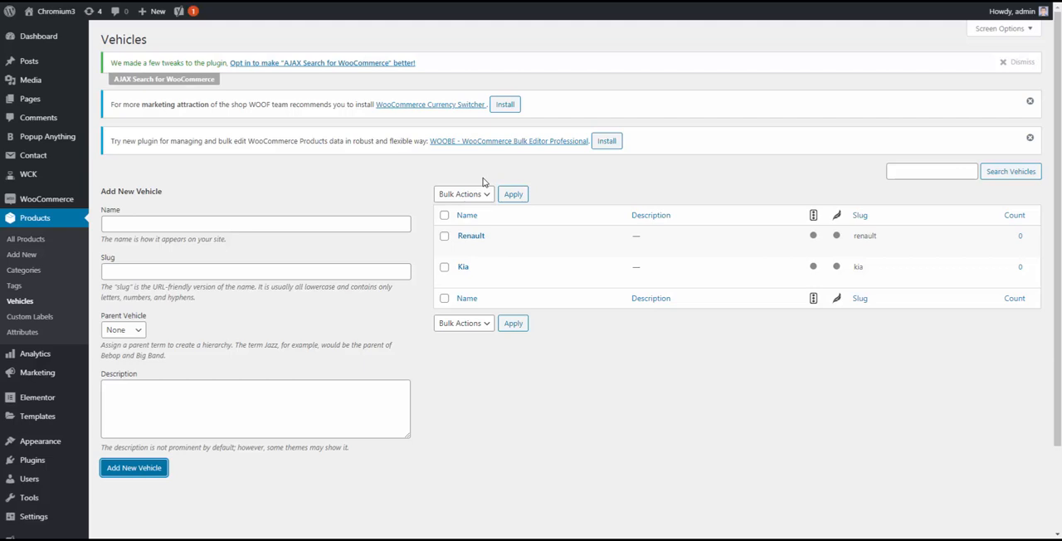
mouse_move(422, 285)
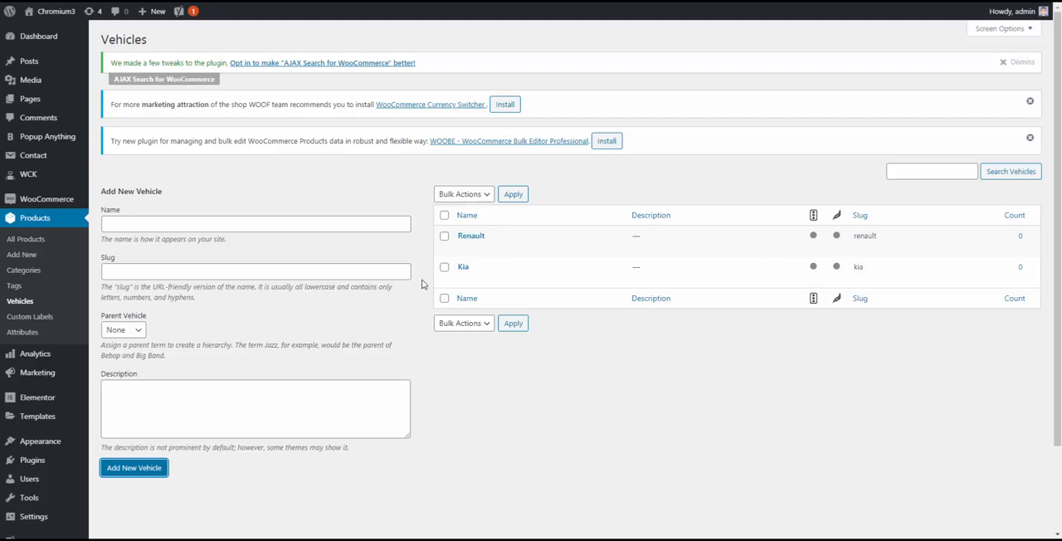
- Add Rio as a model with Kia chosen as its parent vehicle
type("R")
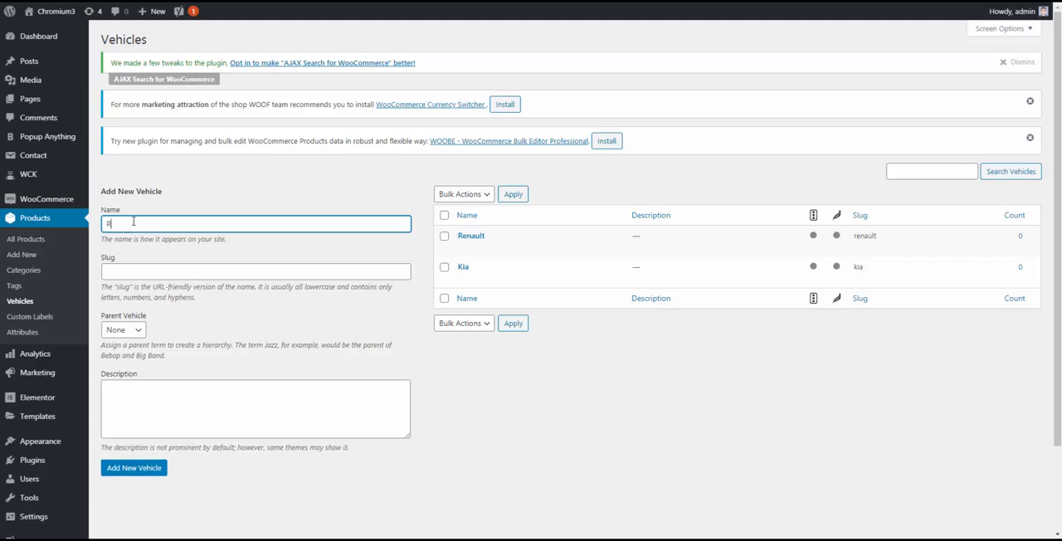
left_click(123, 329)
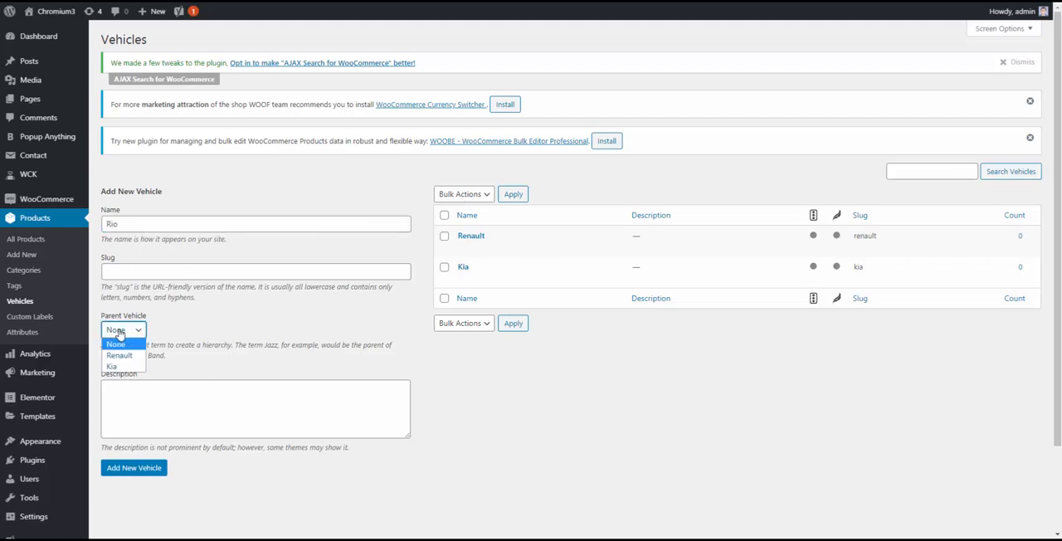
left_click(111, 366)
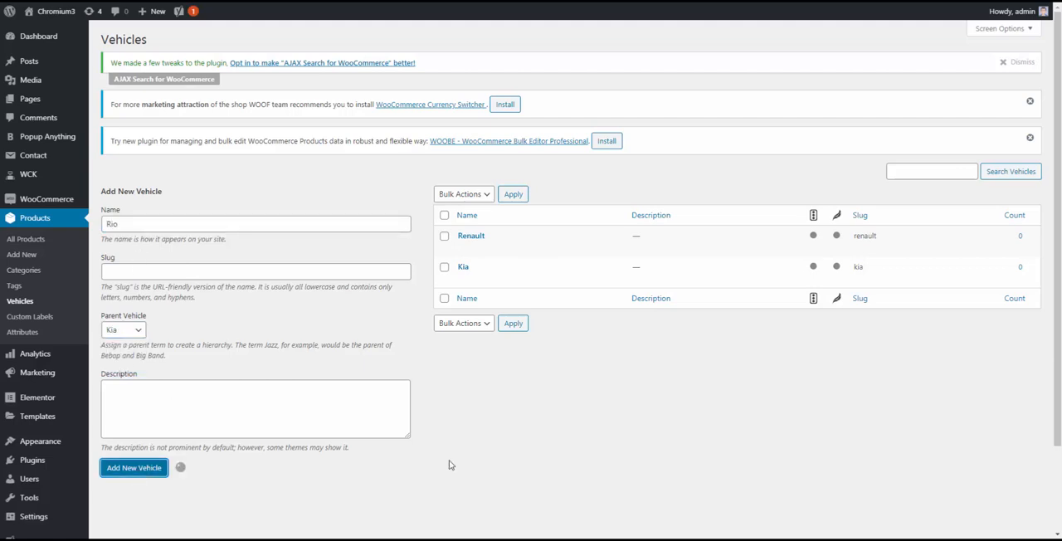
left_click(134, 467)
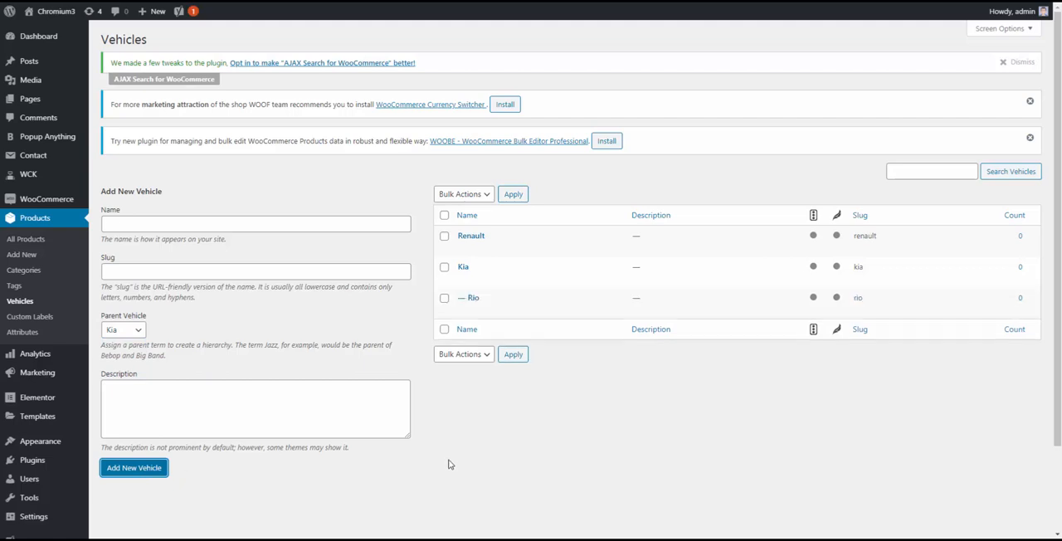
- Add Sportage as a second model under Kia
left_click(254, 224)
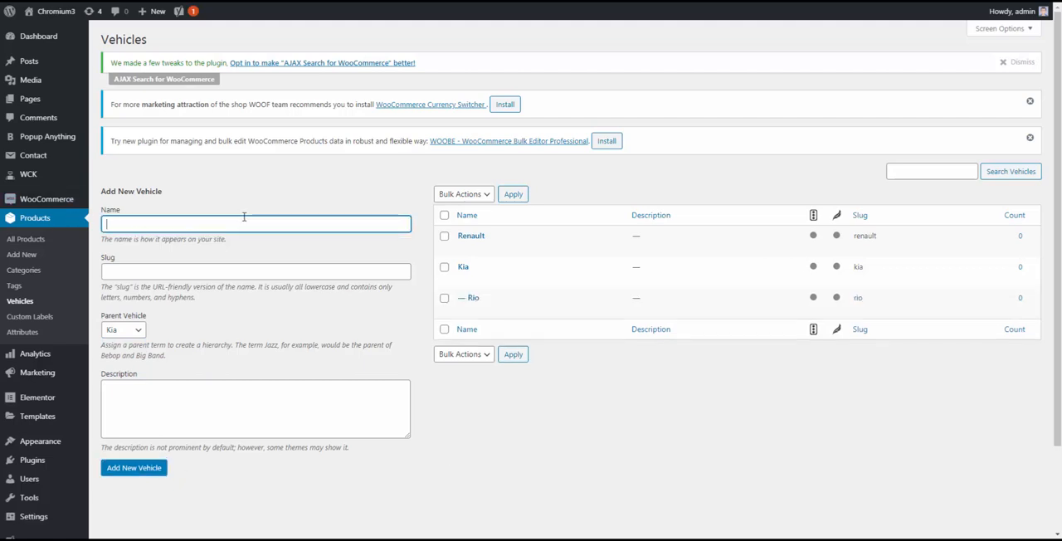
type("Sportage")
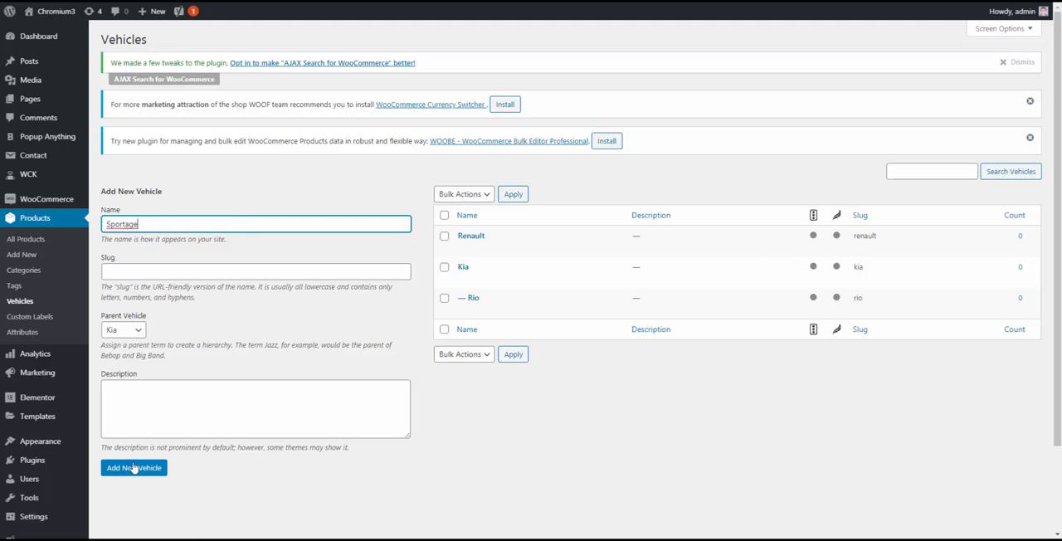
left_click(133, 467)
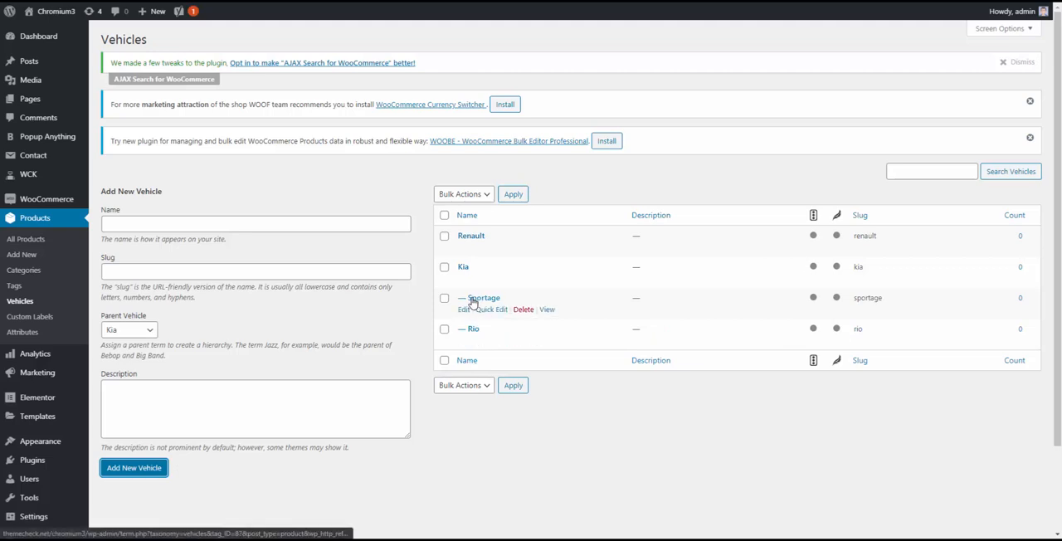
mouse_move(176, 334)
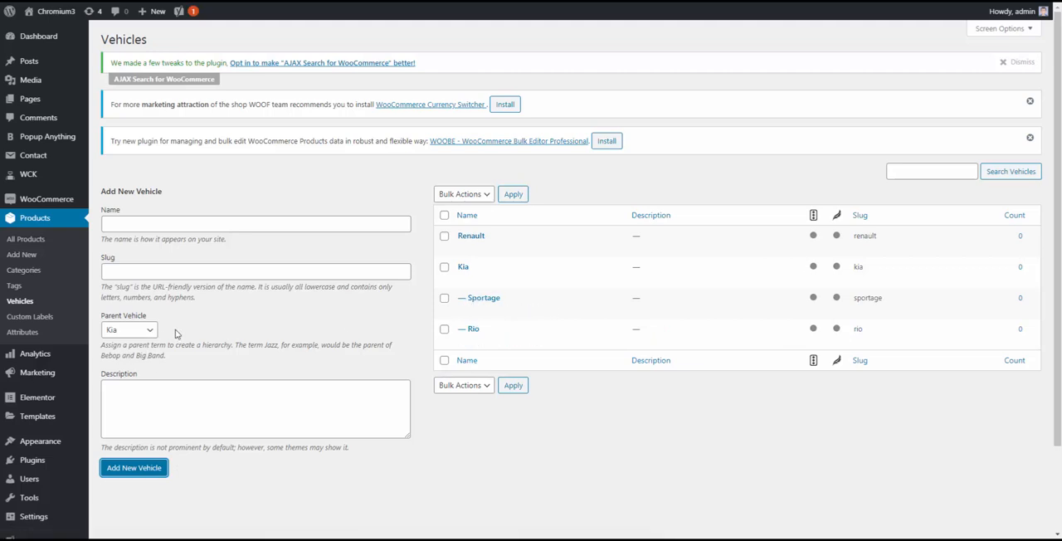
mouse_move(208, 322)
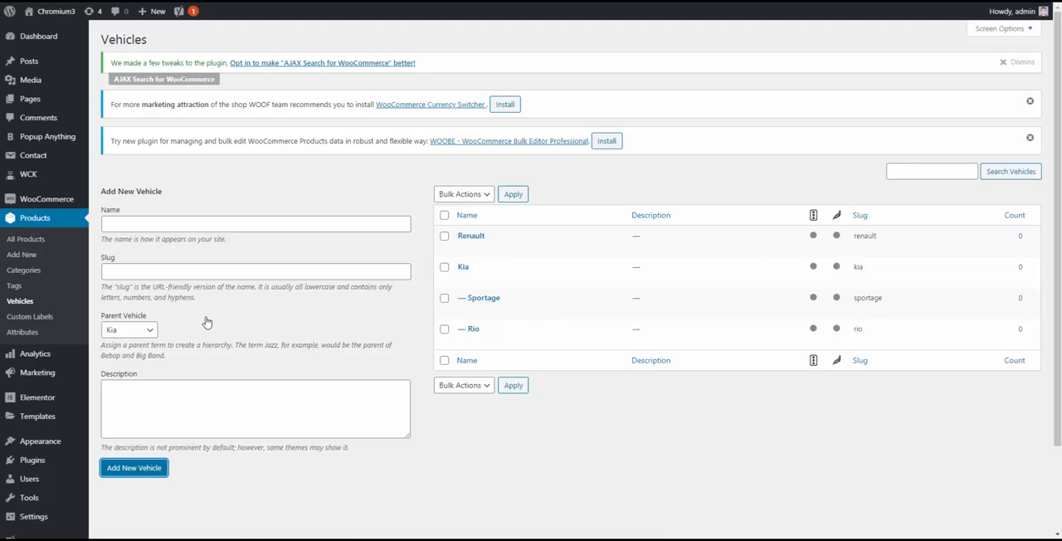
mouse_move(117, 201)
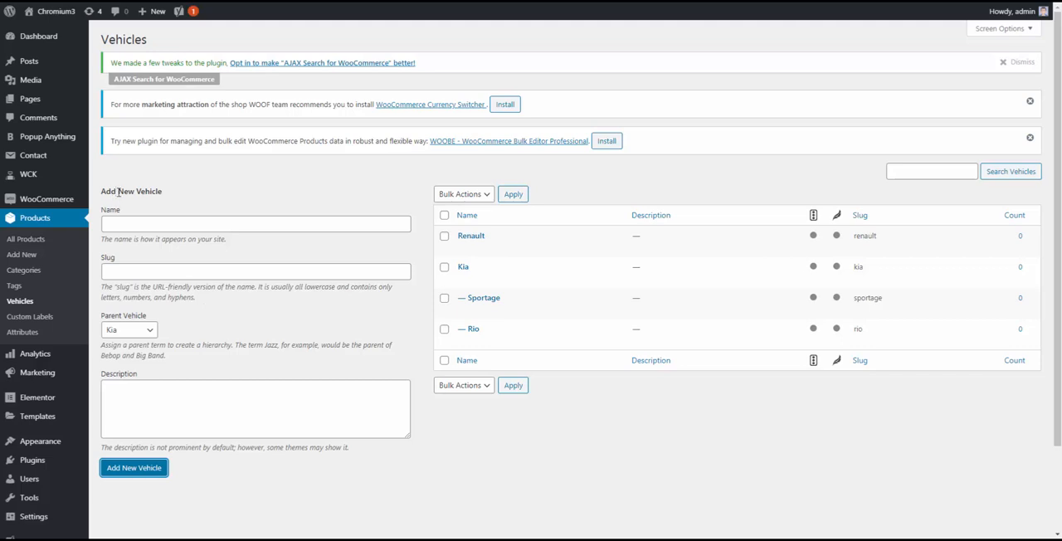
- Add the year 2005 with Rio as its parent vehicle
left_click(255, 224)
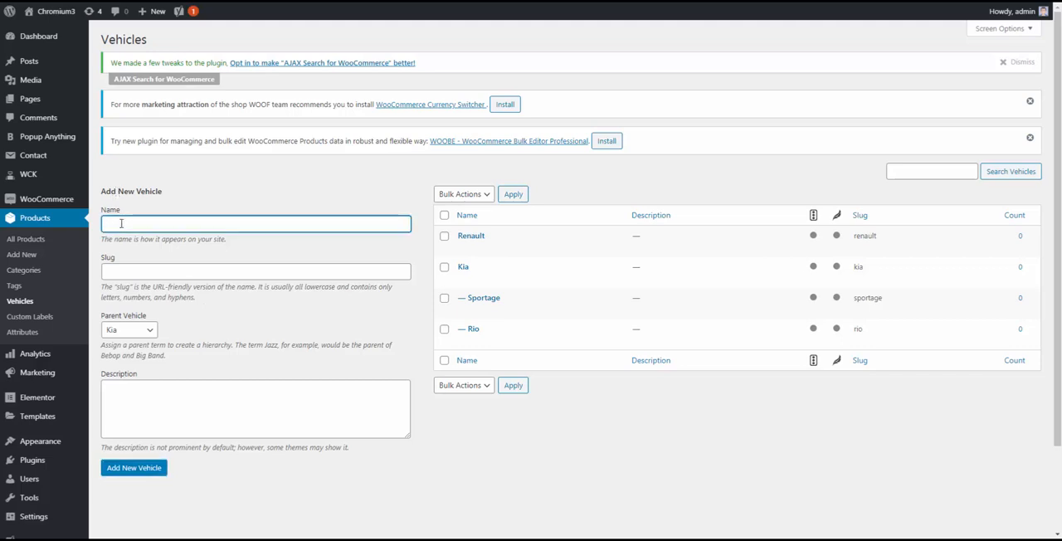
type("2005")
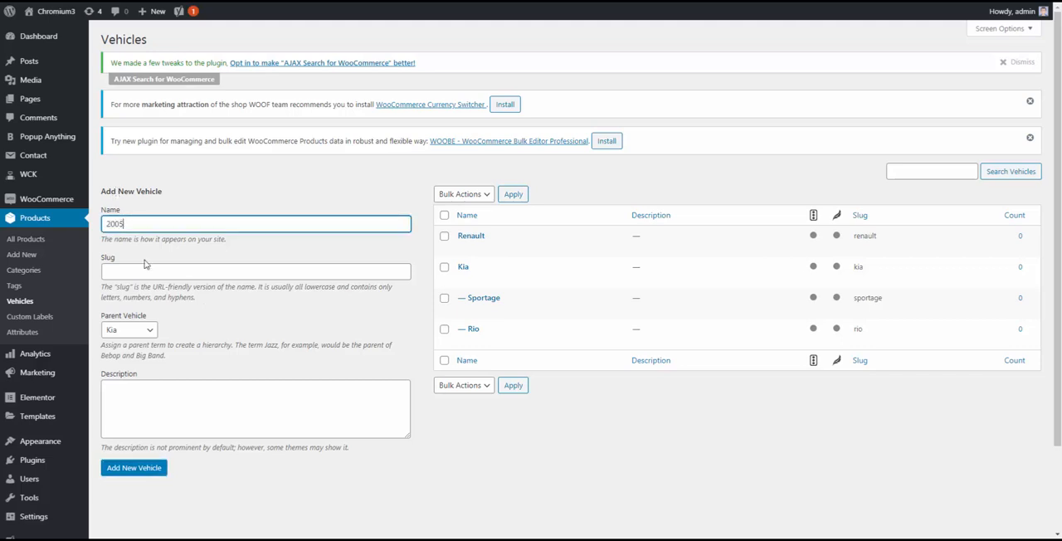
left_click(128, 329)
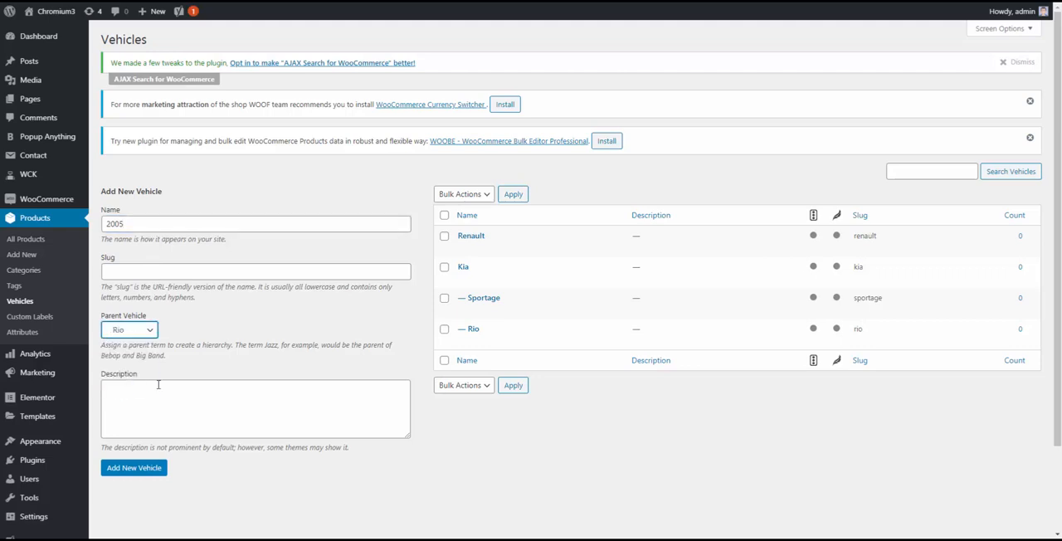
left_click(134, 467)
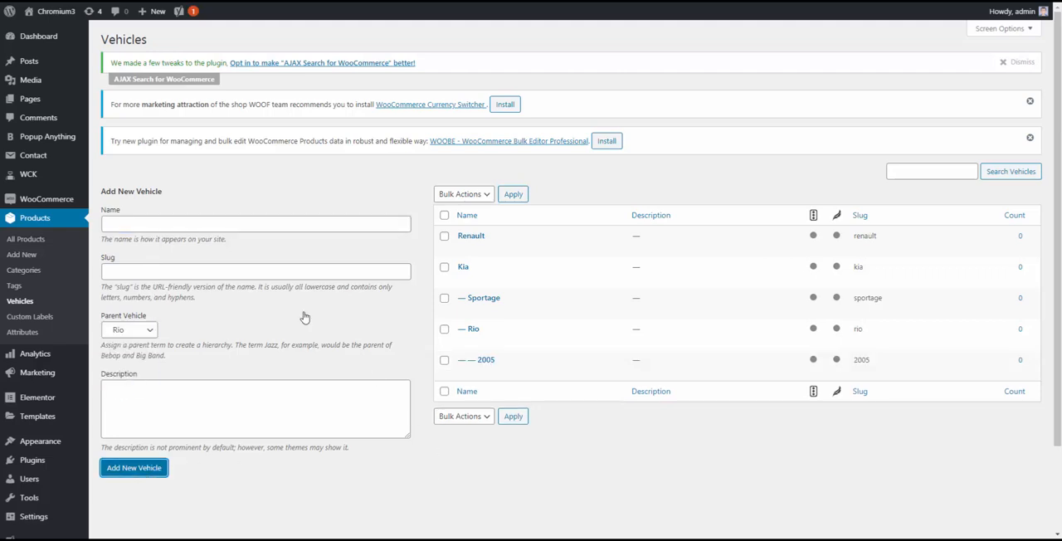
- Add the years 2019 and 2020 under Rio as well
type("2019")
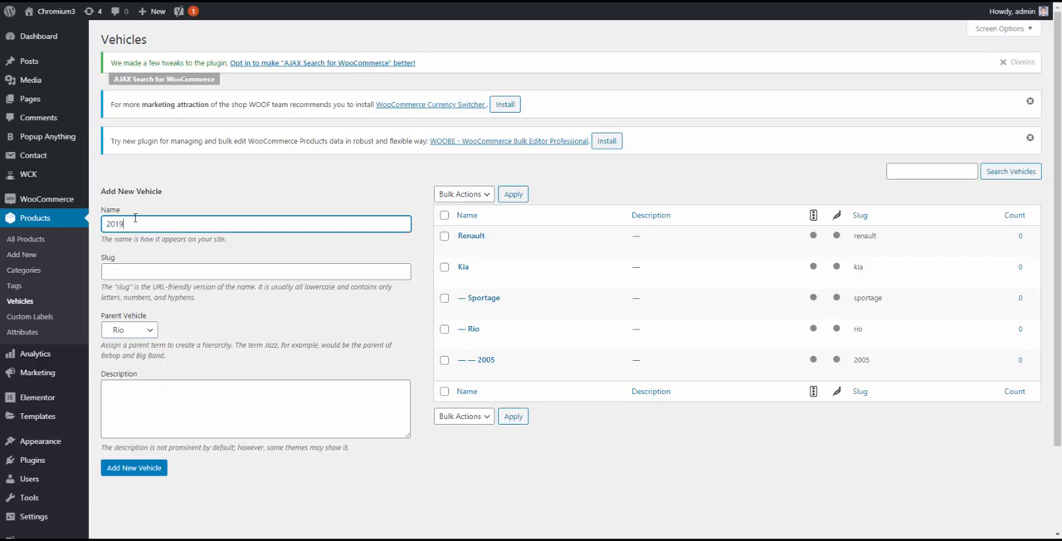
left_click(134, 467)
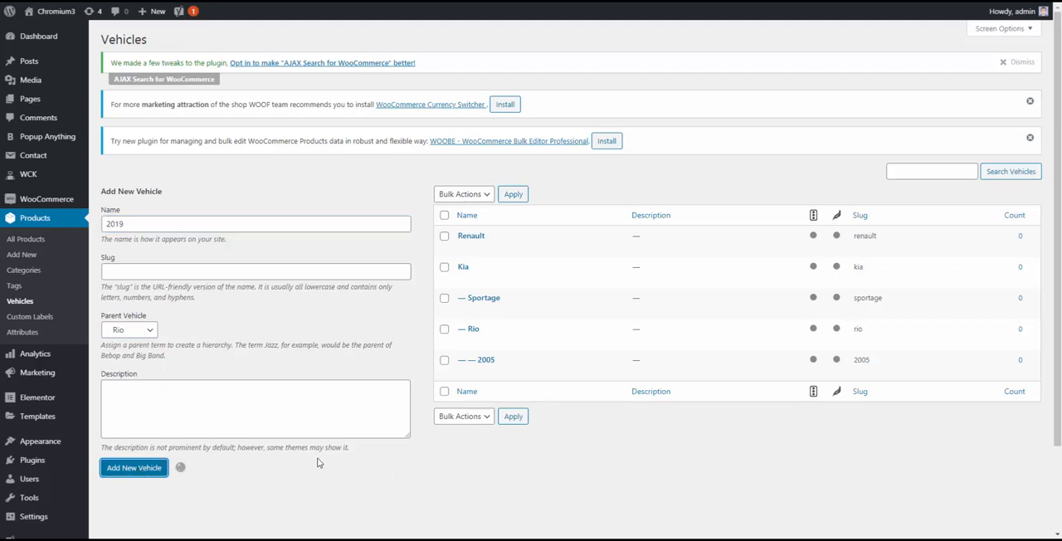
left_click(133, 467)
type("2020")
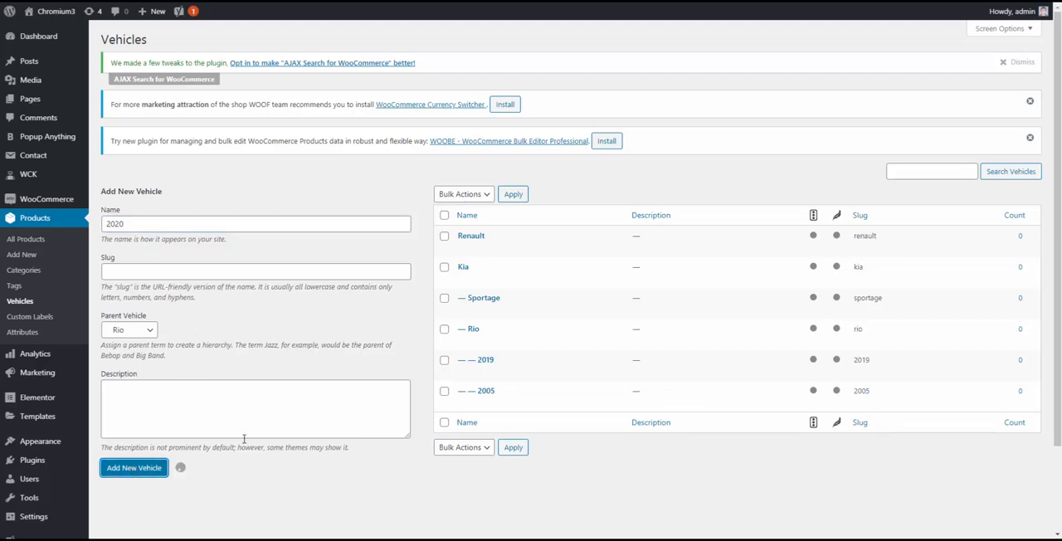
left_click(134, 467)
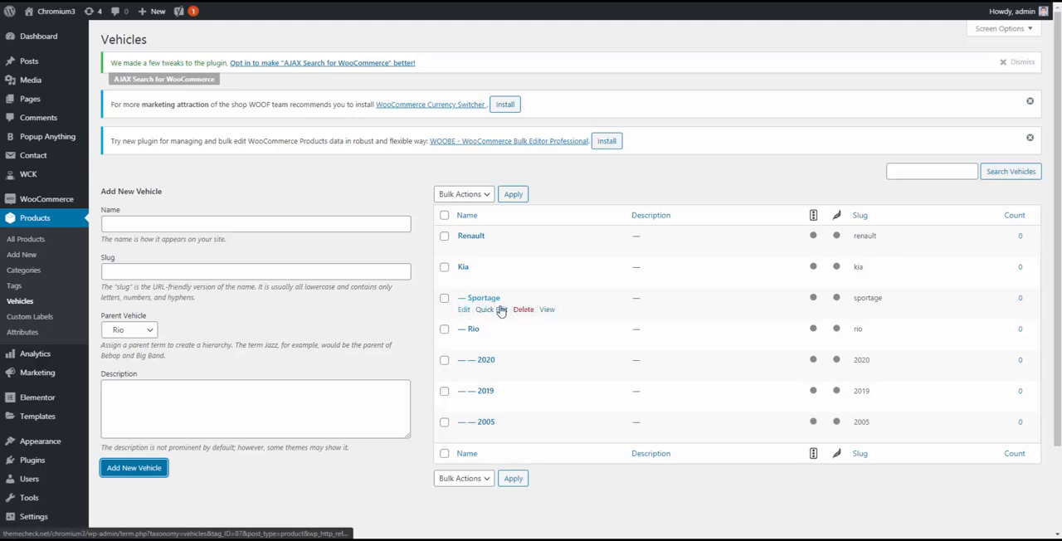
mouse_move(494, 382)
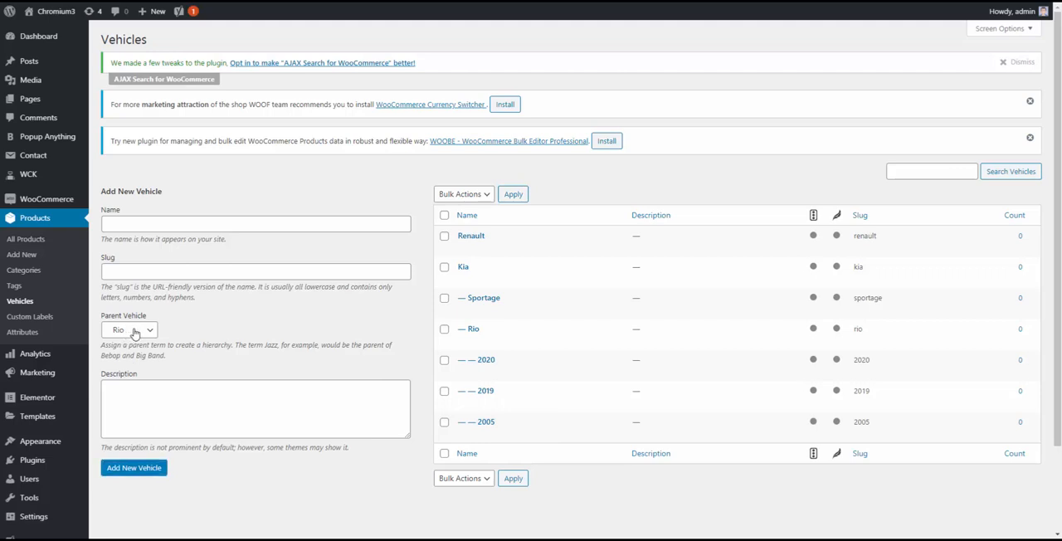
- With Sportage as parent, add 2005 and 2019 as model years
left_click(128, 329)
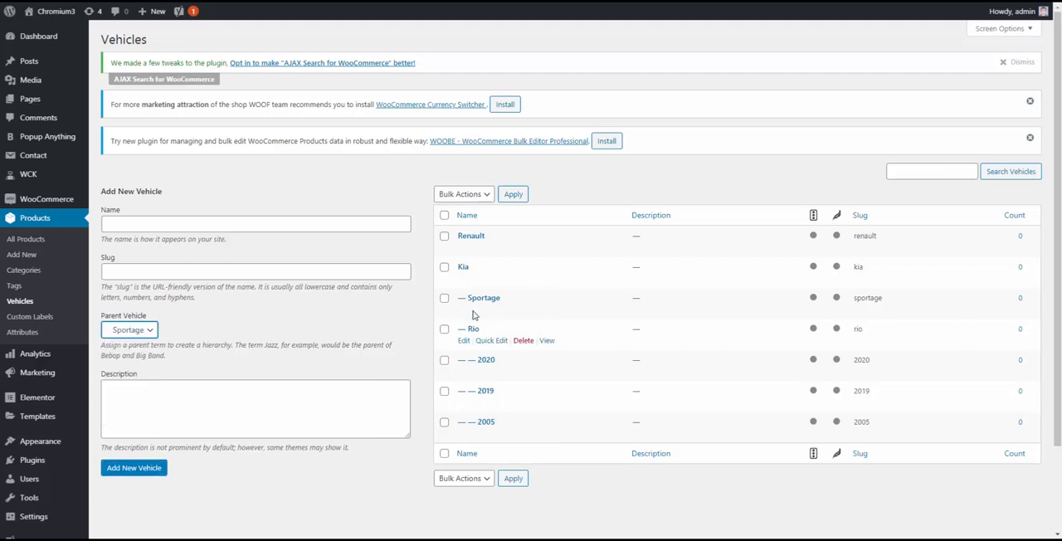
mouse_move(116, 220)
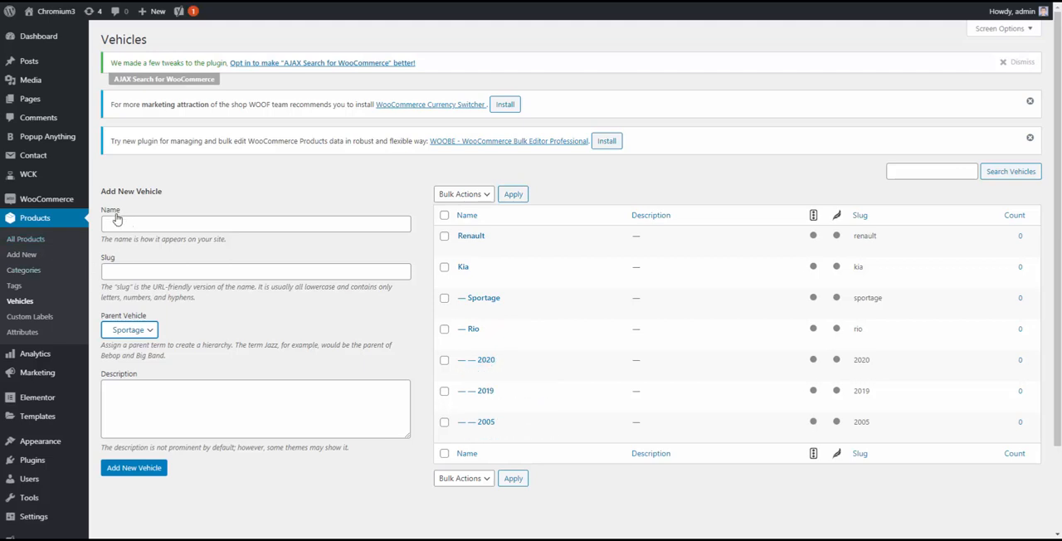
type("2005")
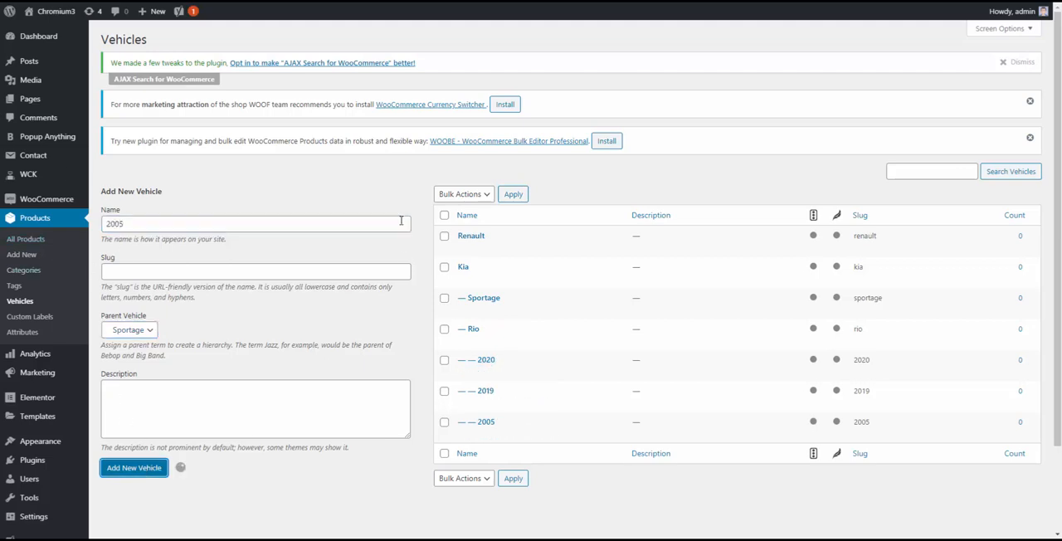
left_click(134, 467)
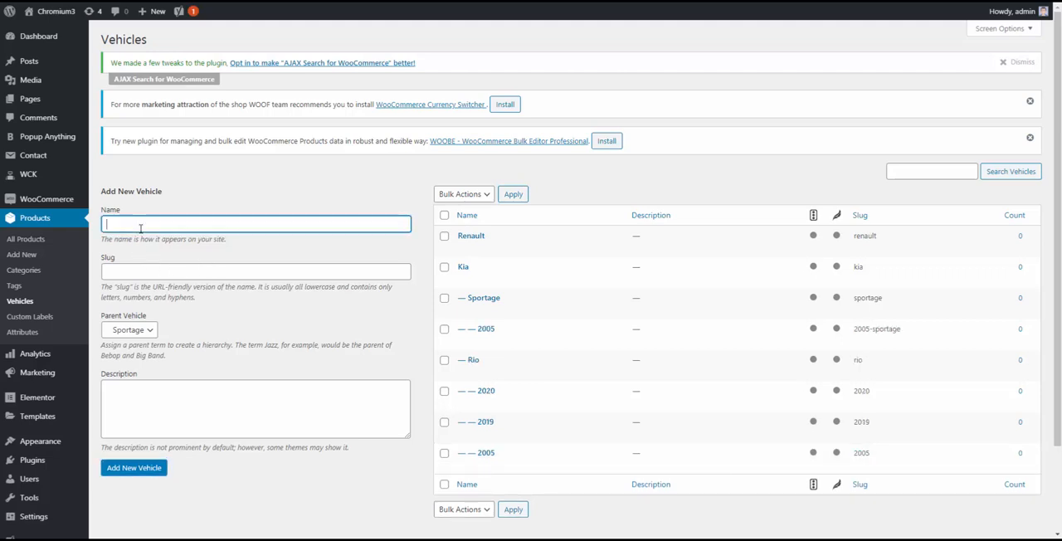
type("2019")
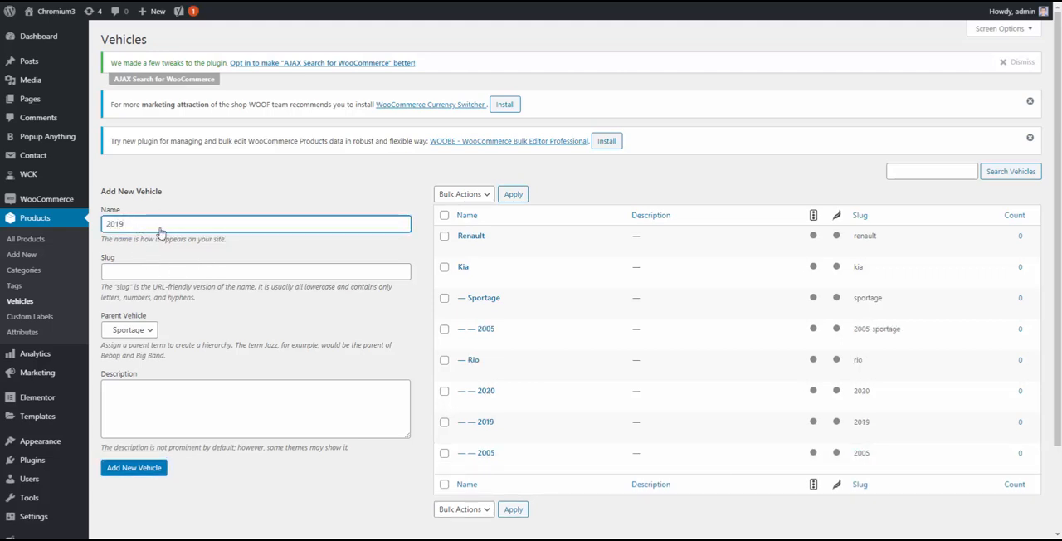
left_click(134, 467)
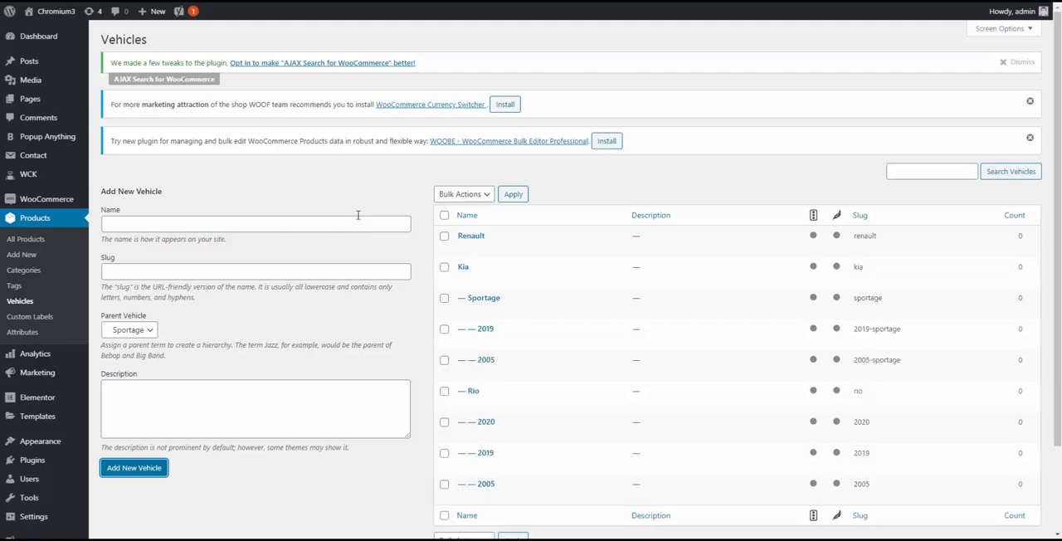
- Add 2020 and 2025 as further years under Sportage
type("2020")
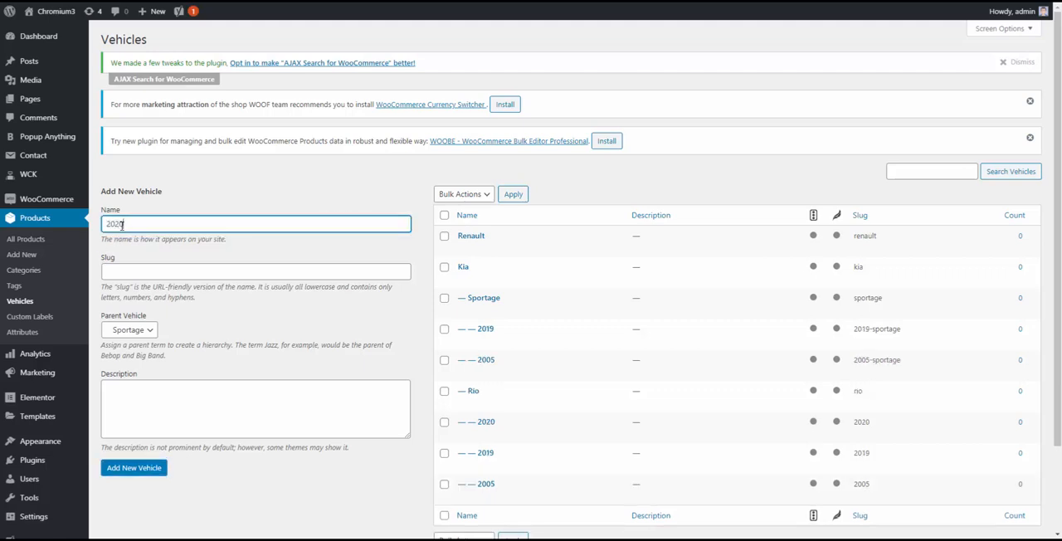
left_click(134, 467)
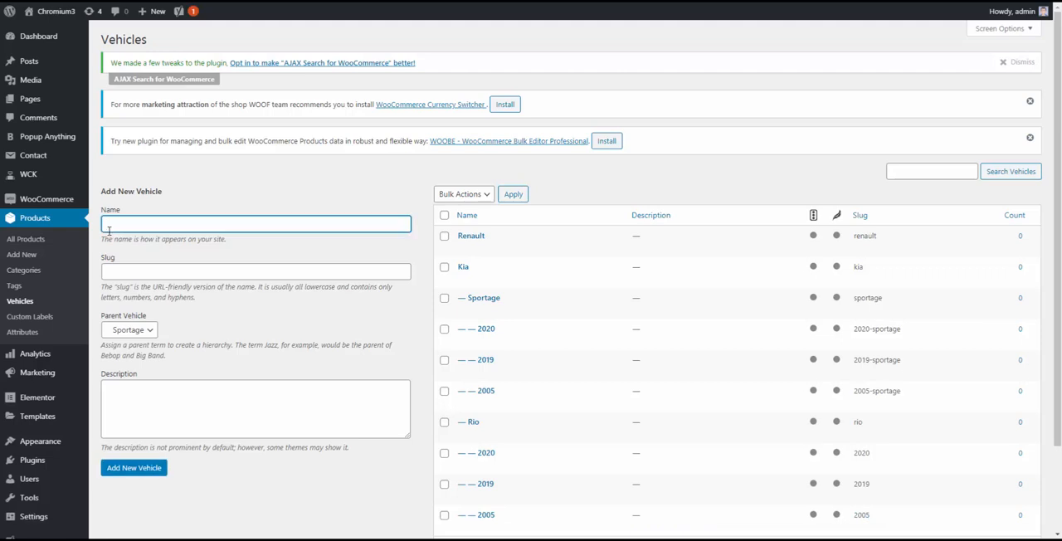
type("2025")
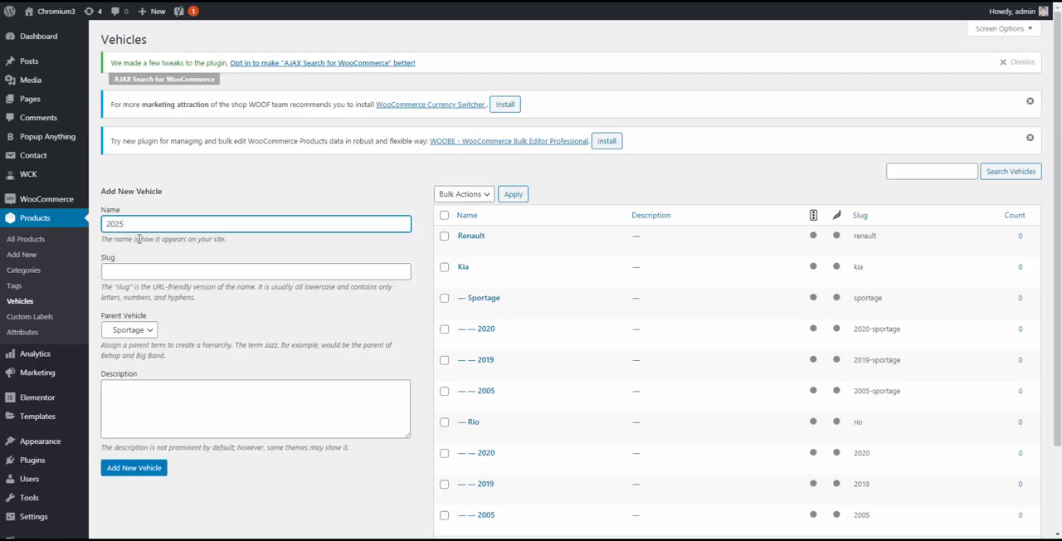
left_click(133, 467)
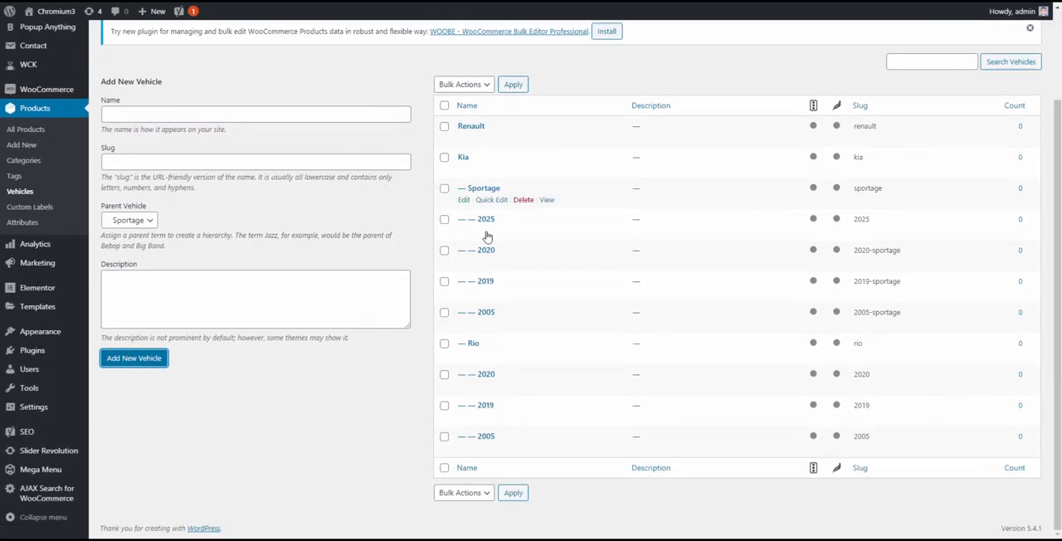
mouse_move(487, 321)
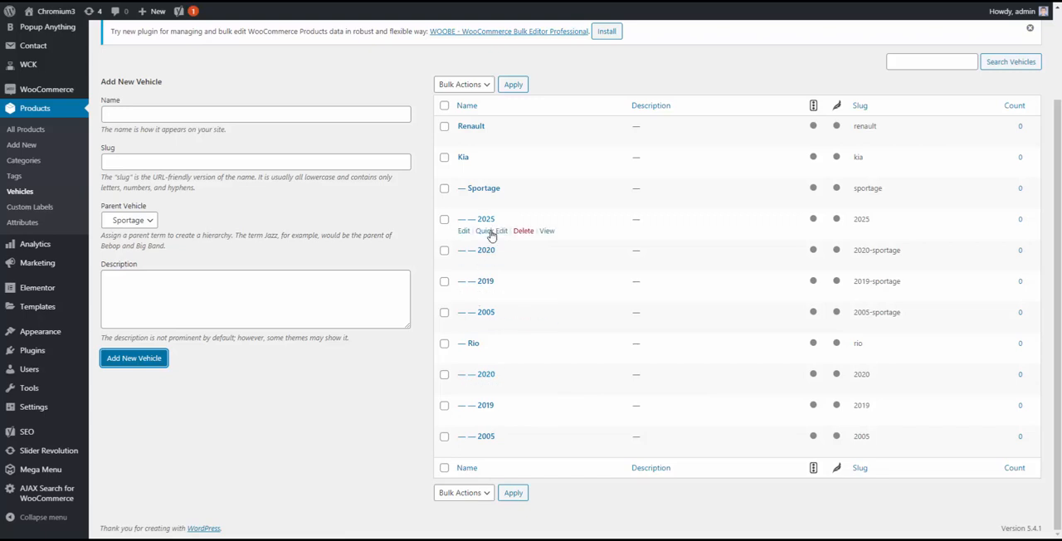
mouse_move(479, 260)
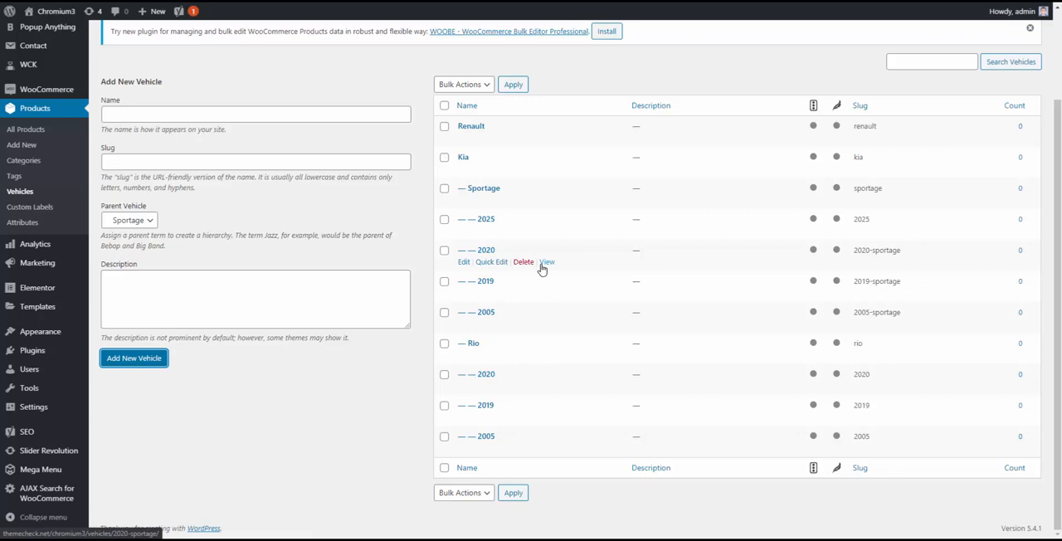
mouse_move(539, 268)
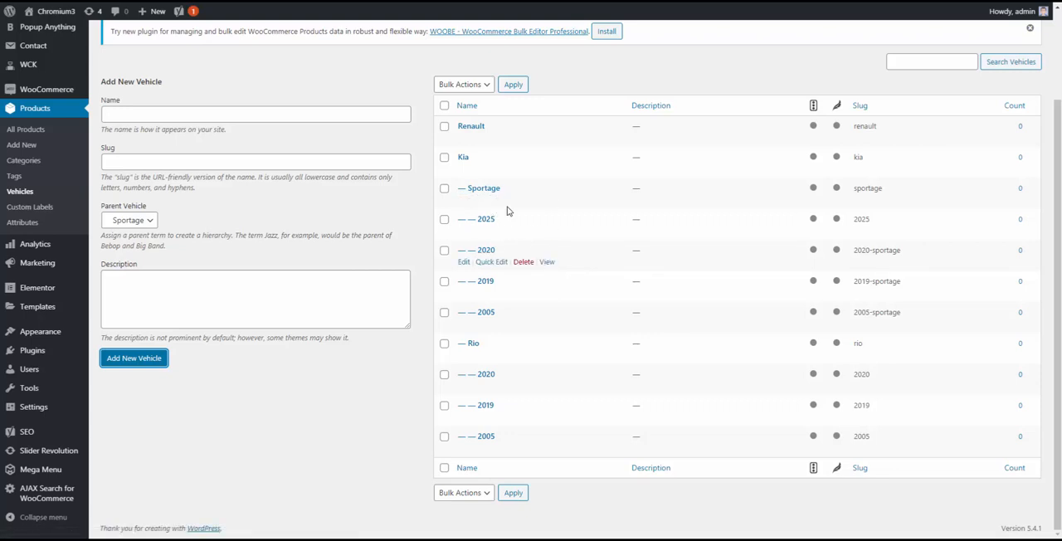
mouse_move(546, 262)
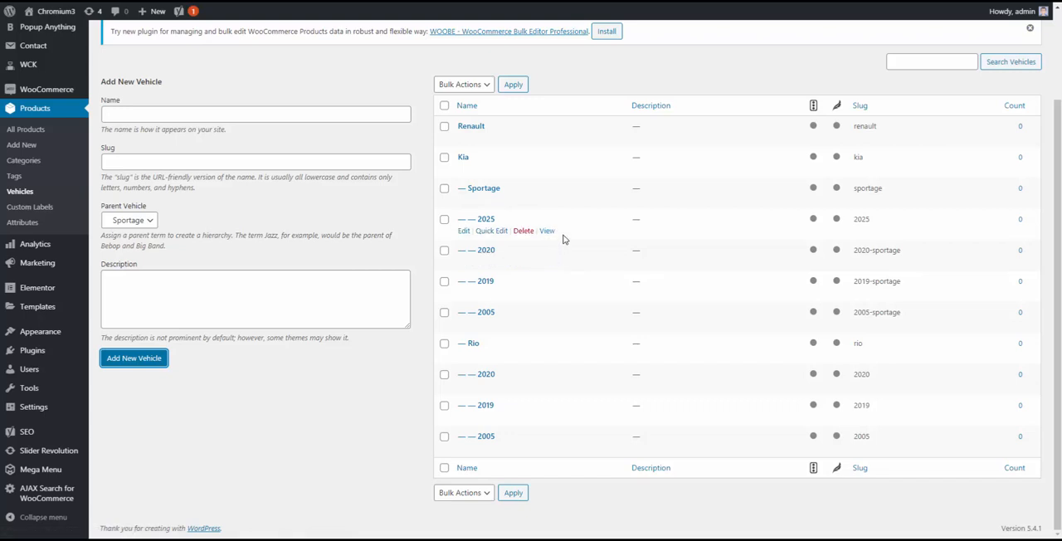
mouse_move(471, 128)
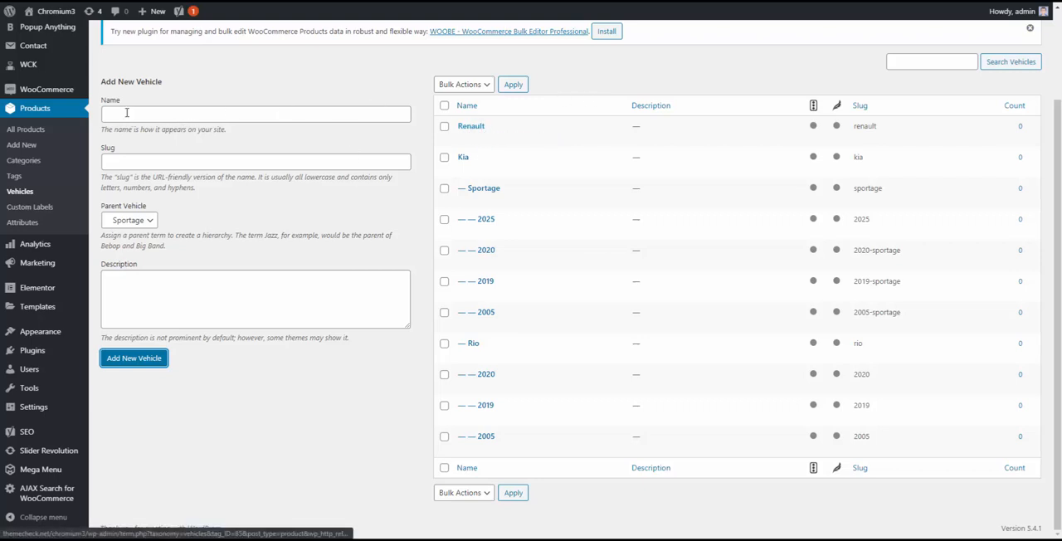
- Add Logan as a model with Renault as its parent vehicle
left_click(255, 114)
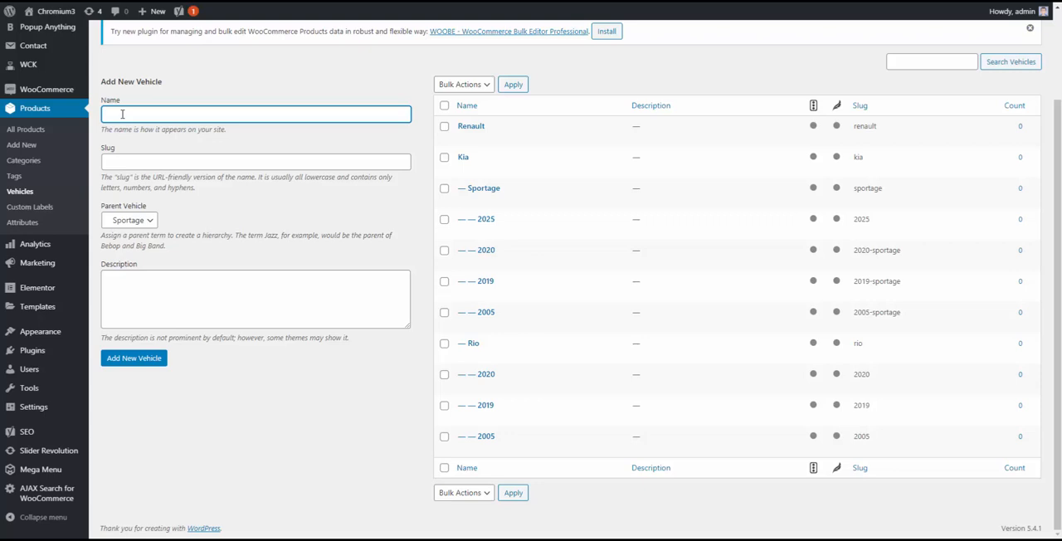
type("Logan")
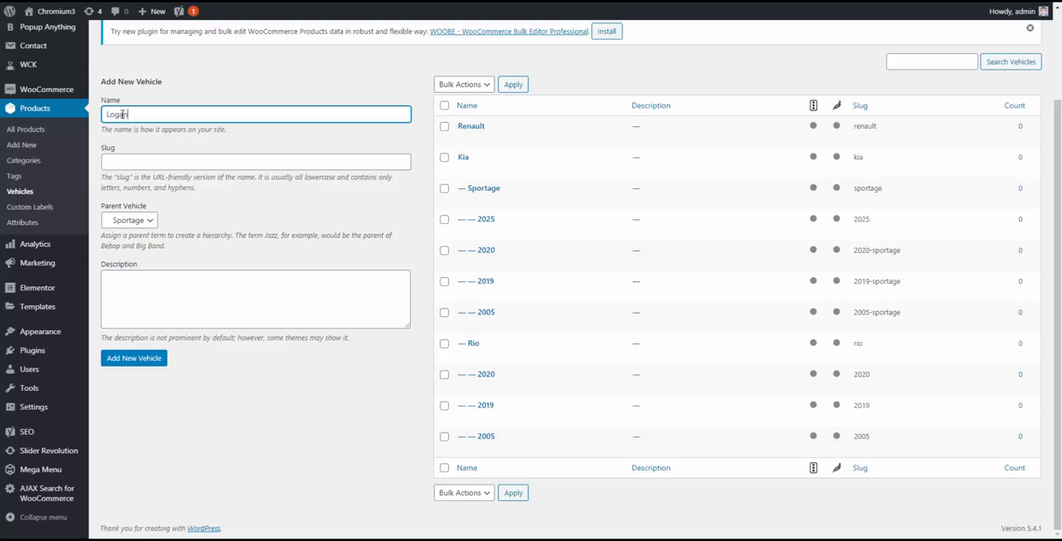
left_click(129, 220)
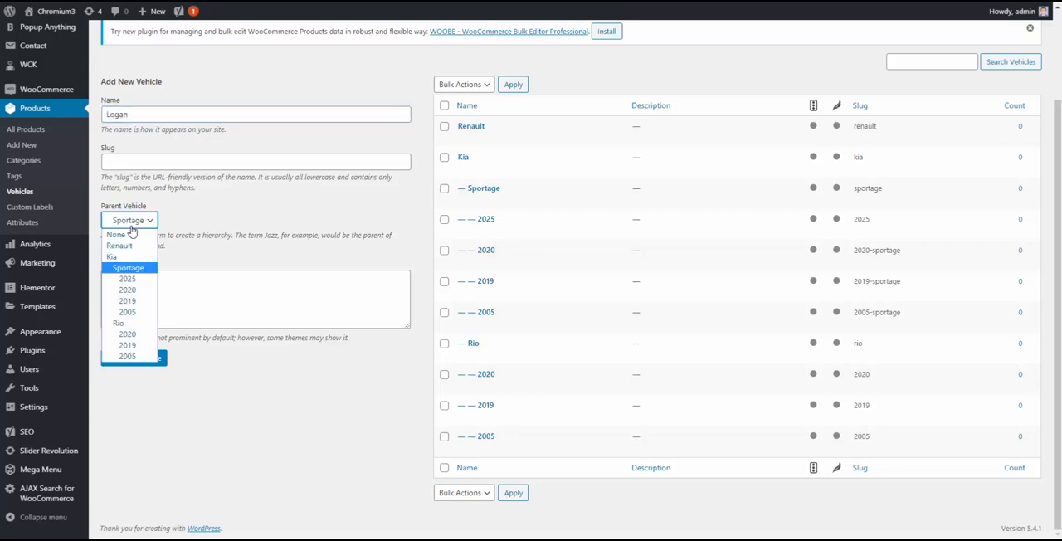
mouse_move(112, 257)
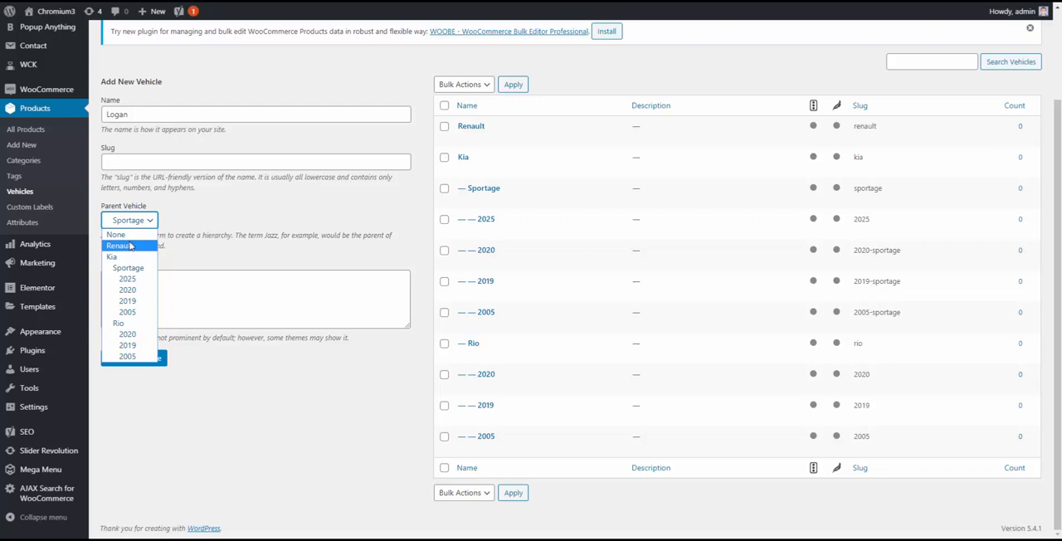
mouse_move(124, 247)
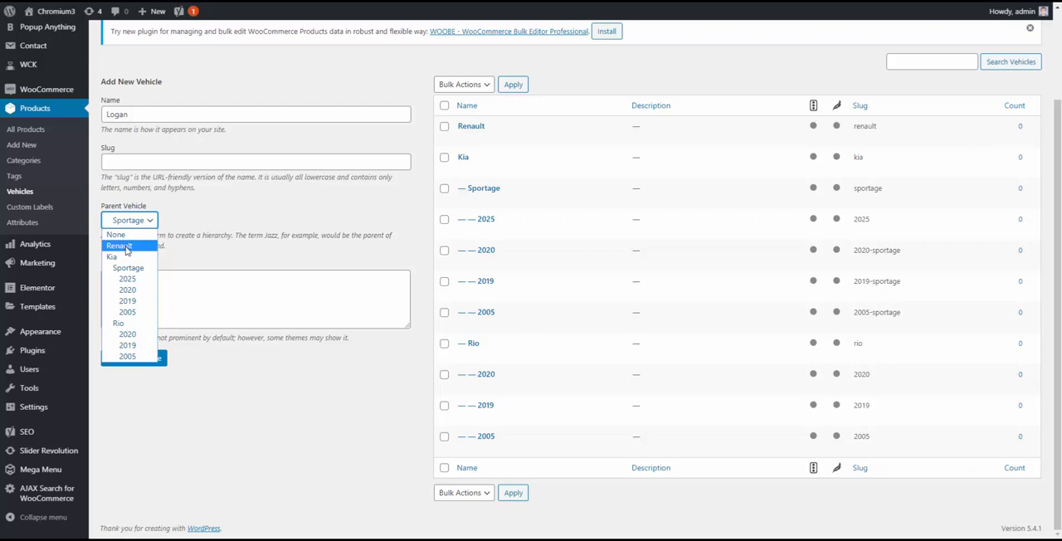
left_click(119, 246)
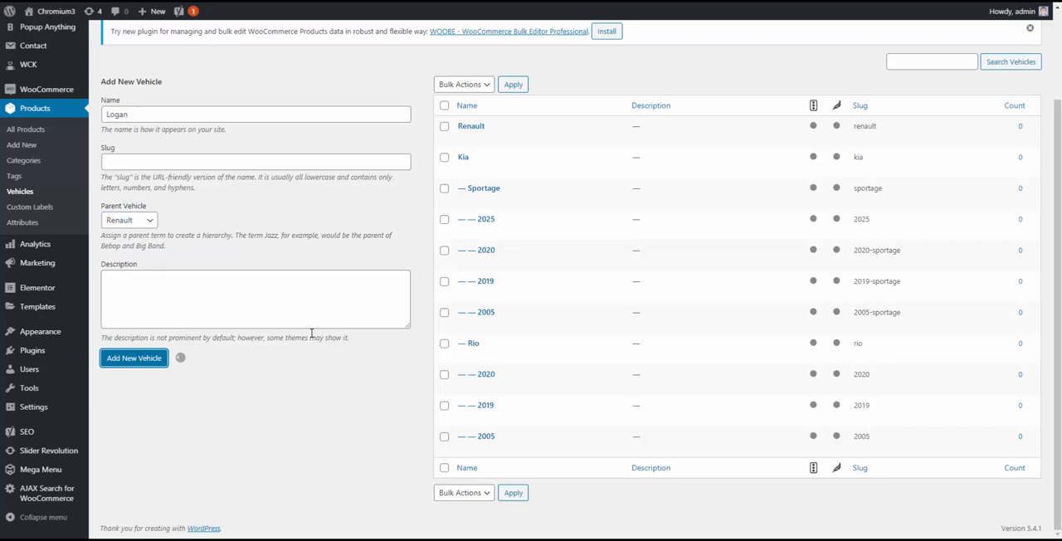
left_click(134, 358)
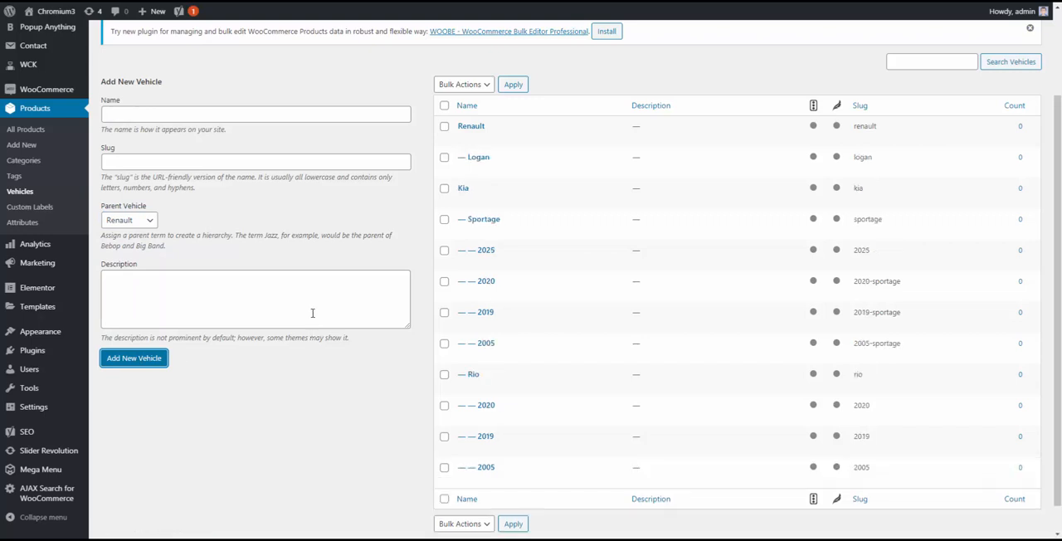
- Add Traffic as a second model under Renault
left_click(255, 114)
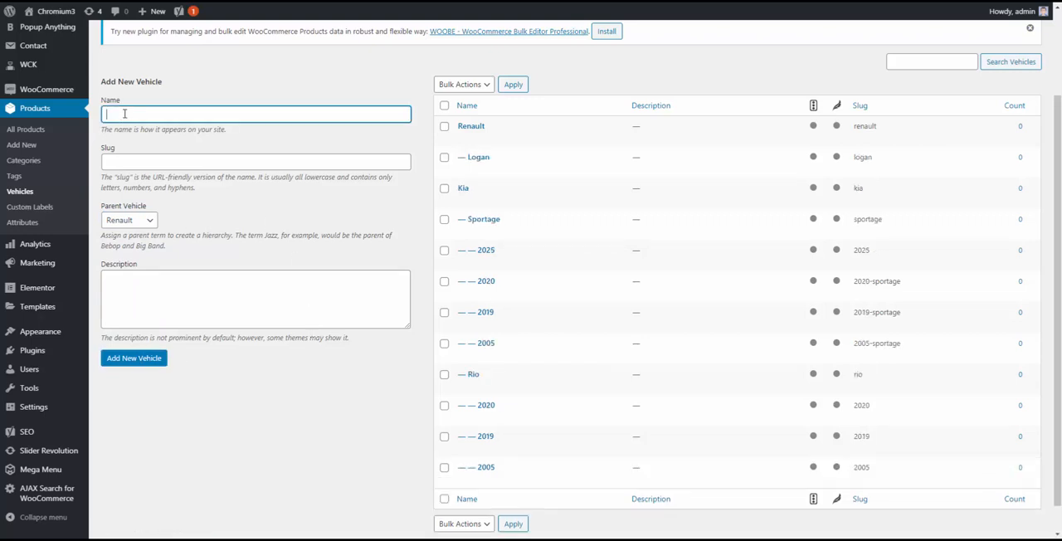
type("Traffic")
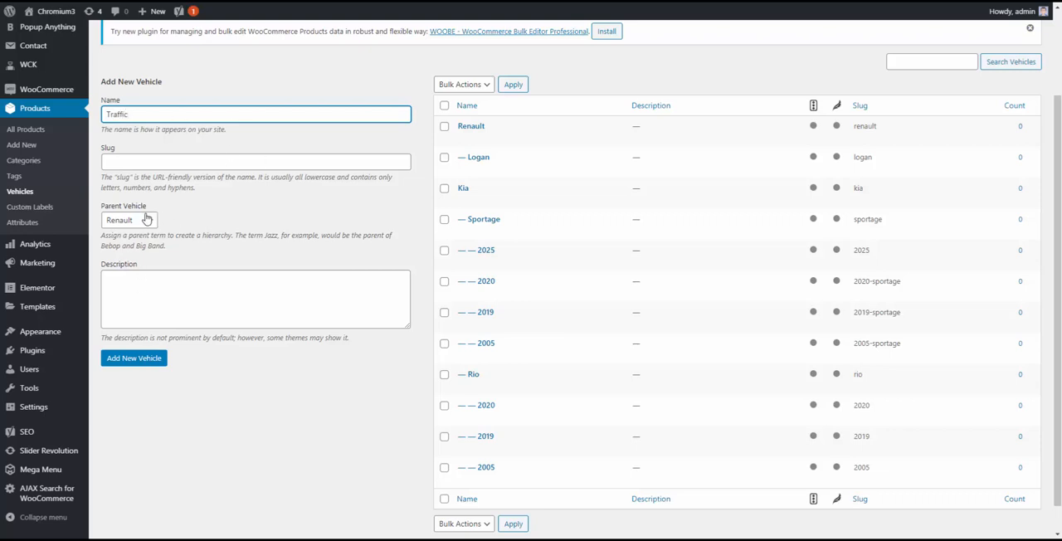
left_click(133, 357)
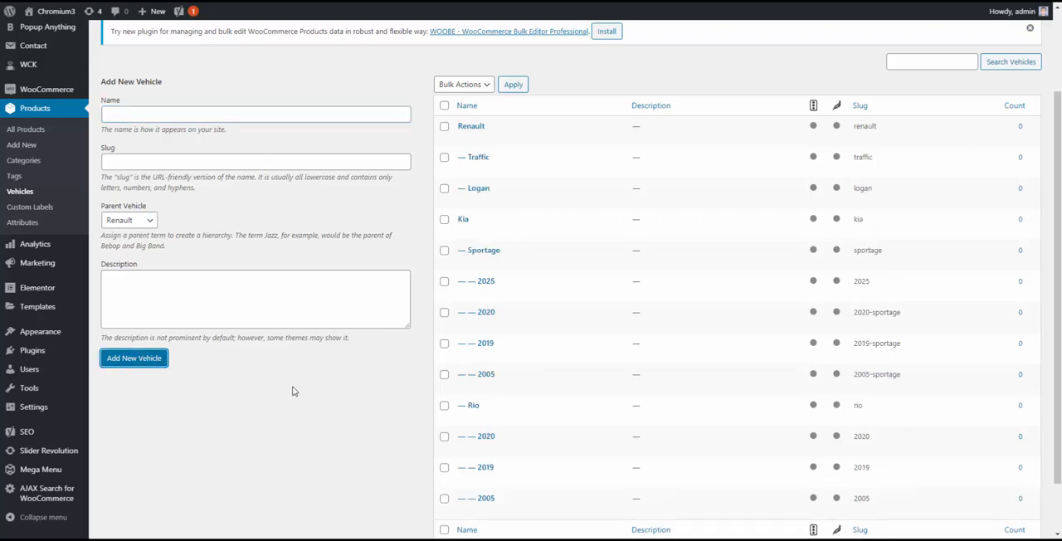
mouse_move(478, 189)
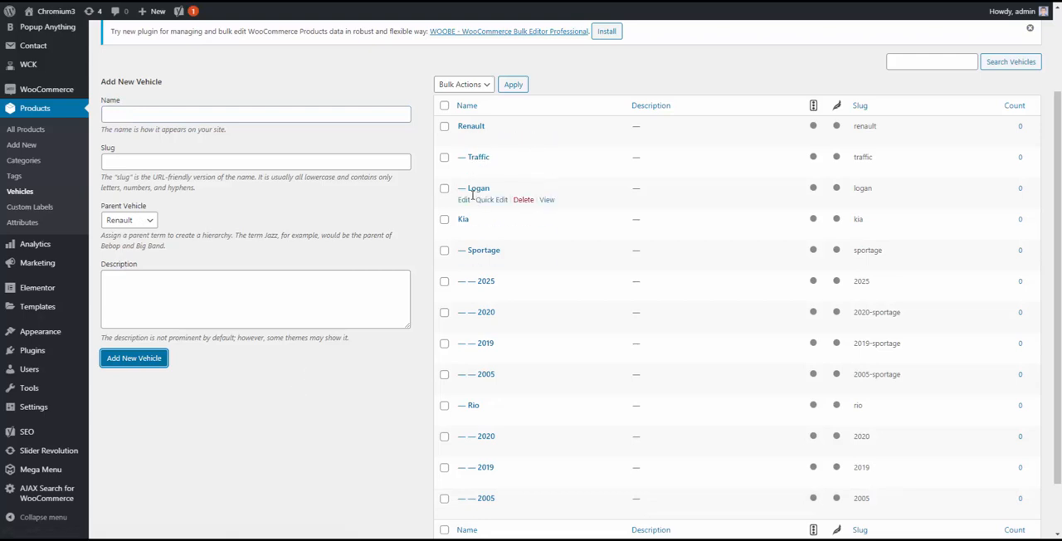
mouse_move(483, 205)
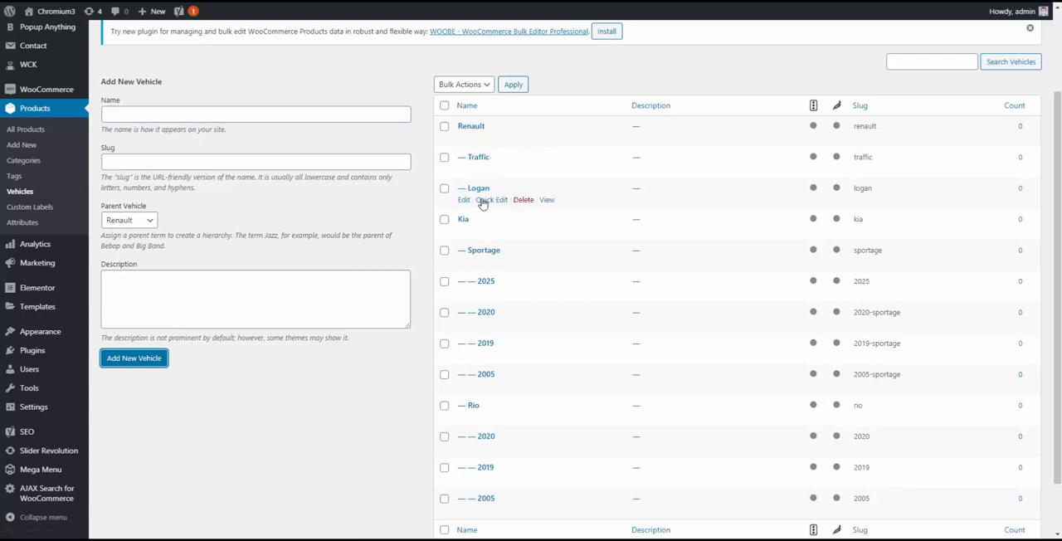
- Add the years 2006 and 2009 under the Logan model
left_click(129, 220)
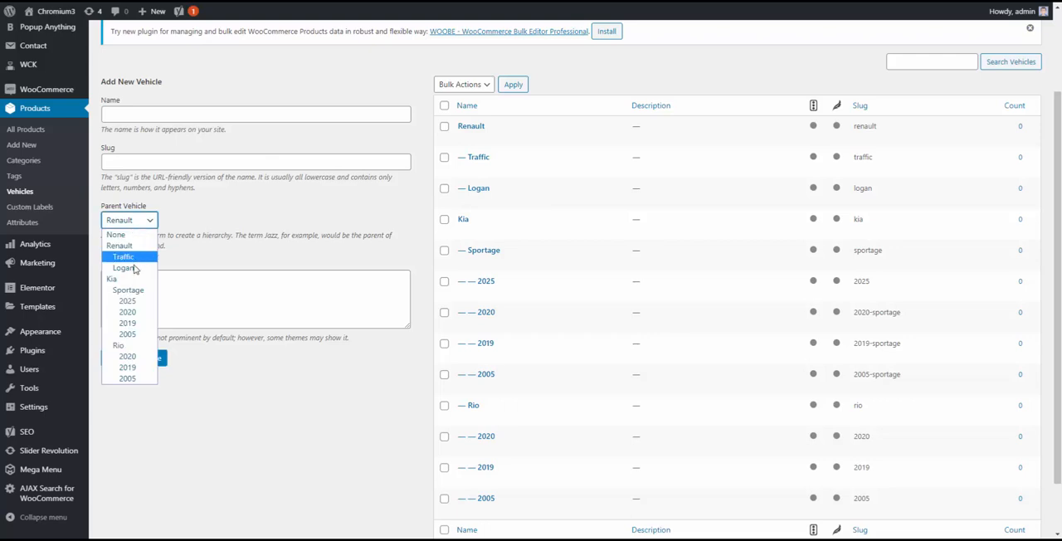
type("2006")
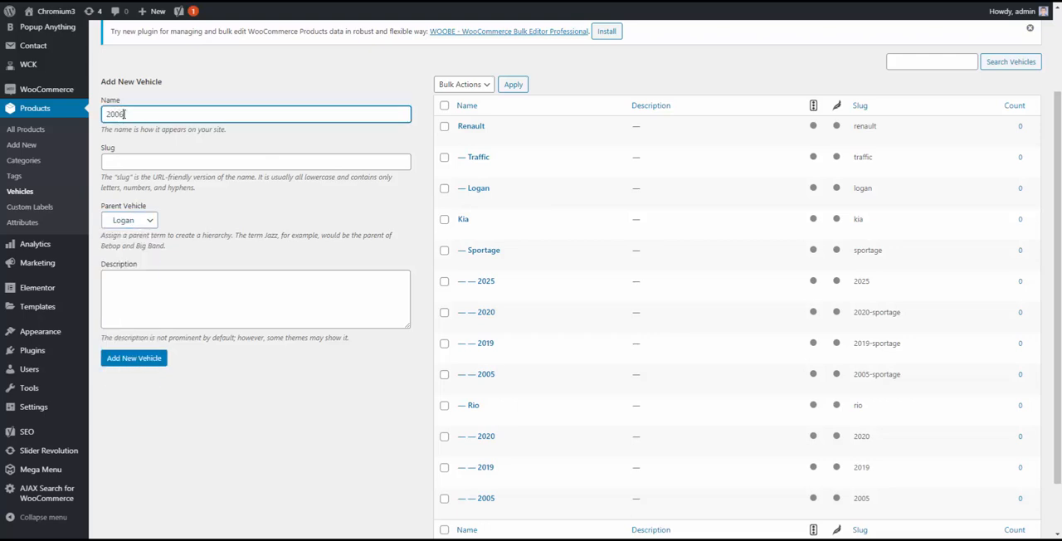
left_click(134, 357)
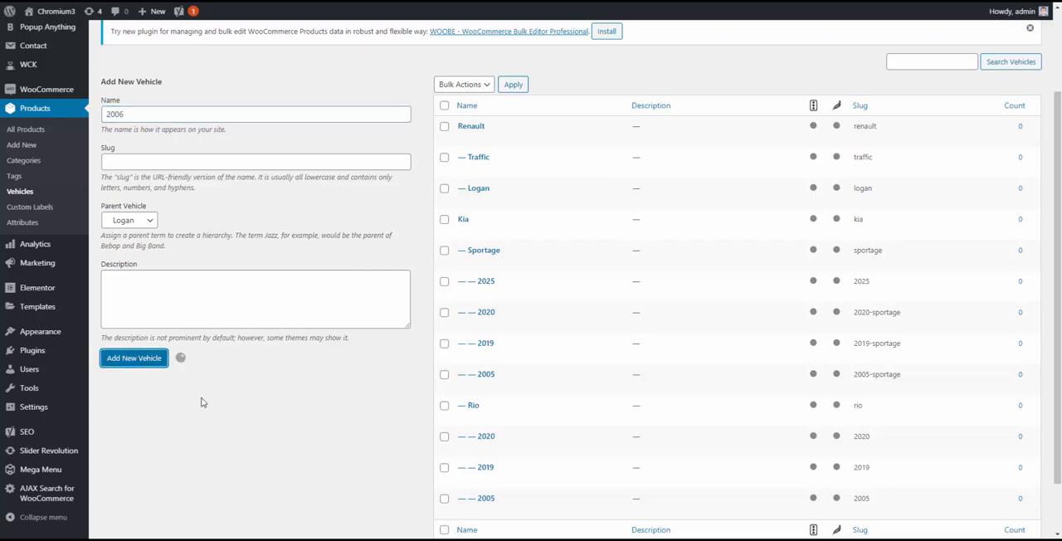
left_click(133, 358)
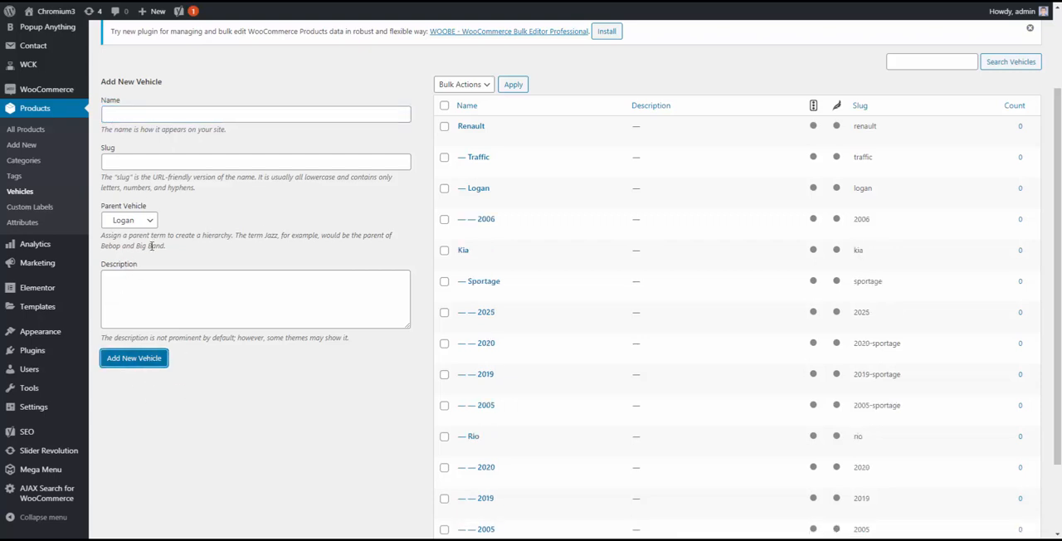
type("2009")
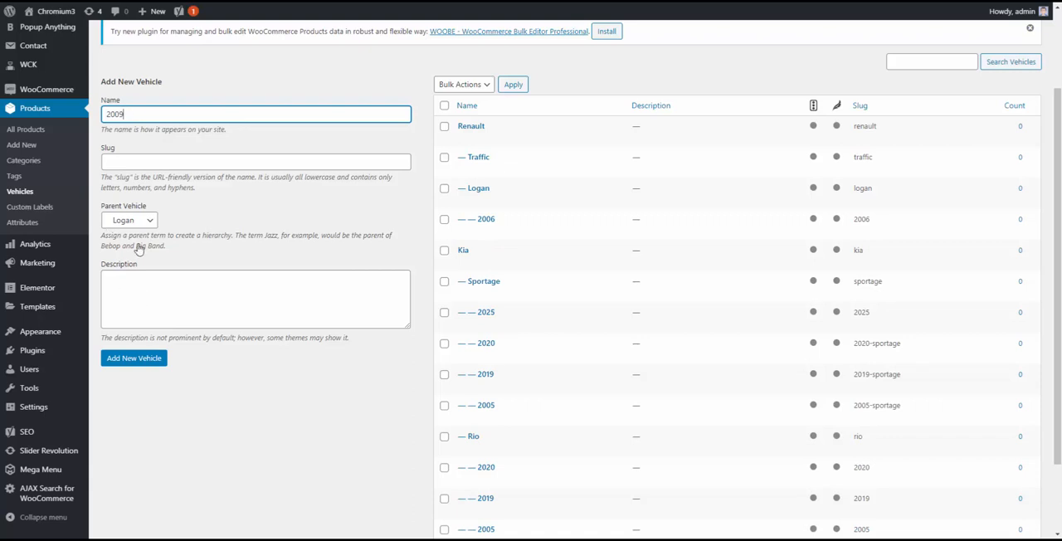
left_click(134, 358)
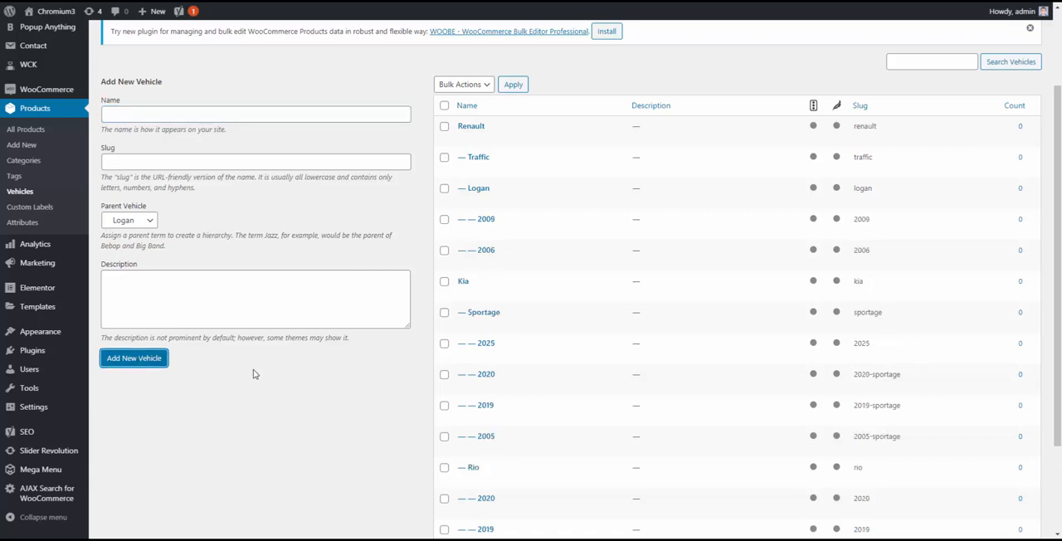
- Add 2018 as a third year under Logan
left_click(256, 114)
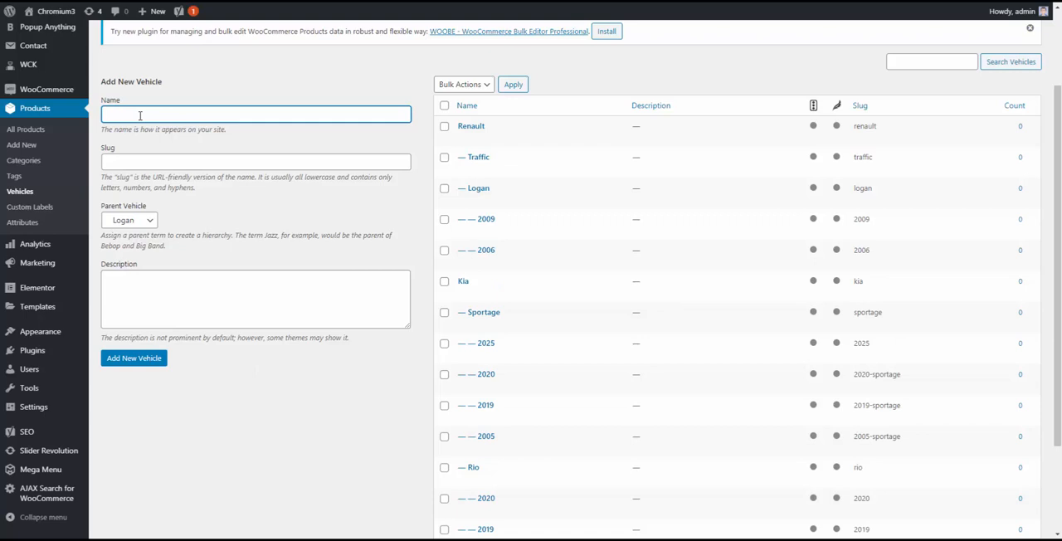
type("2018")
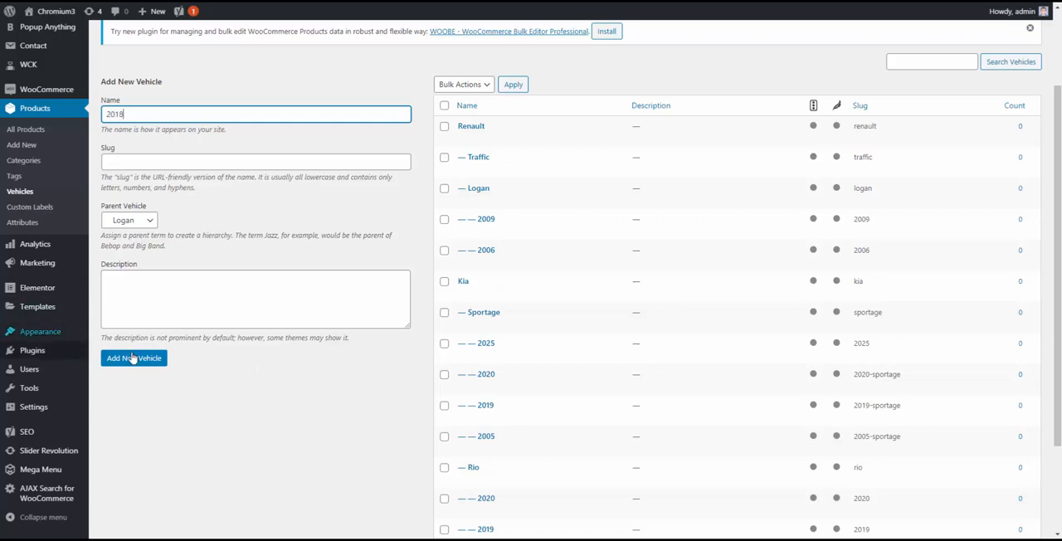
left_click(134, 358)
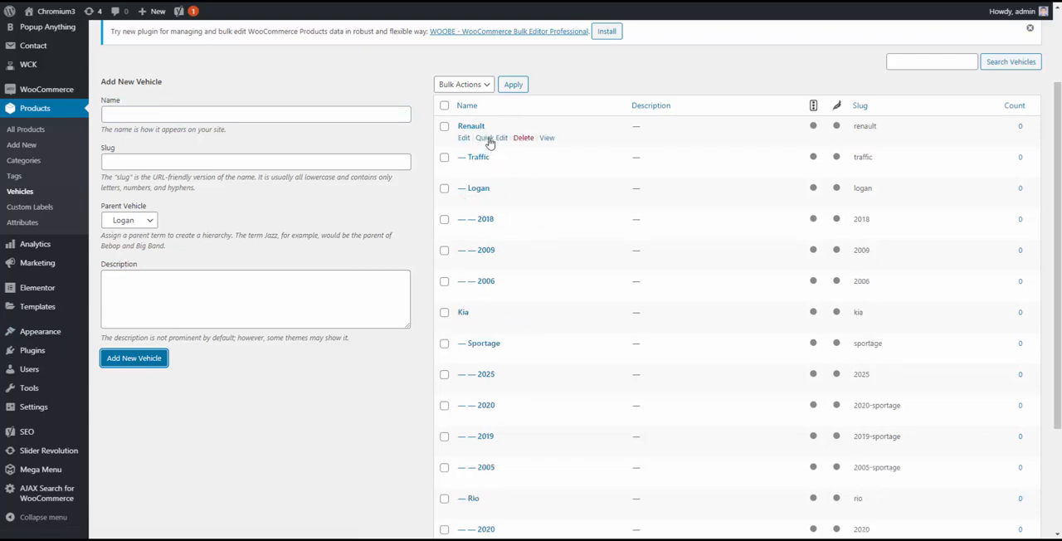
mouse_move(516, 143)
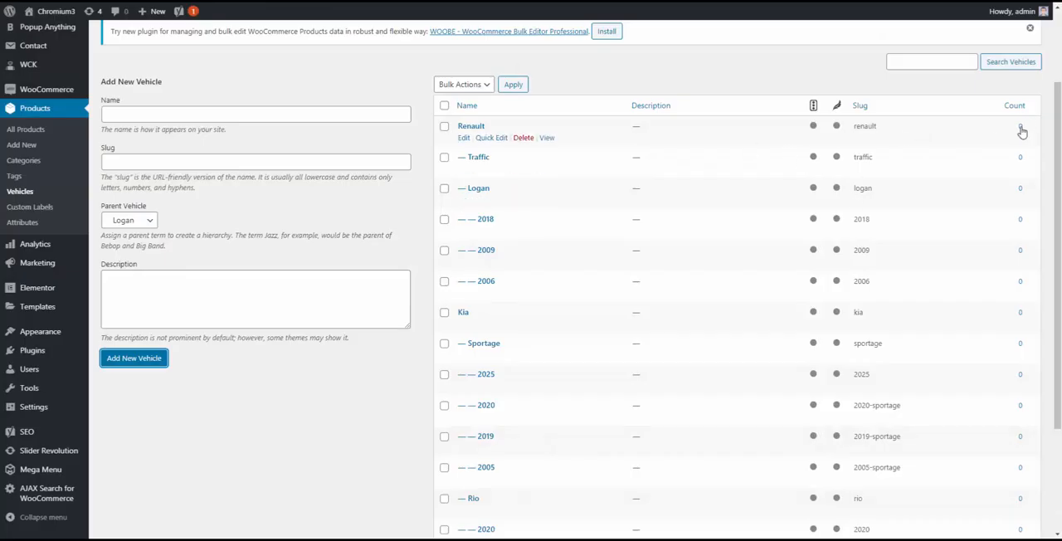
scroll("down", 3)
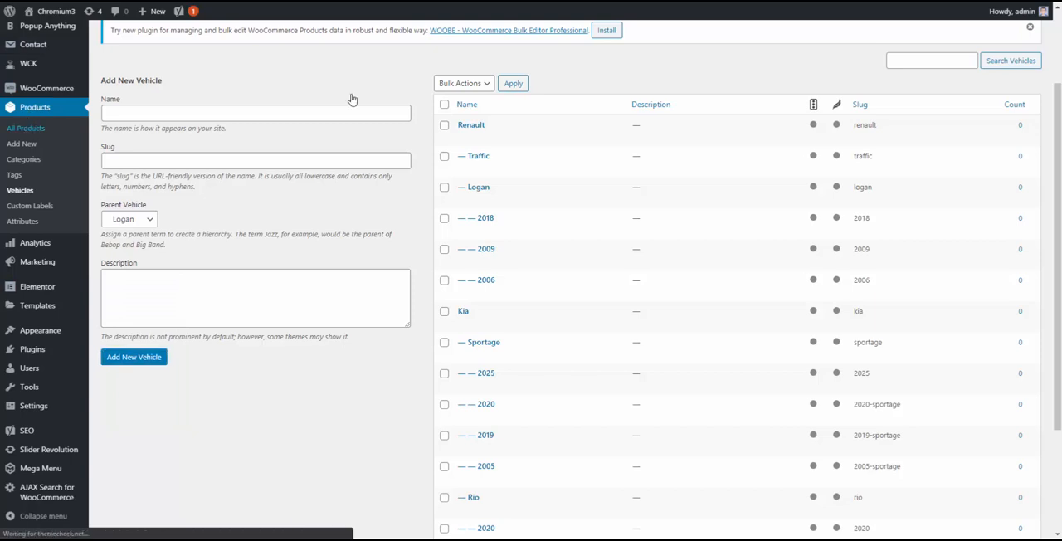
mouse_move(496, 59)
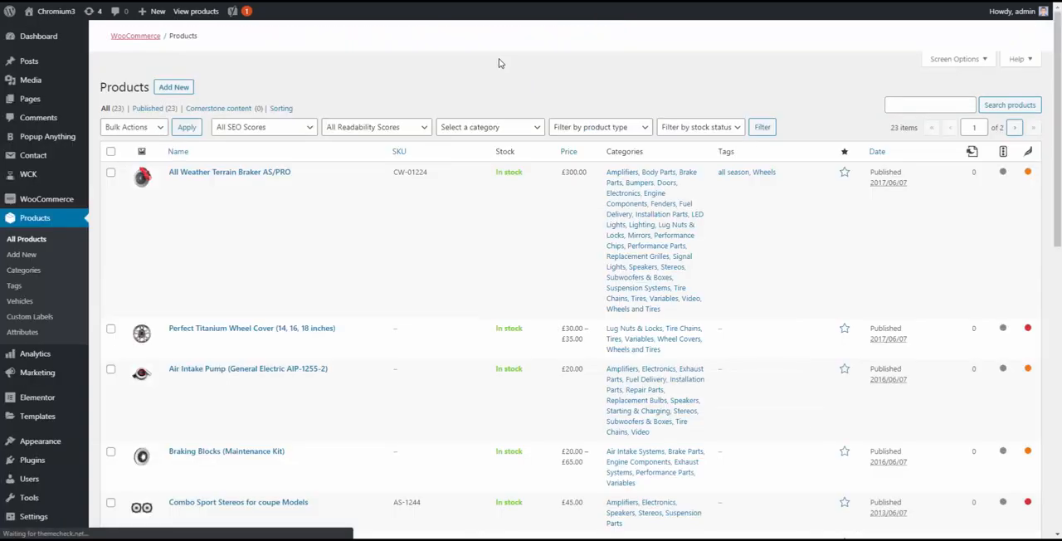
mouse_move(513, 82)
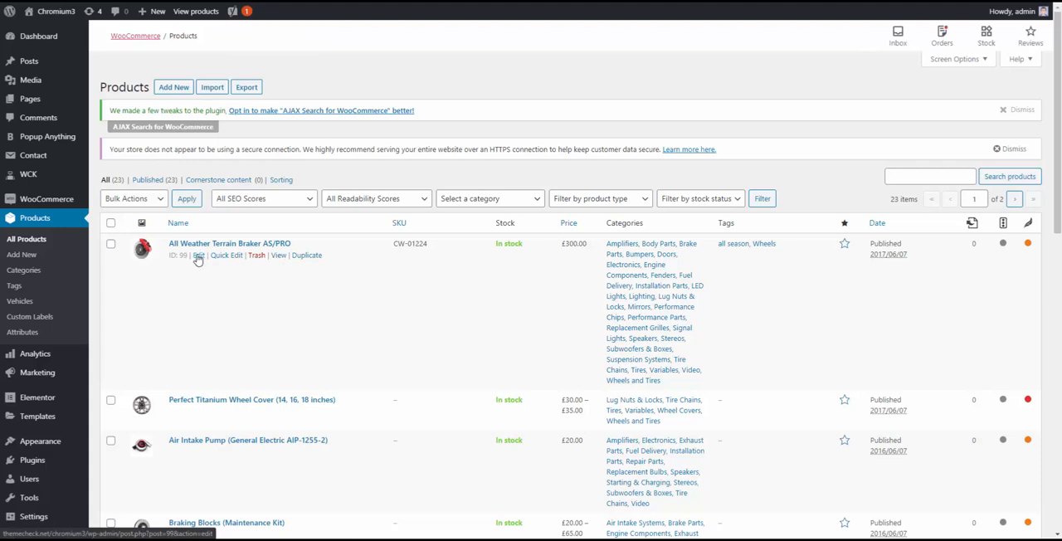
mouse_move(199, 260)
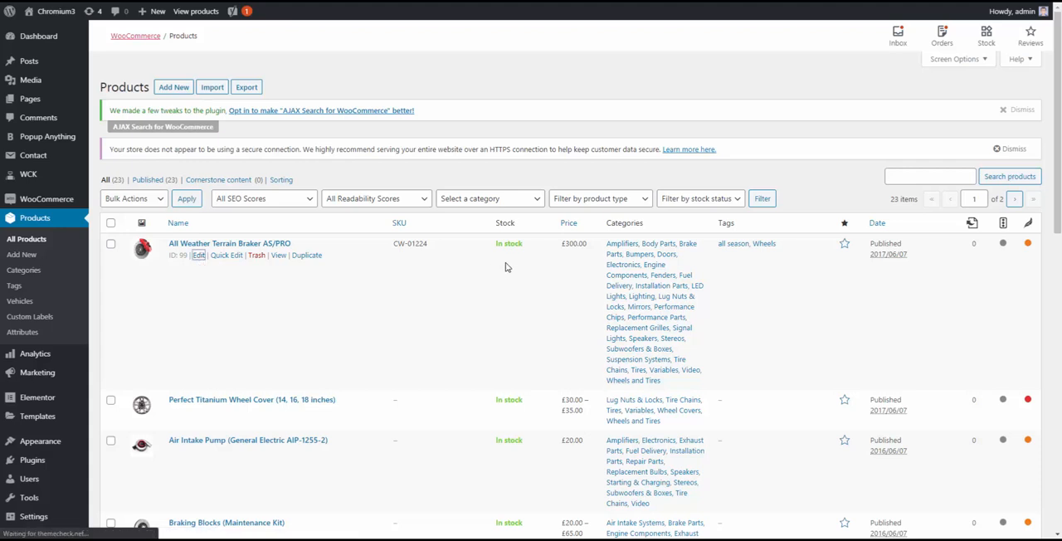
mouse_move(513, 264)
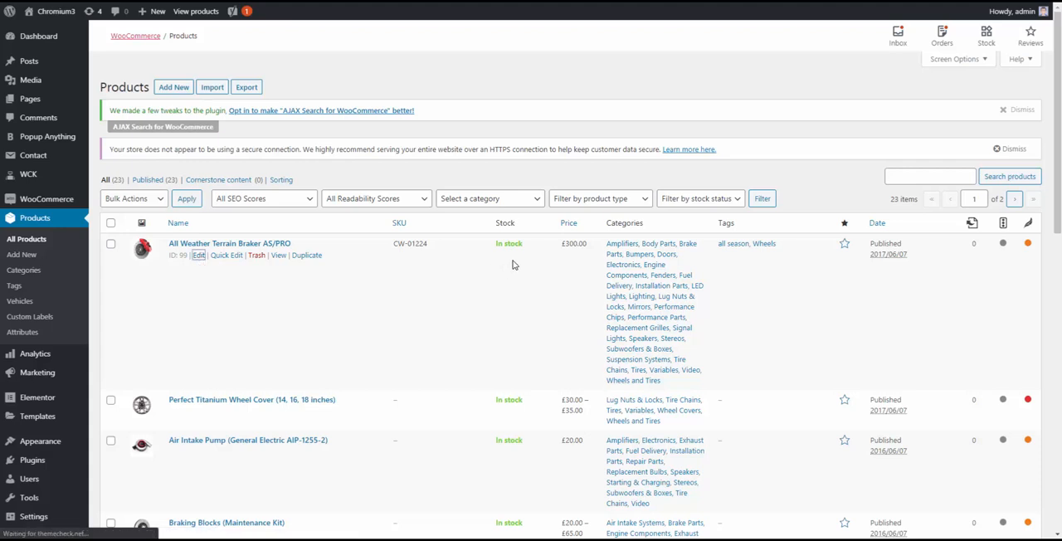
mouse_move(495, 274)
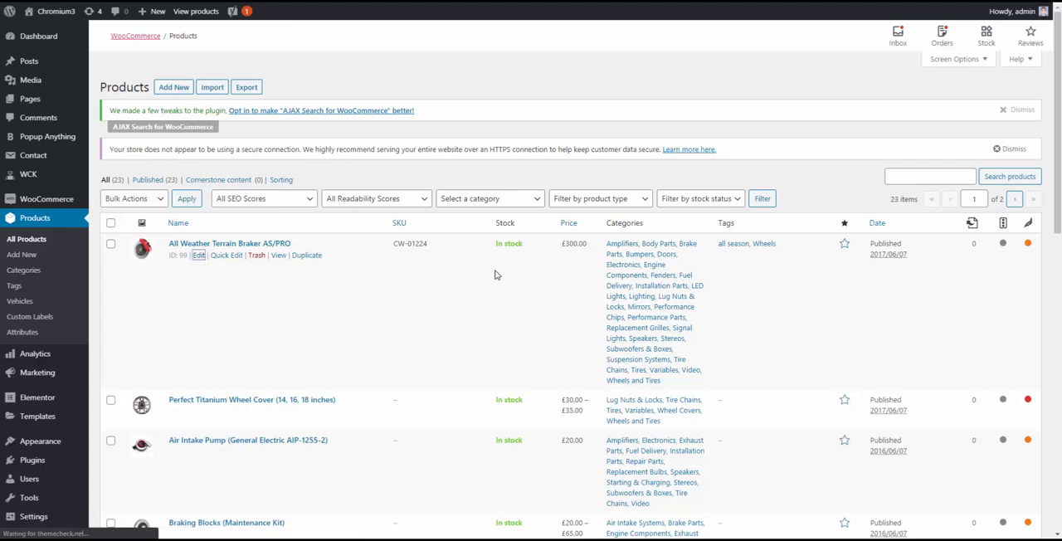
- Edit All Weather Terrain Braker AS/PRO, tick its Kia and Renault vehicle terms, and update the product
left_click(199, 255)
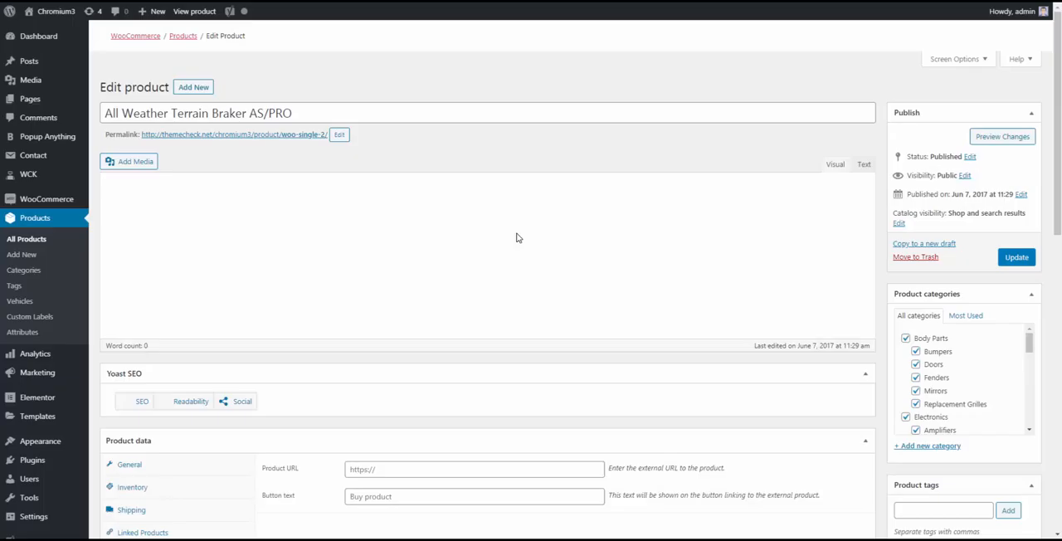
scroll("down", 3)
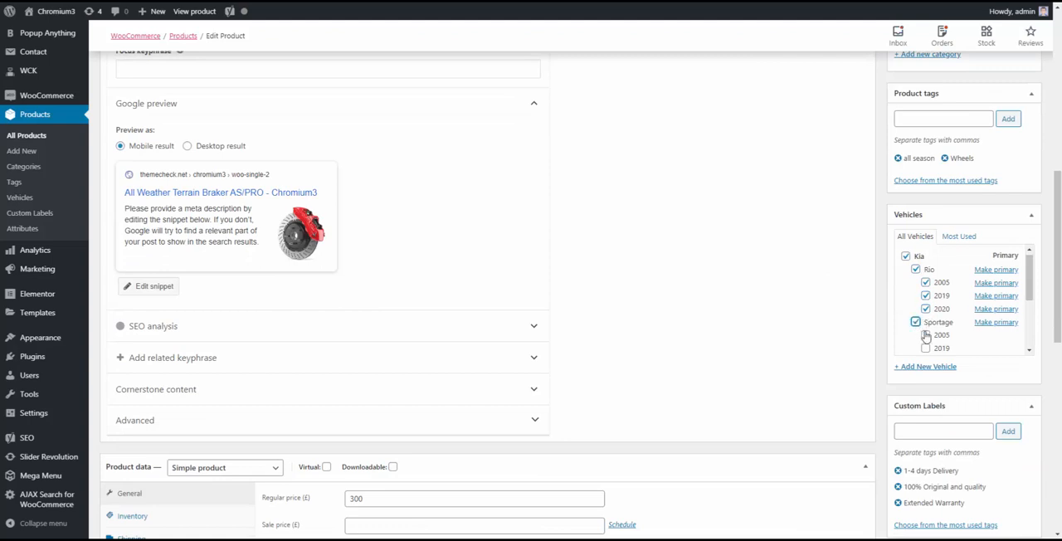
scroll("down", 3)
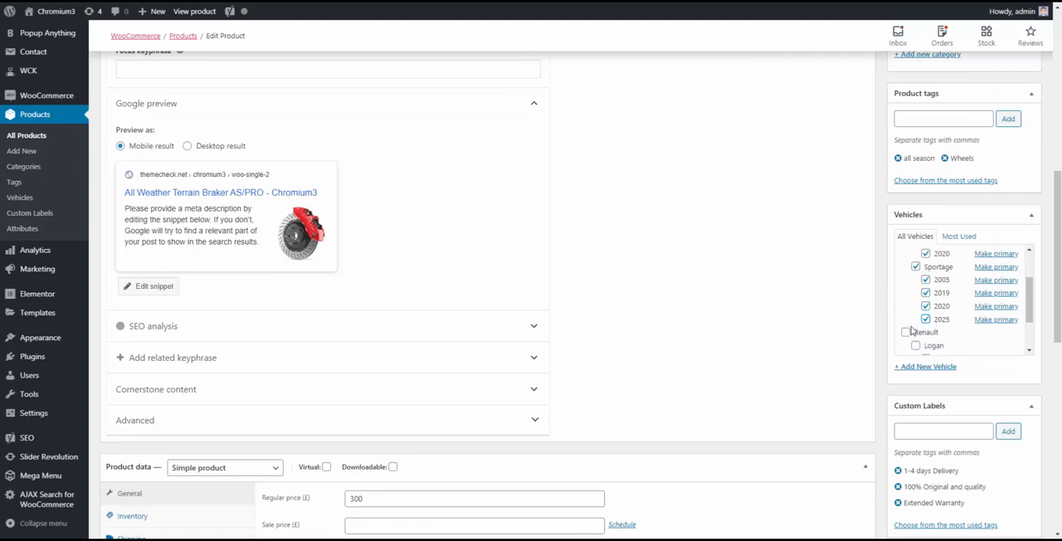
scroll("down", 3)
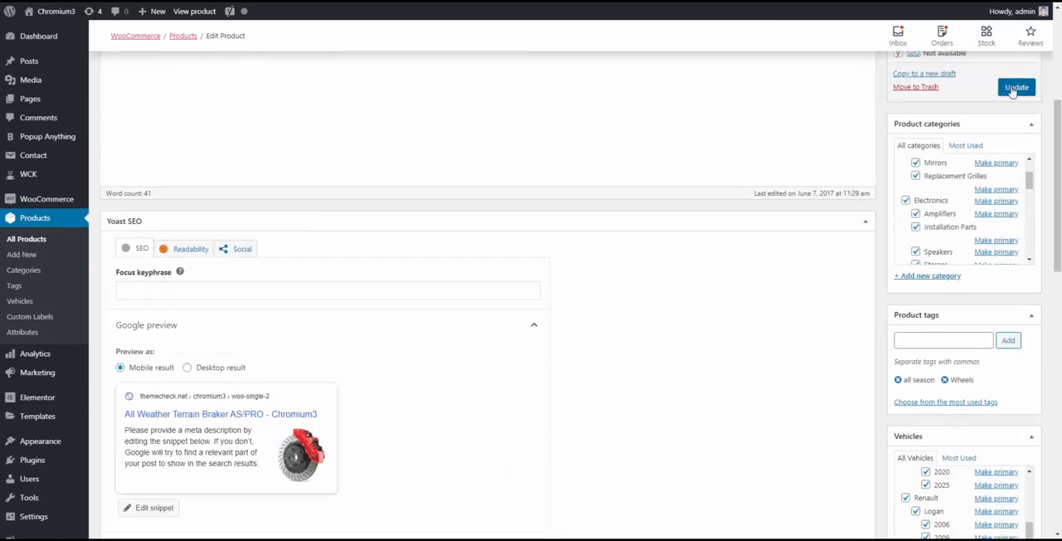
left_click(1016, 88)
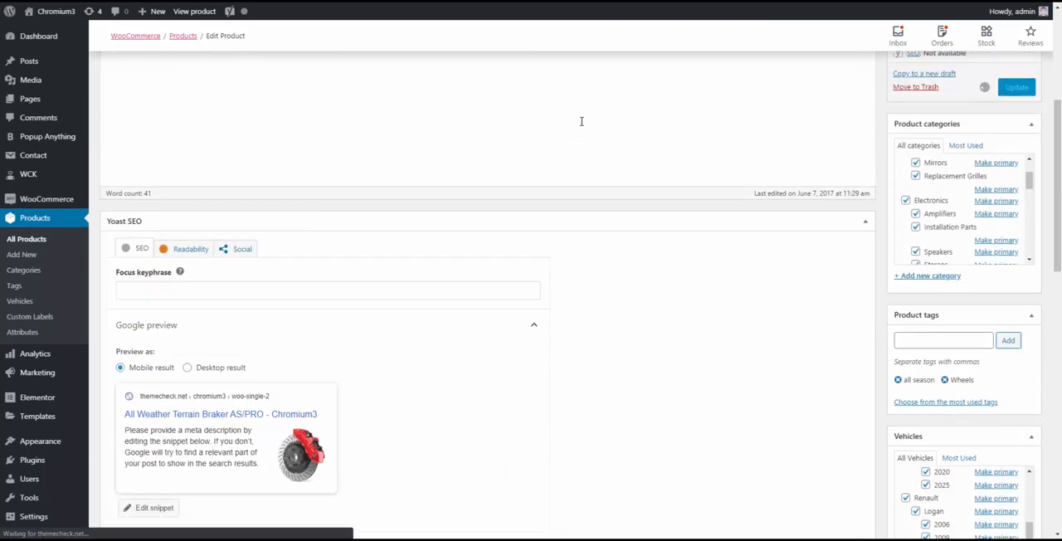
mouse_move(587, 117)
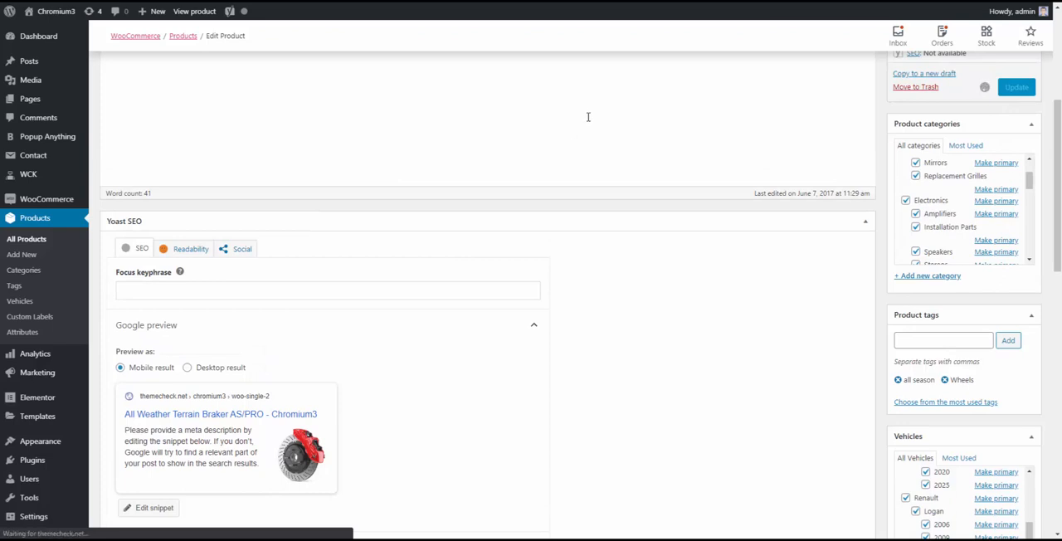
left_click(1017, 87)
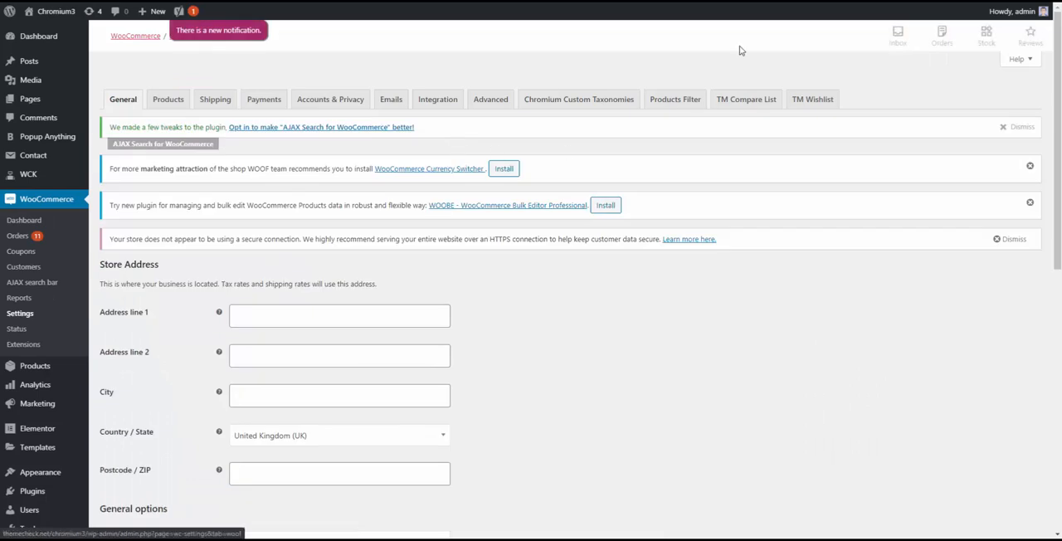
- Open the Products Filter tab of WooCommerce settings listing the taxonomy filter rows
left_click(675, 99)
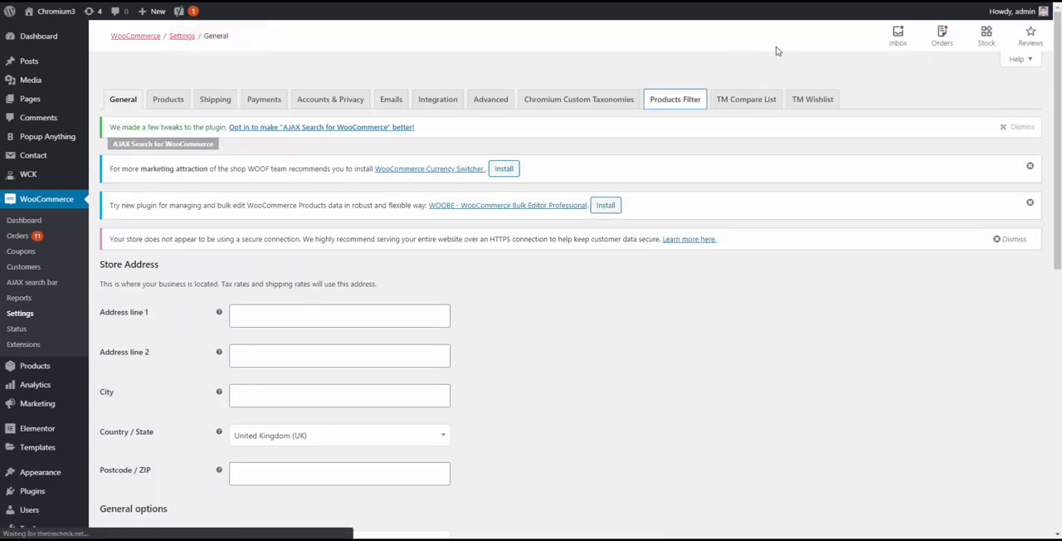
left_click(674, 99)
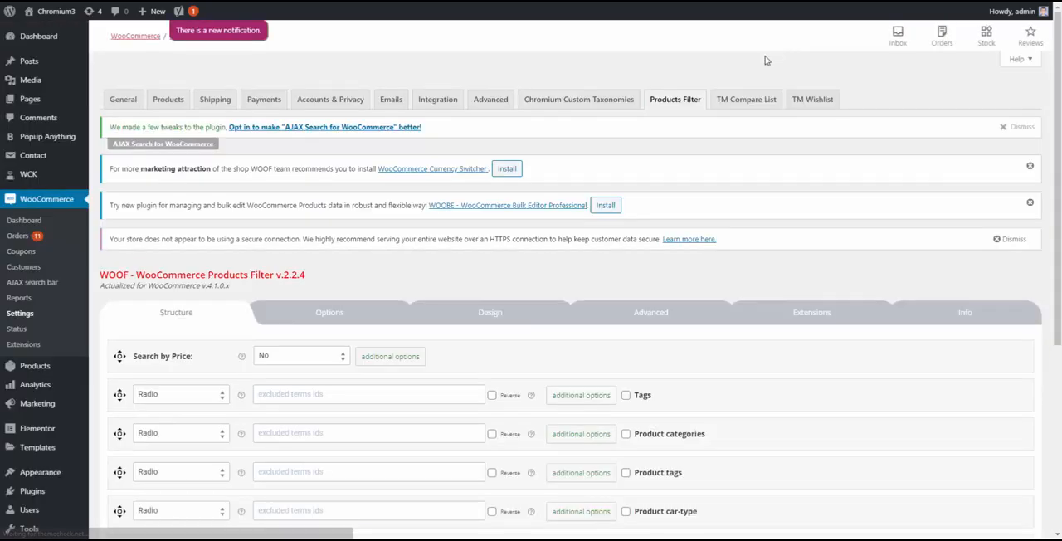
scroll("down", 3)
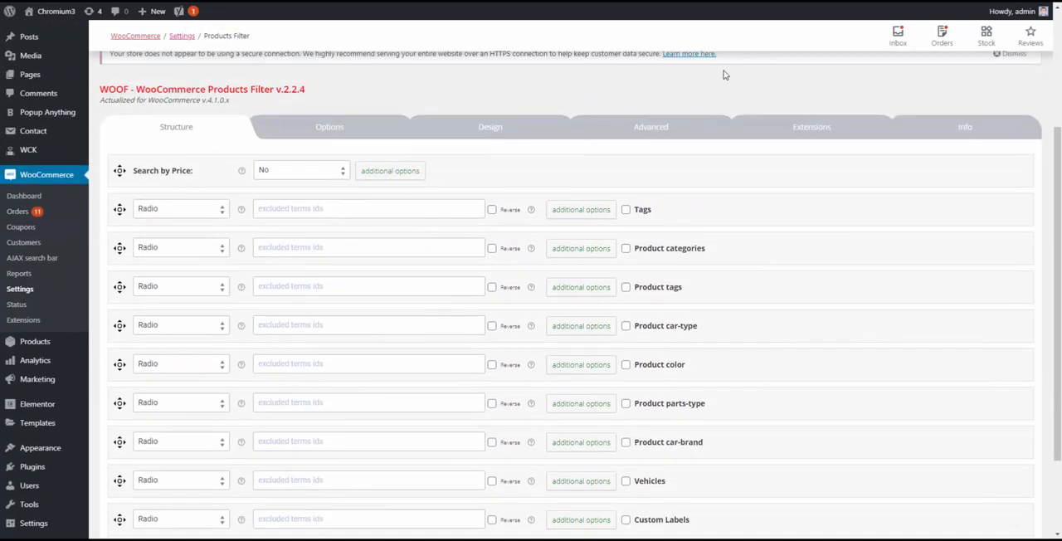
- Enable the Hierarchy drop-down extension in WOOF Extensions and save changes
left_click(811, 127)
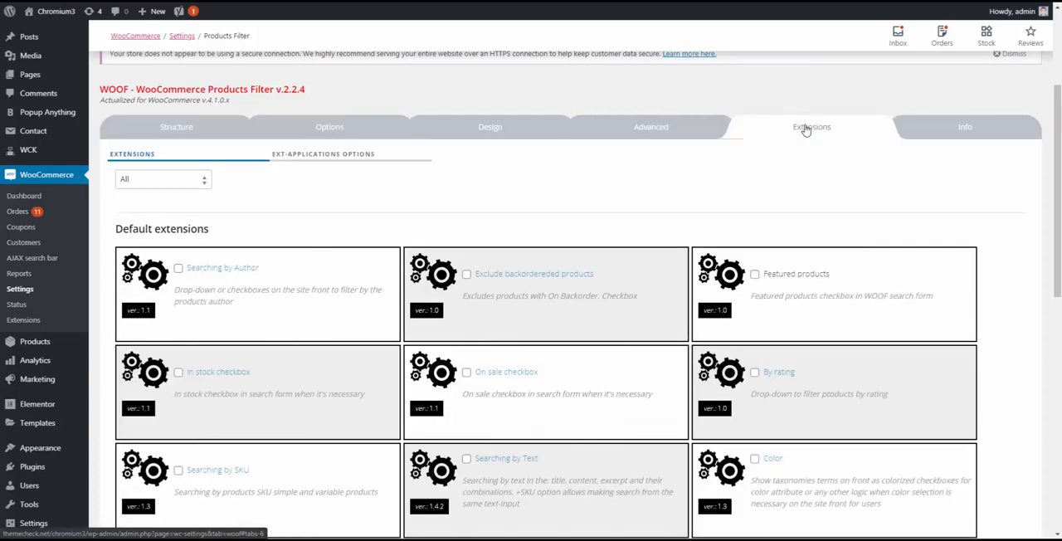
scroll("down", 3)
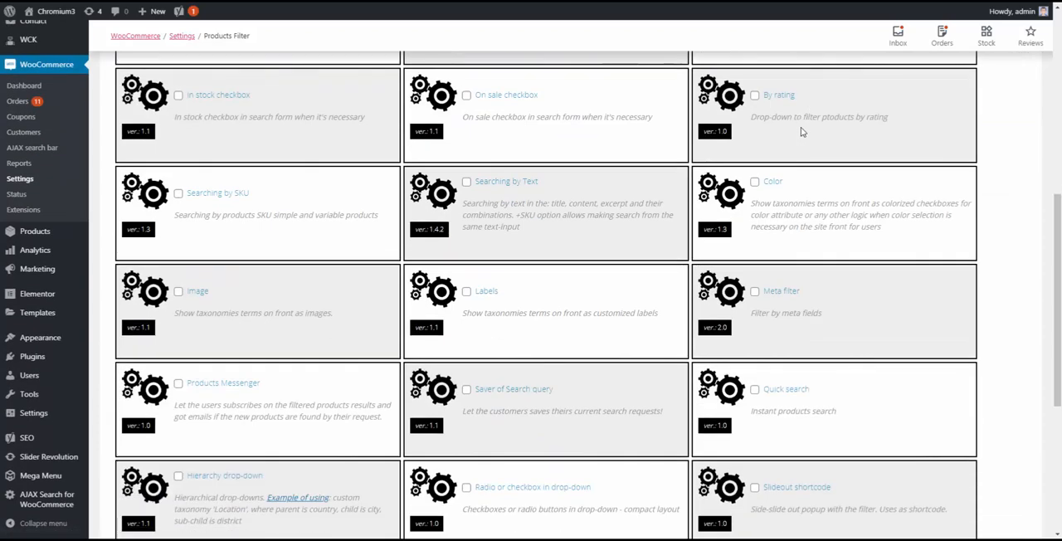
scroll("down", 3)
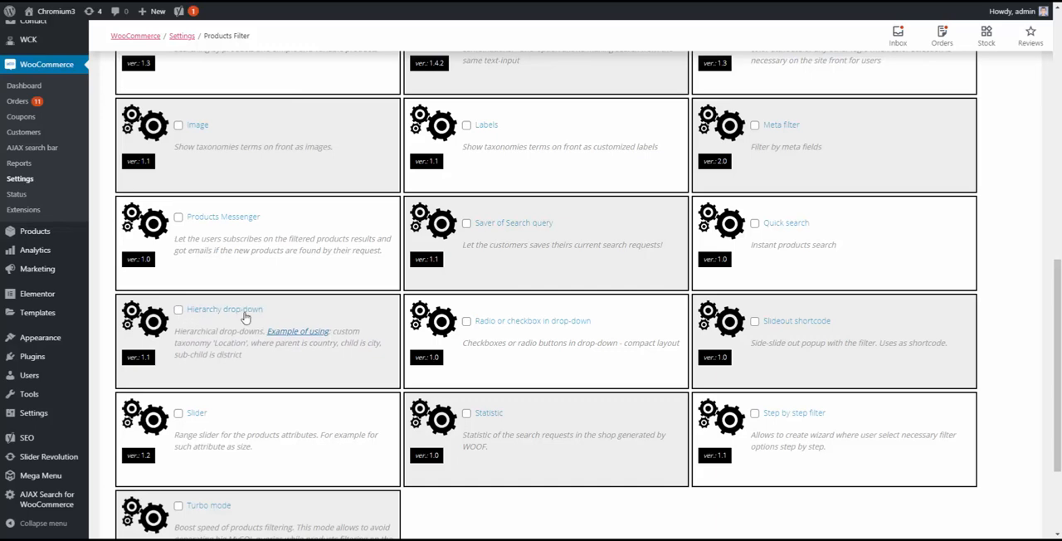
left_click(178, 309)
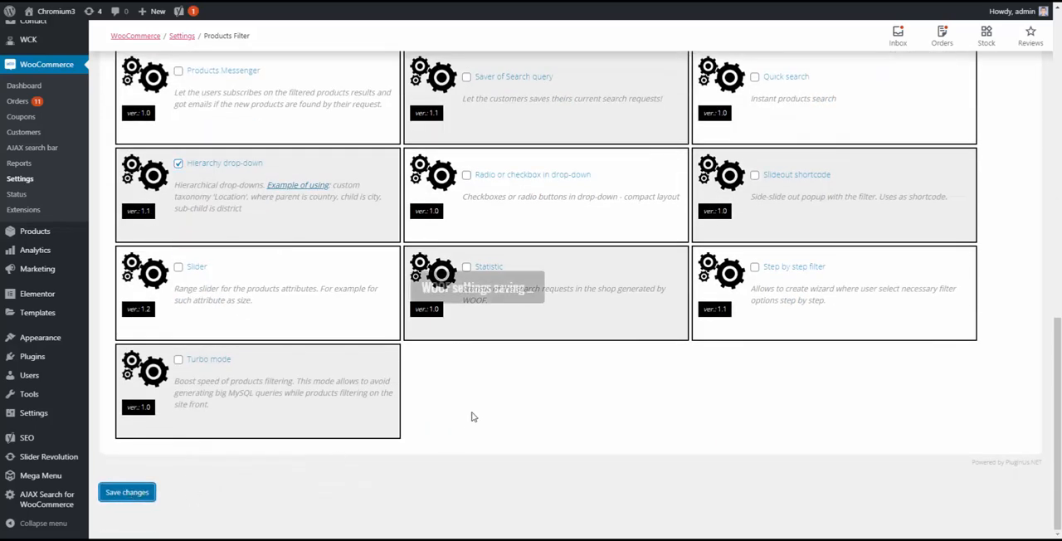
left_click(126, 492)
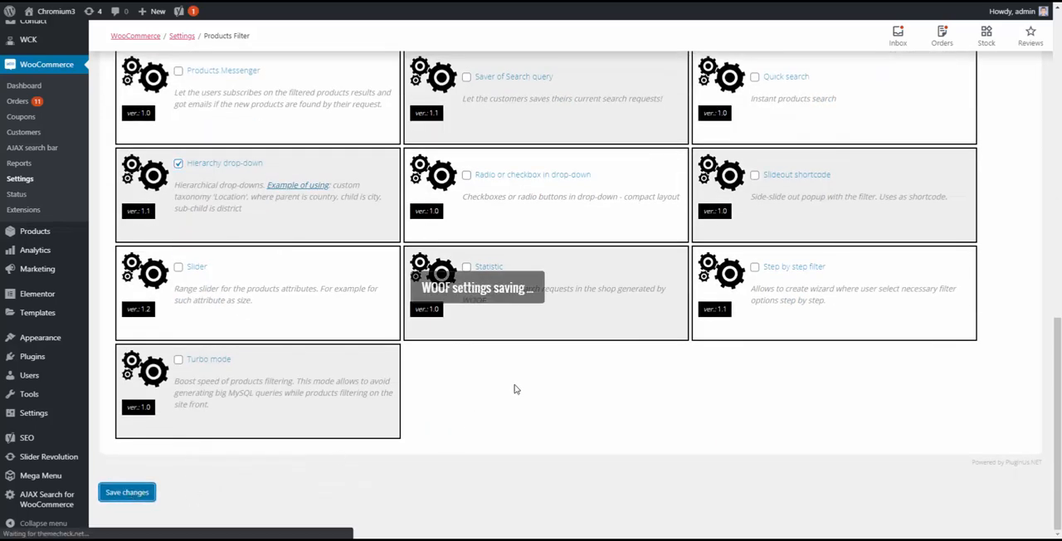
left_click(126, 492)
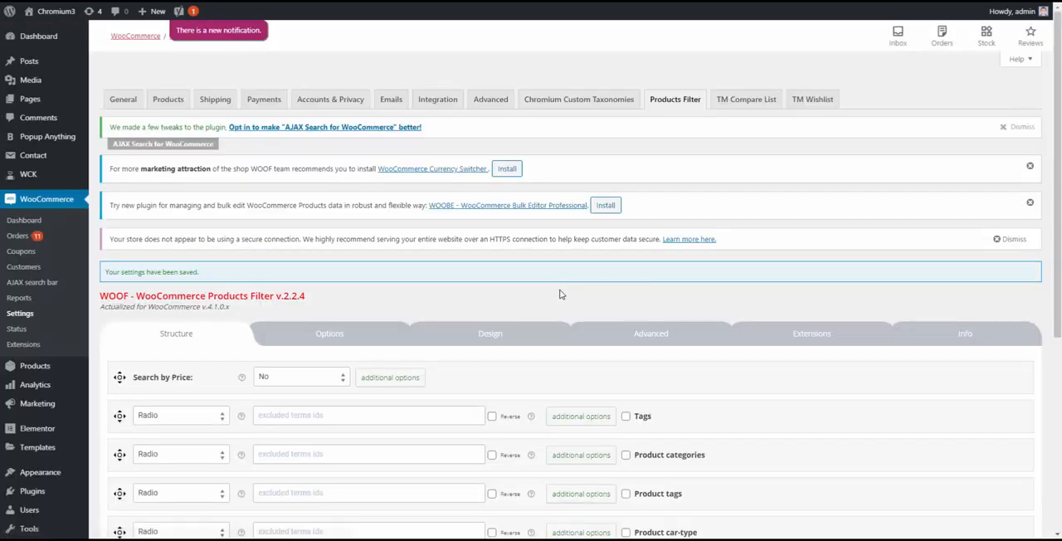
- Save the filter settings and switch to WOOF's Advanced options
scroll("down", 3)
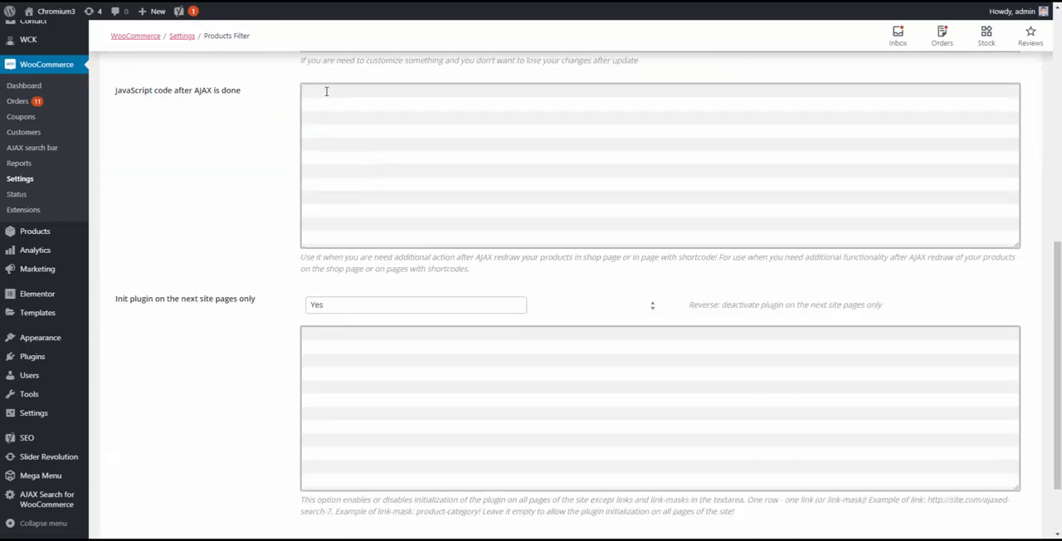
scroll("down", 3)
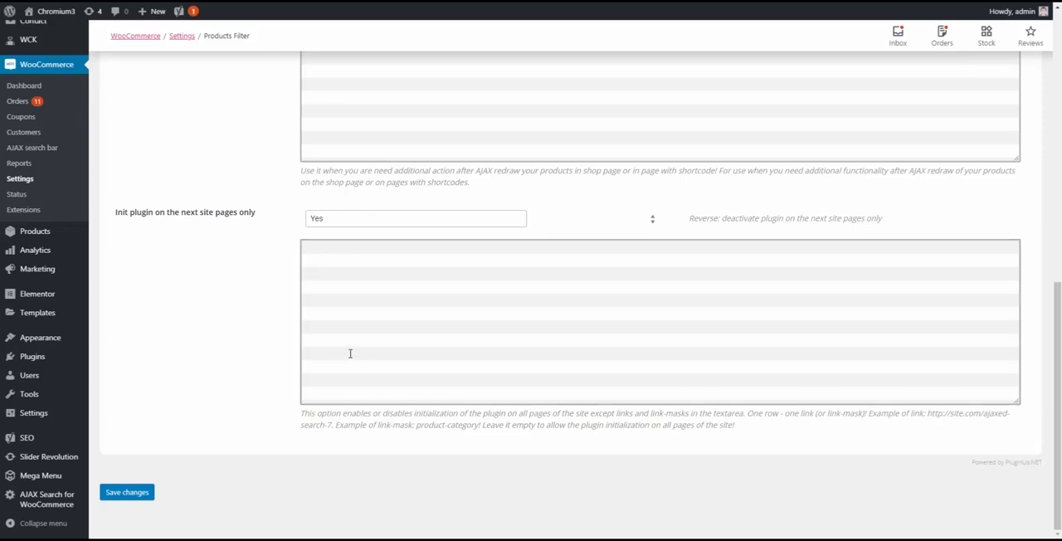
left_click(126, 492)
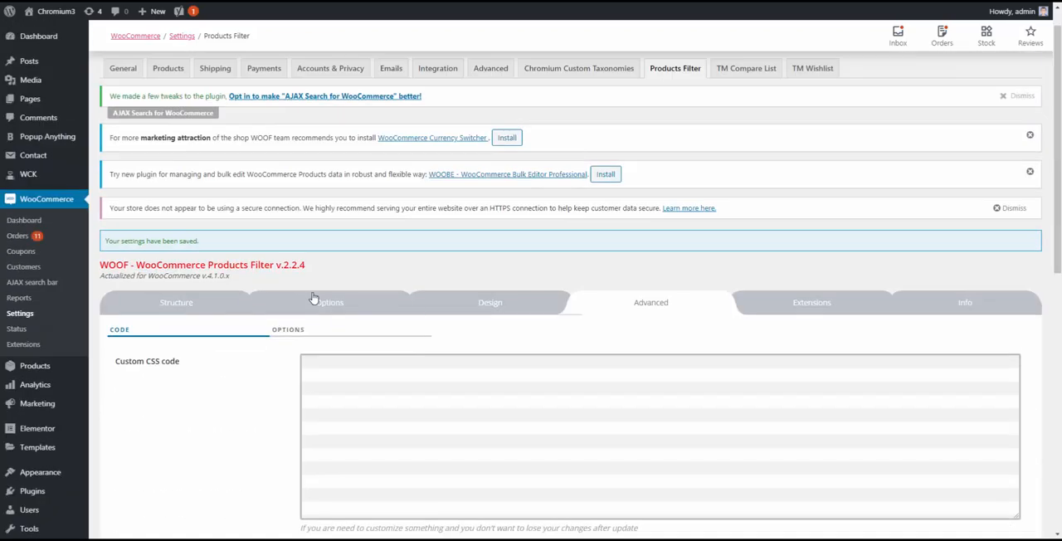
left_click(288, 329)
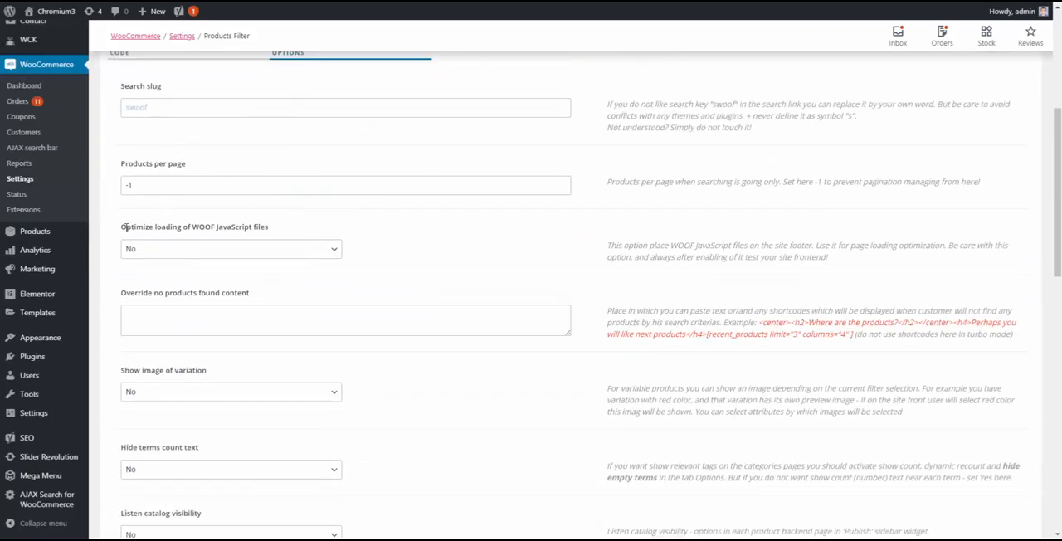
- Save the advanced settings and focus the 'Init plugin on the next site pages only' list, left empty
scroll("down", 3)
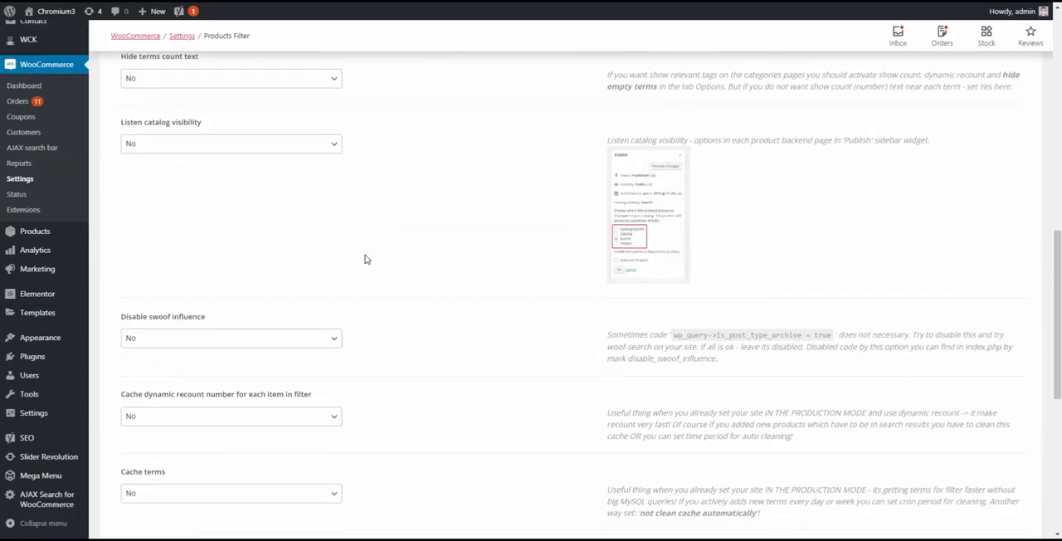
scroll("down", 3)
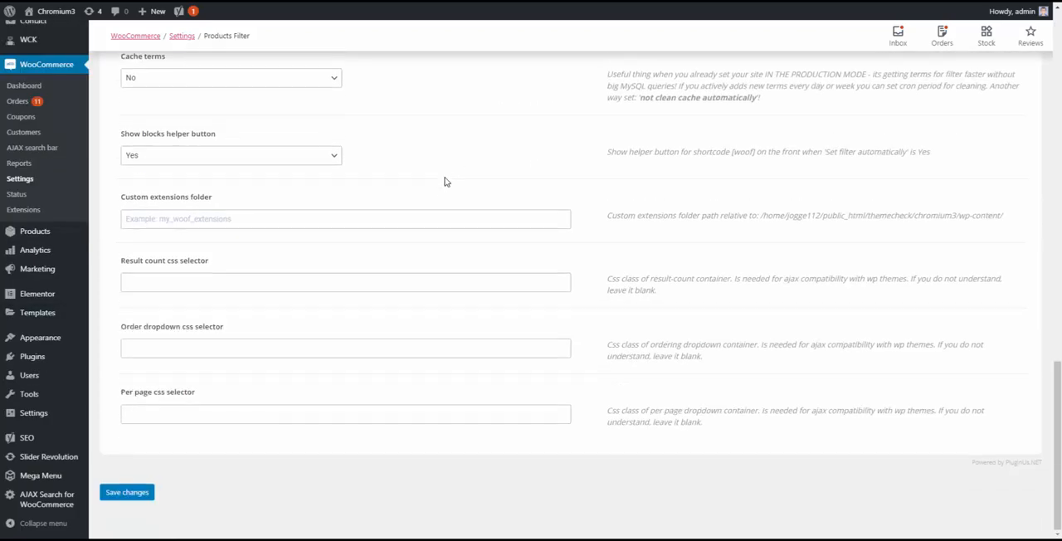
left_click(126, 492)
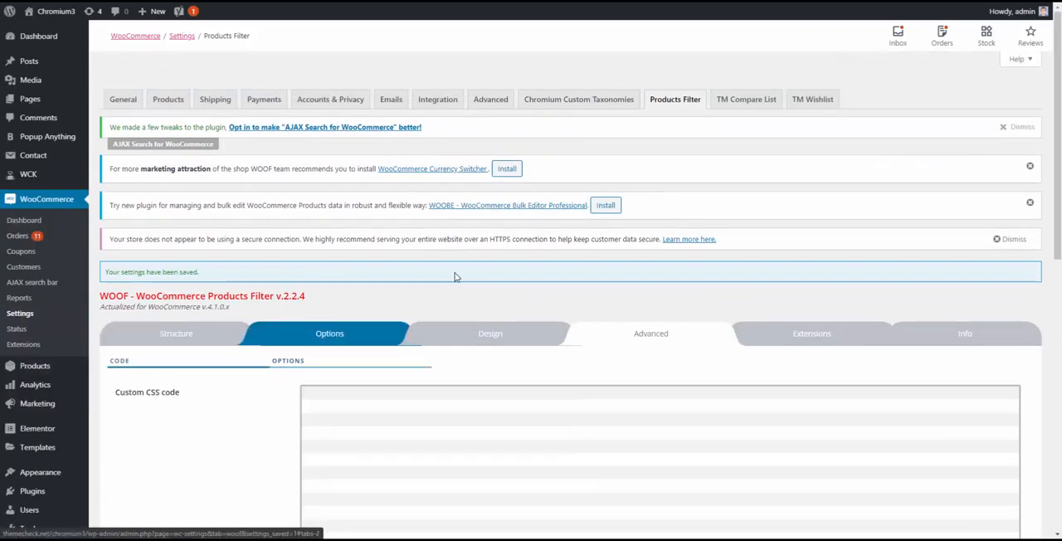
scroll("down", 3)
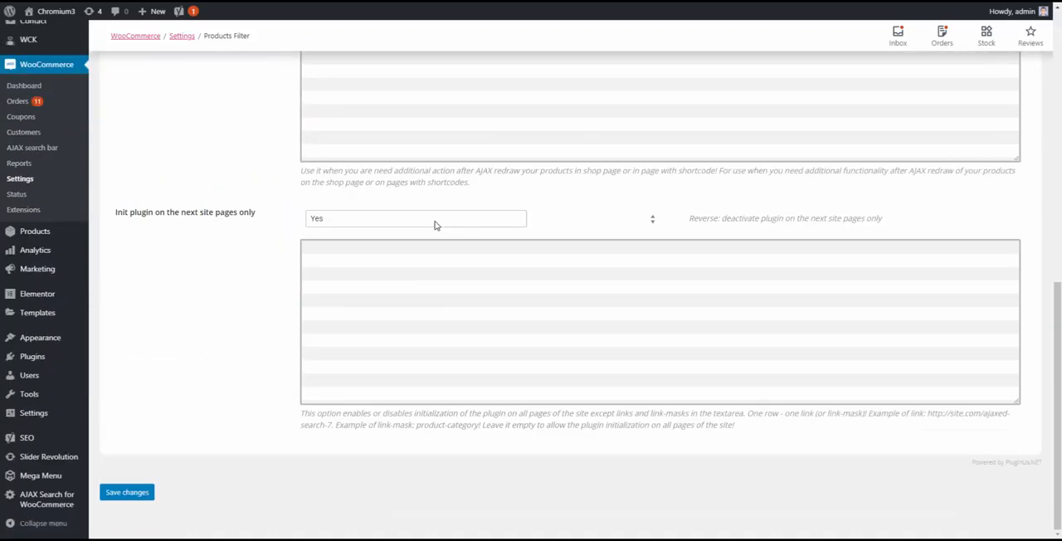
left_click(404, 264)
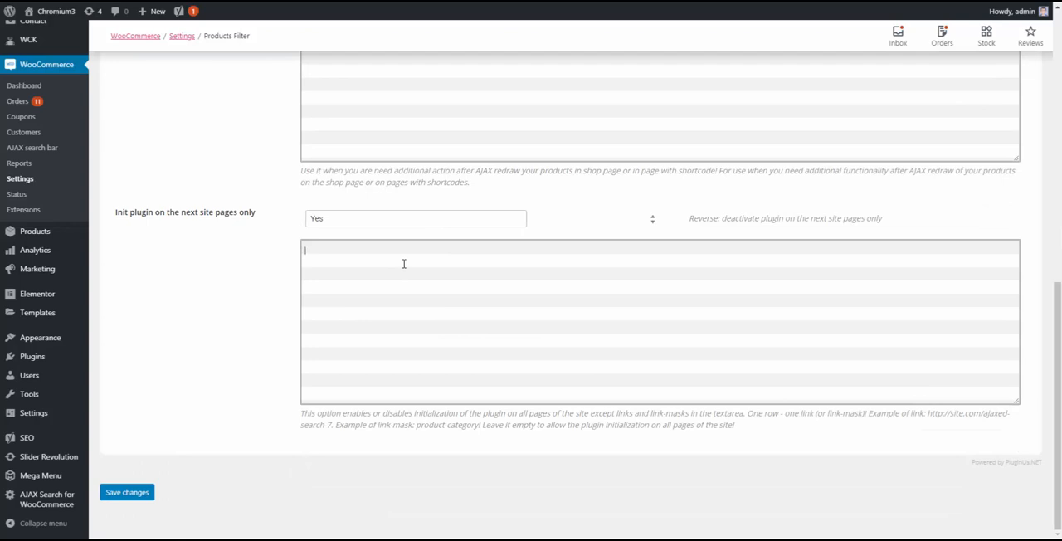
mouse_move(405, 260)
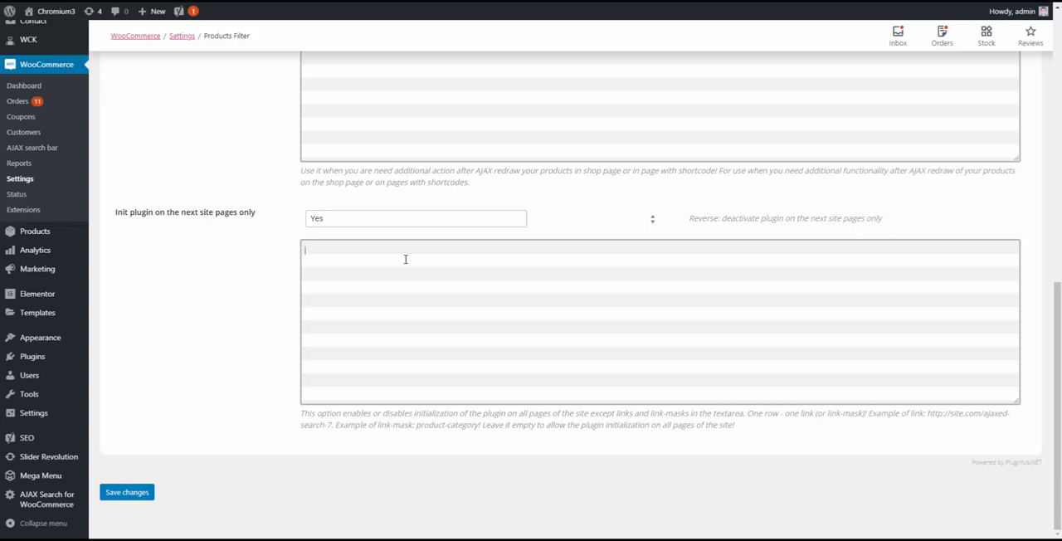
mouse_move(401, 259)
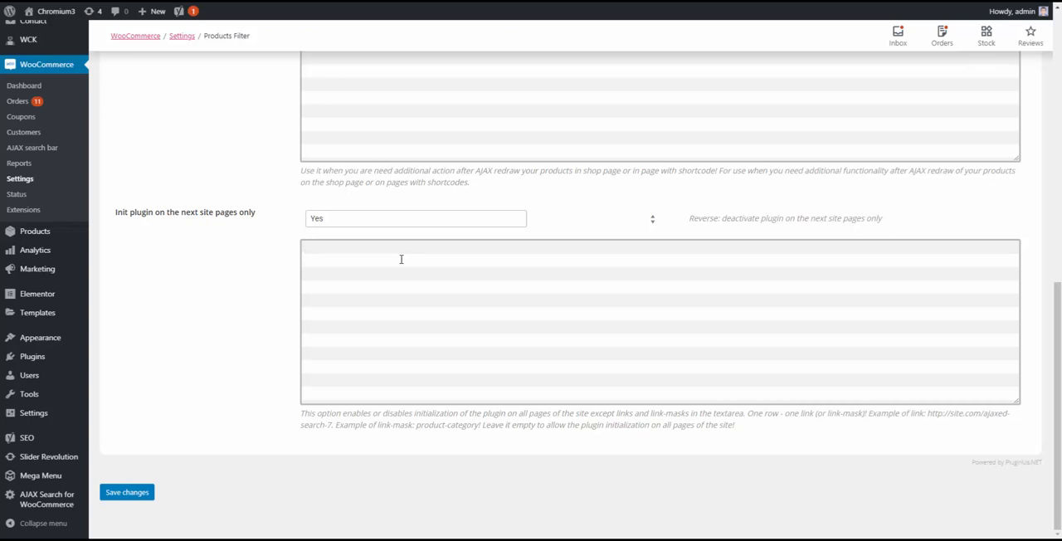
mouse_move(406, 258)
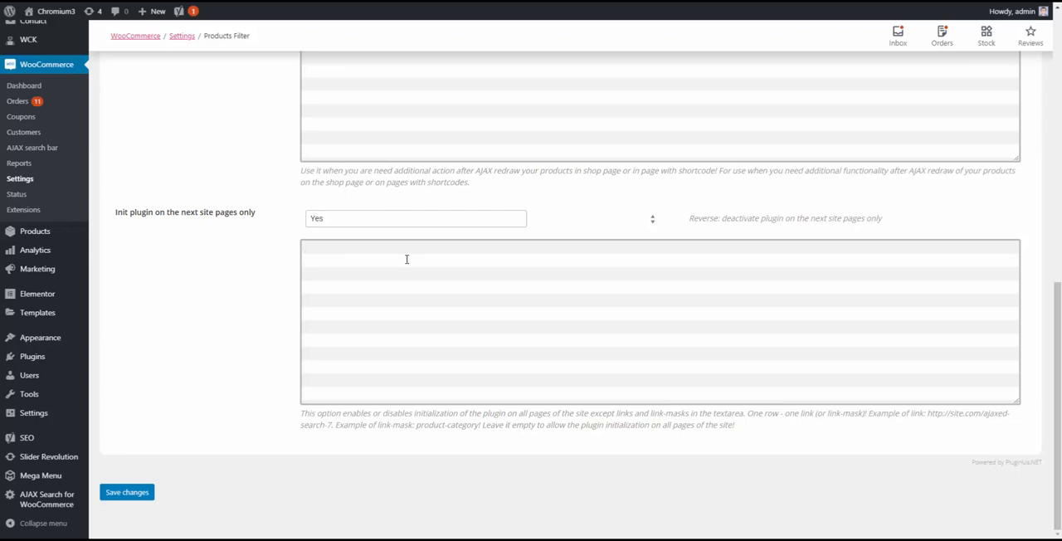
mouse_move(498, 277)
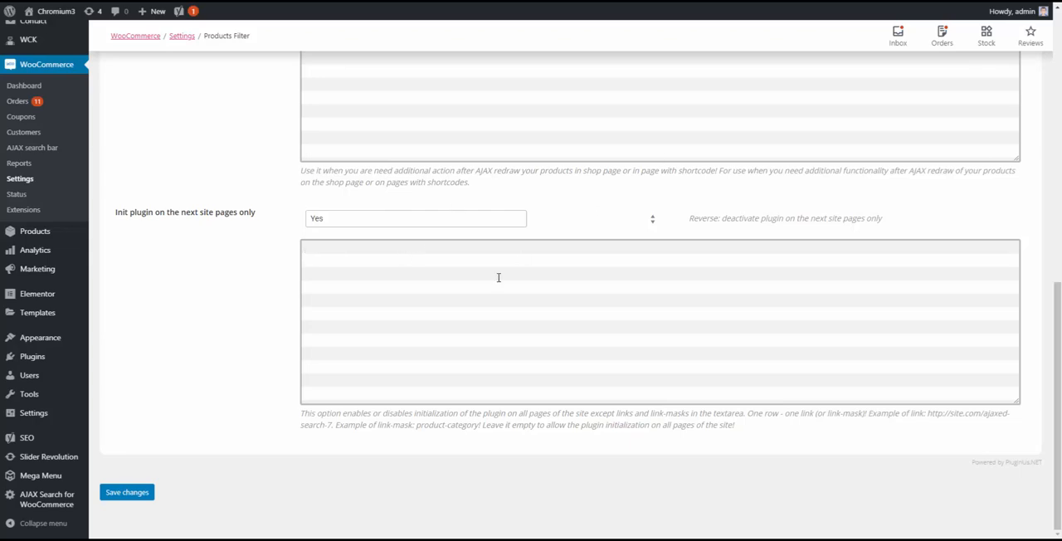
- Review WOOF's Design and Options settings showing Autosubmit, Show count and child-term hiding enabled
left_click(127, 492)
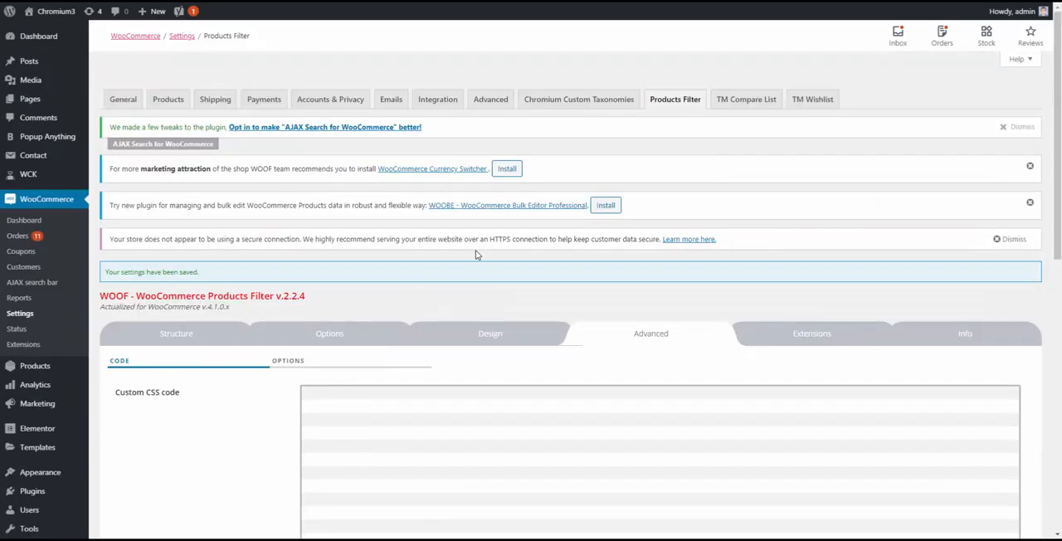
scroll("down", 3)
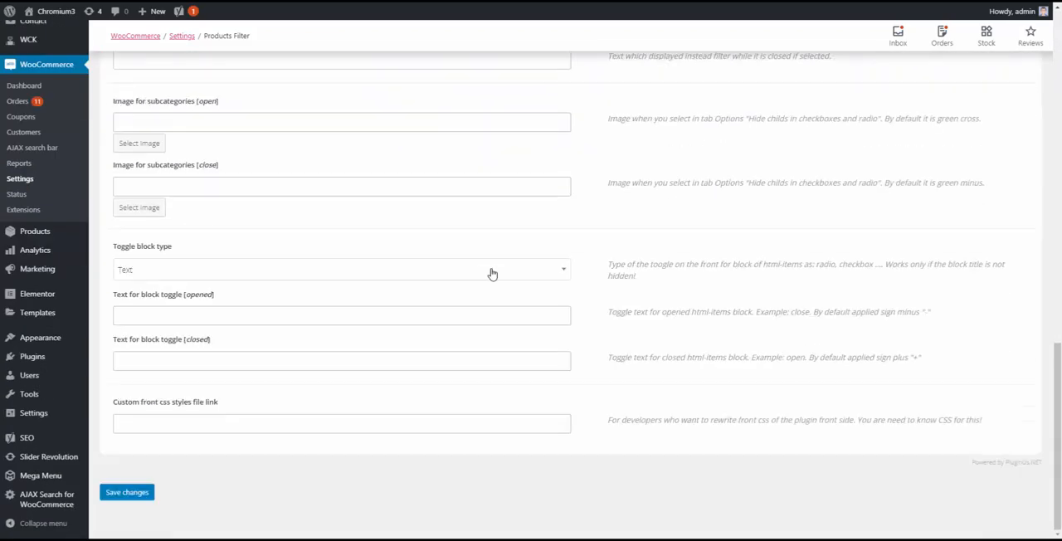
left_click(126, 492)
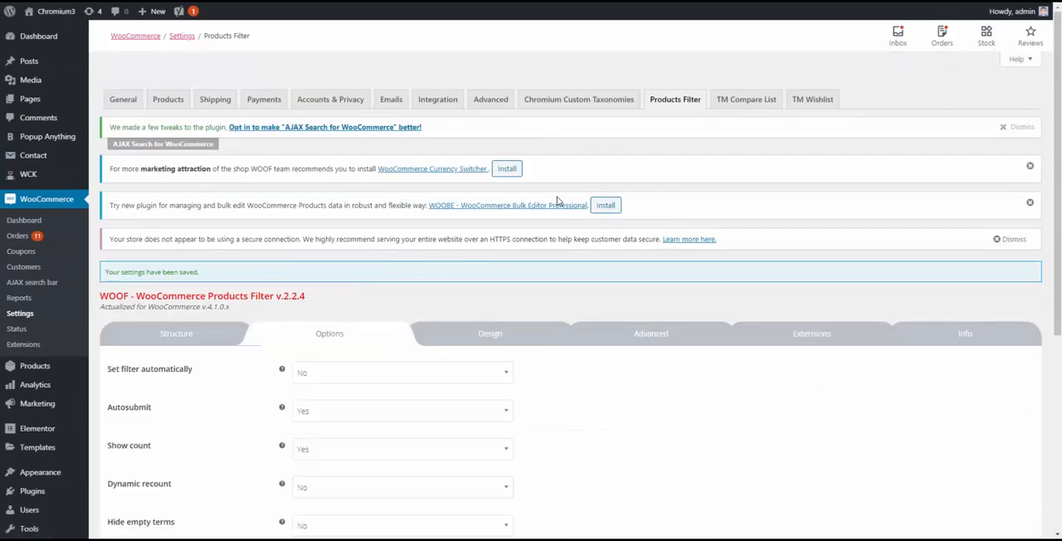
scroll("down", 3)
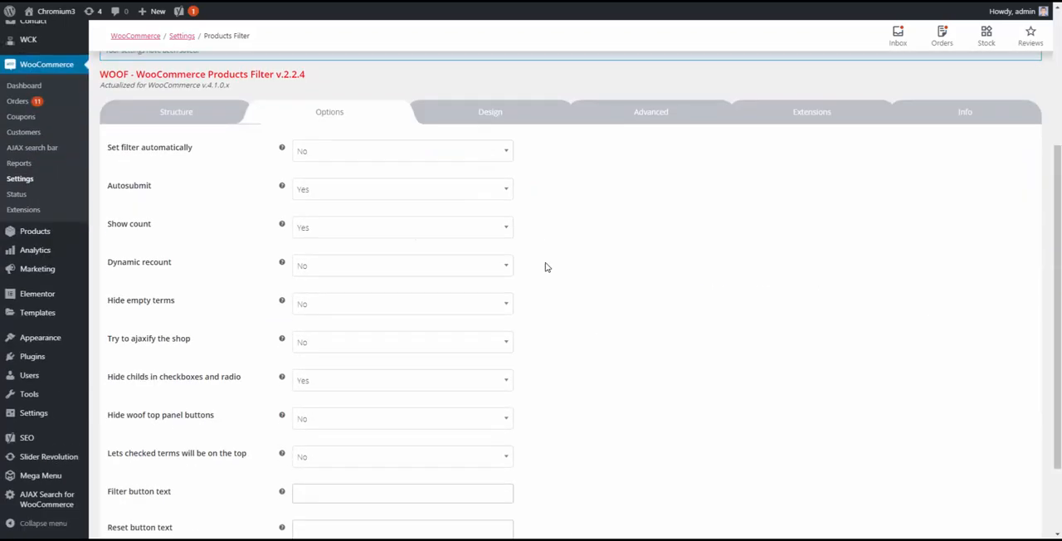
scroll("down", 3)
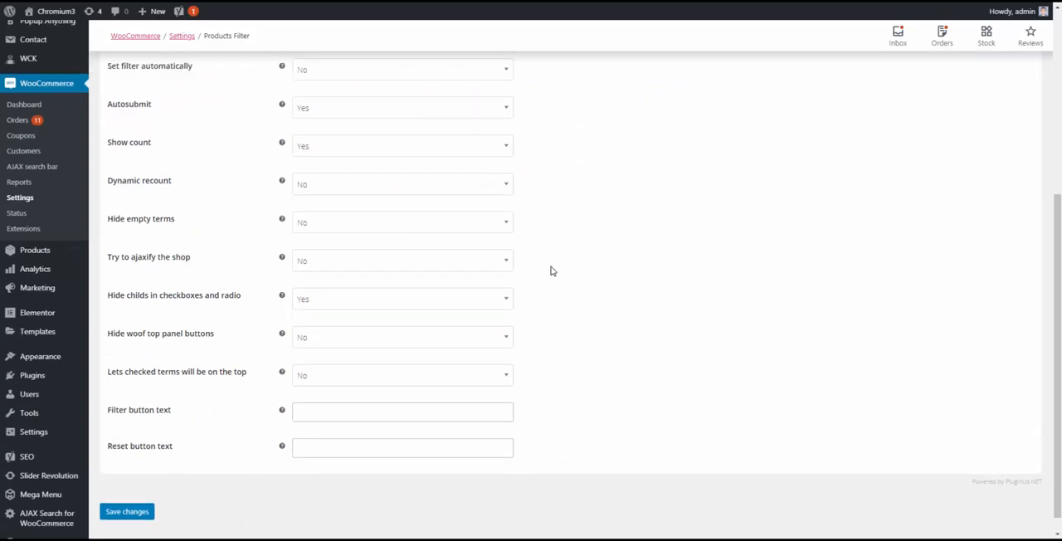
- In the Structure settings, enable the Vehicles taxonomy as a Hierarchy drop-down
left_click(127, 511)
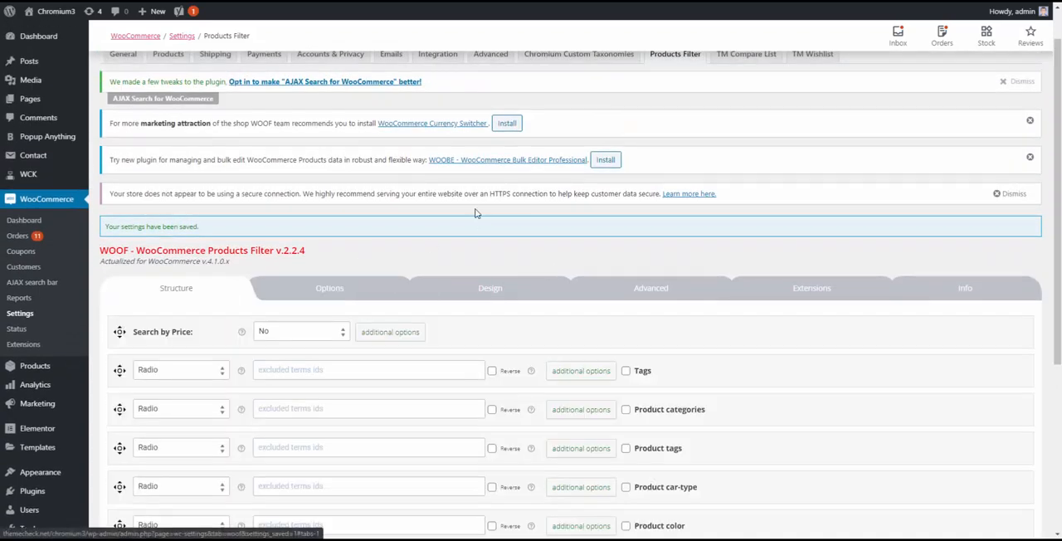
scroll("down", 3)
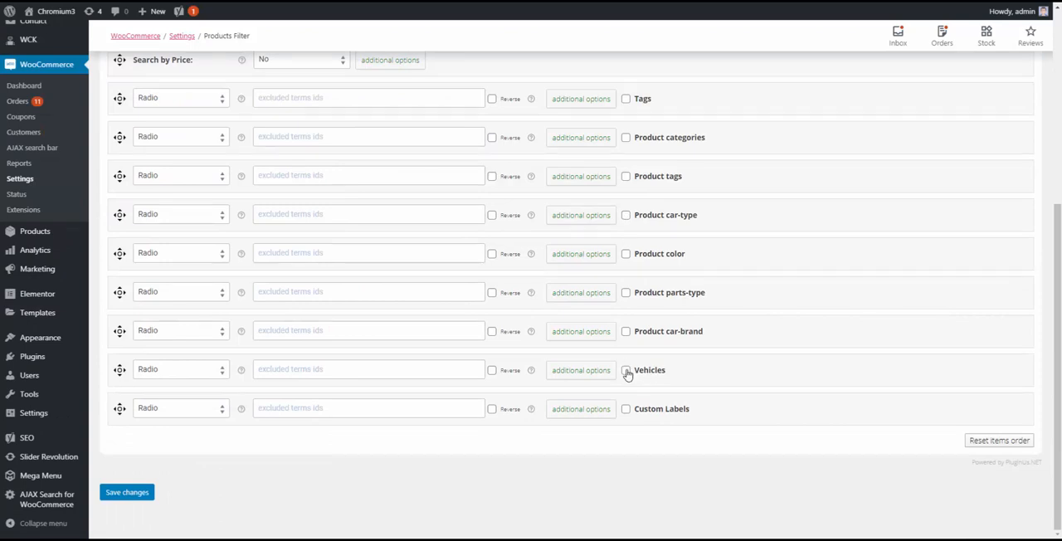
left_click(625, 370)
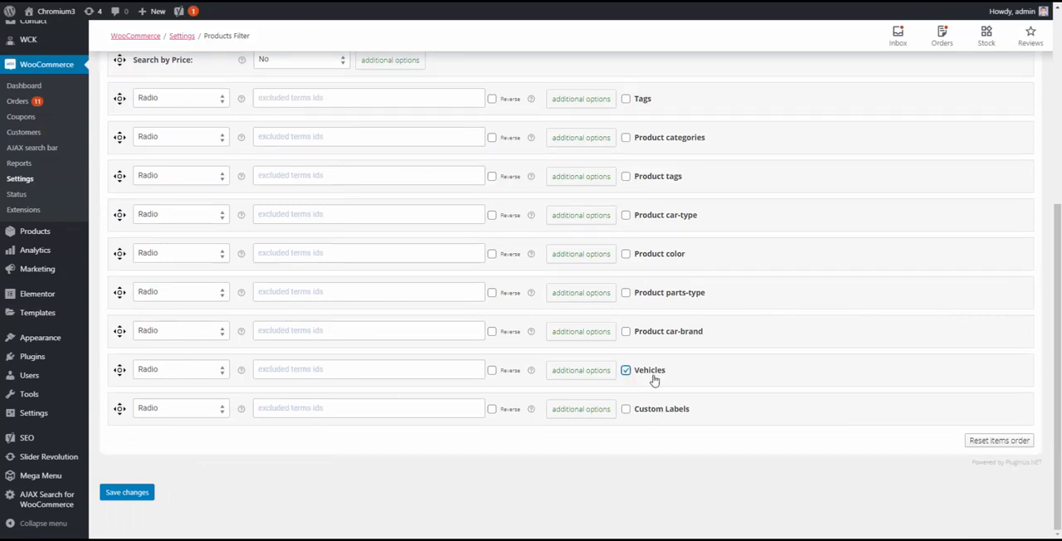
left_click(180, 370)
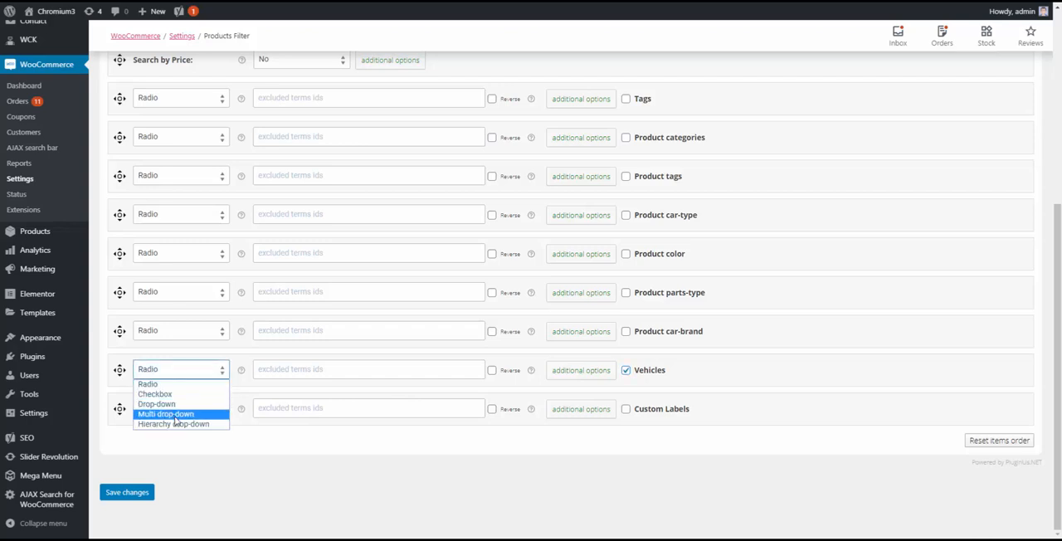
left_click(172, 424)
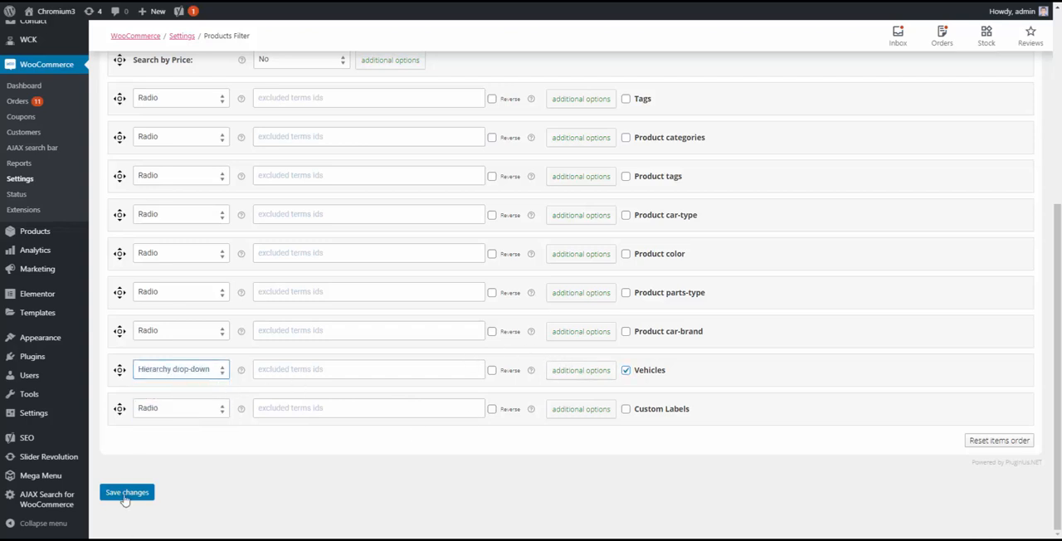
- Save the updated filter structure
left_click(127, 492)
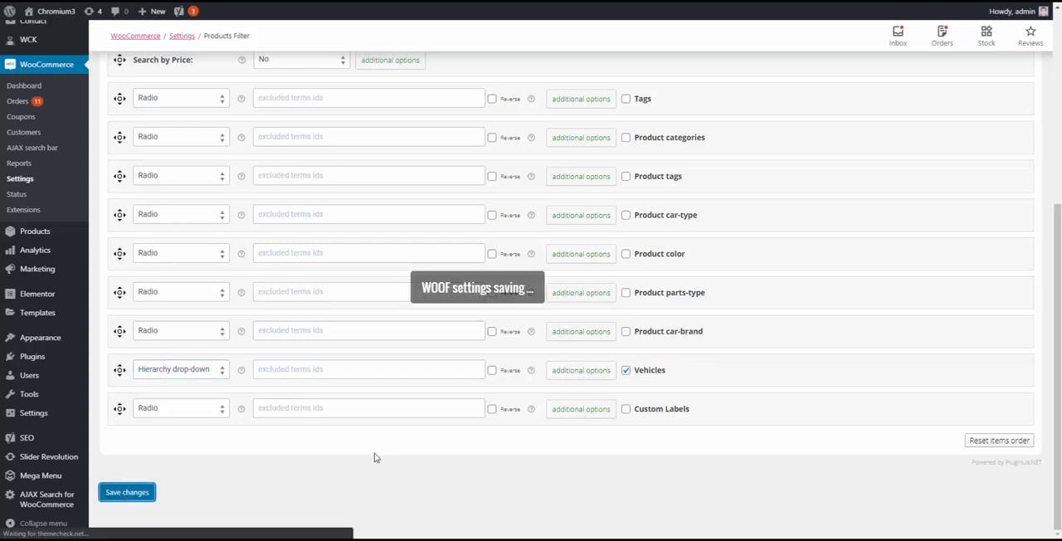
left_click(126, 492)
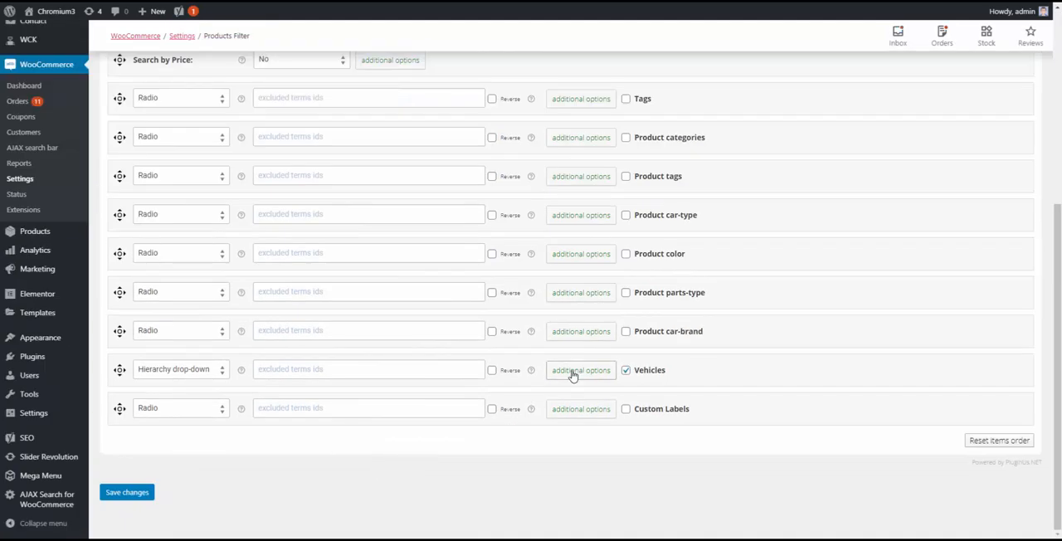
- In the Vehicles additional options, set Show chain always to Yes
left_click(580, 370)
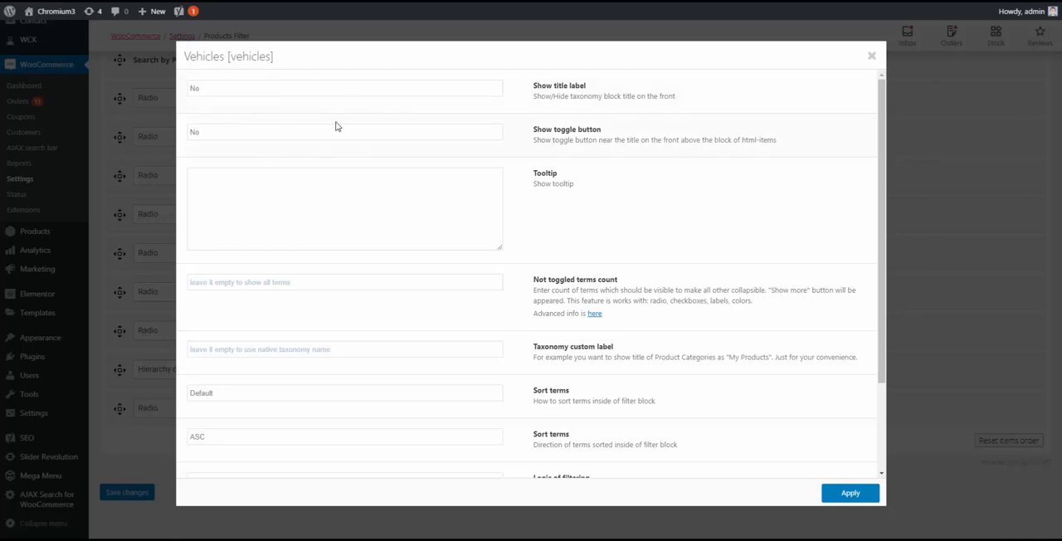
scroll("down", 3)
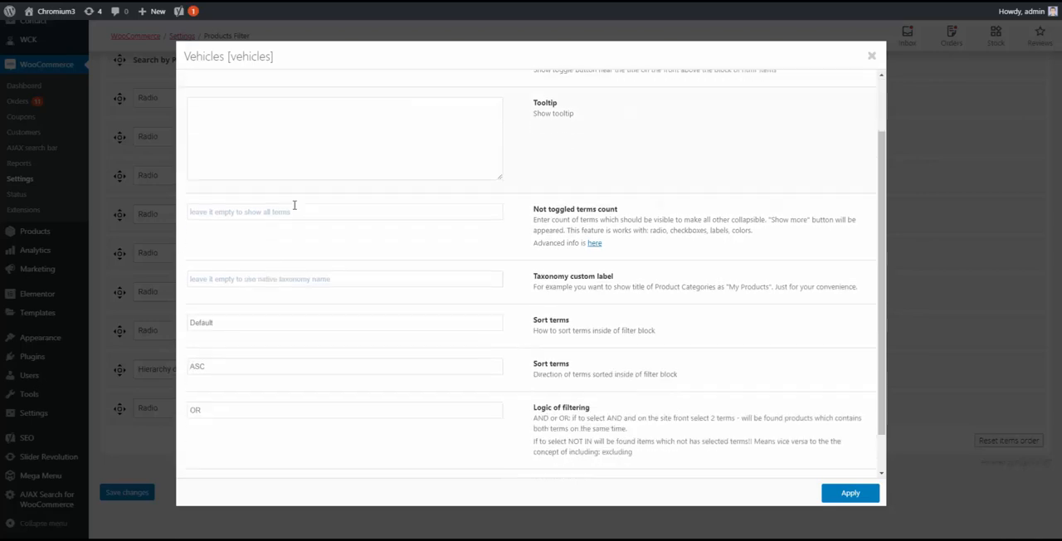
scroll("down", 3)
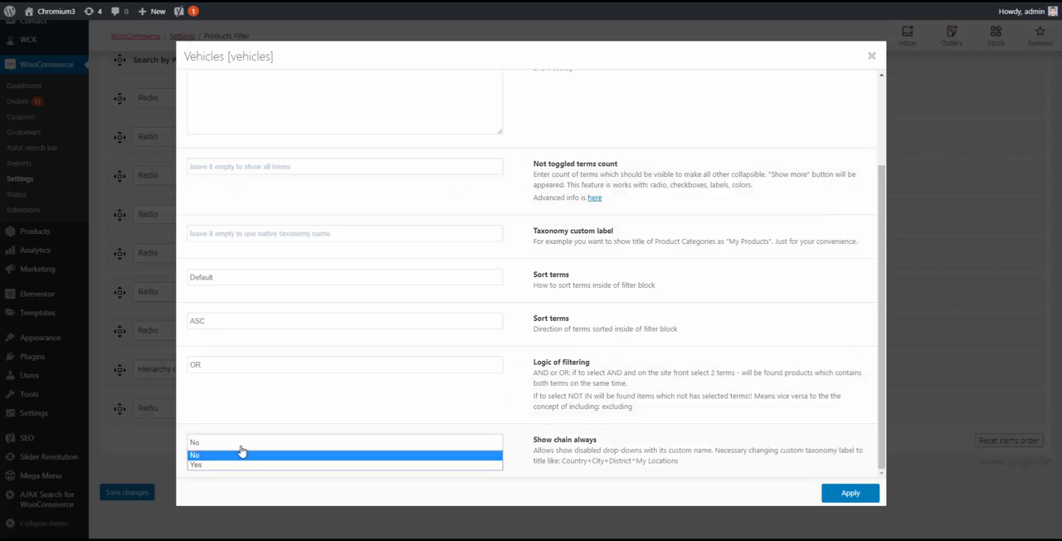
left_click(196, 464)
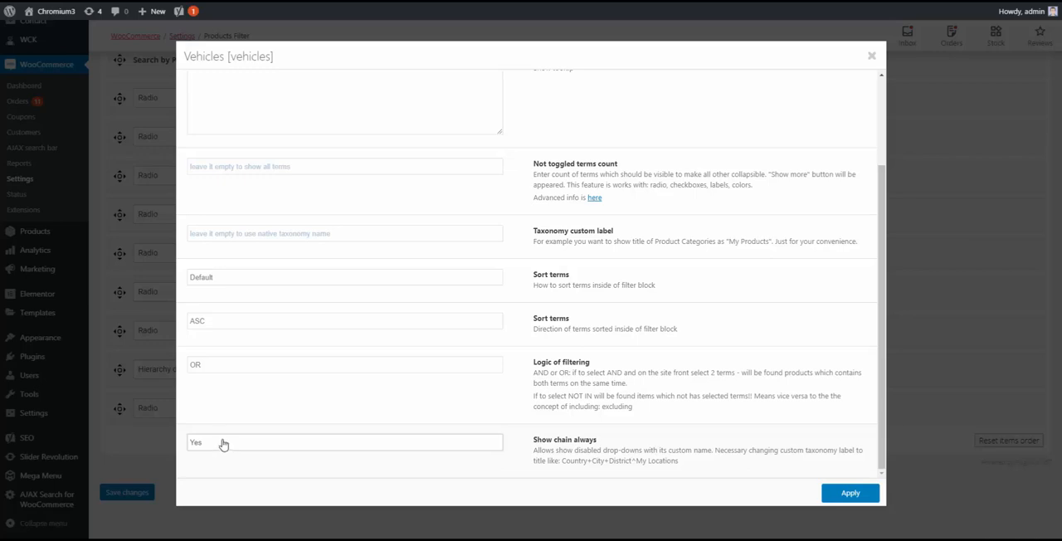
mouse_move(224, 442)
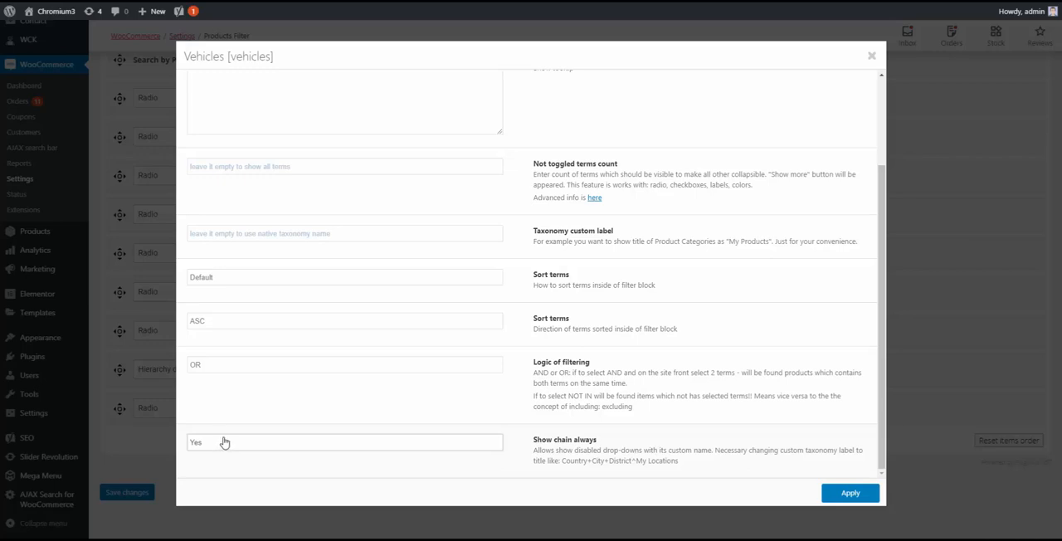
mouse_move(237, 339)
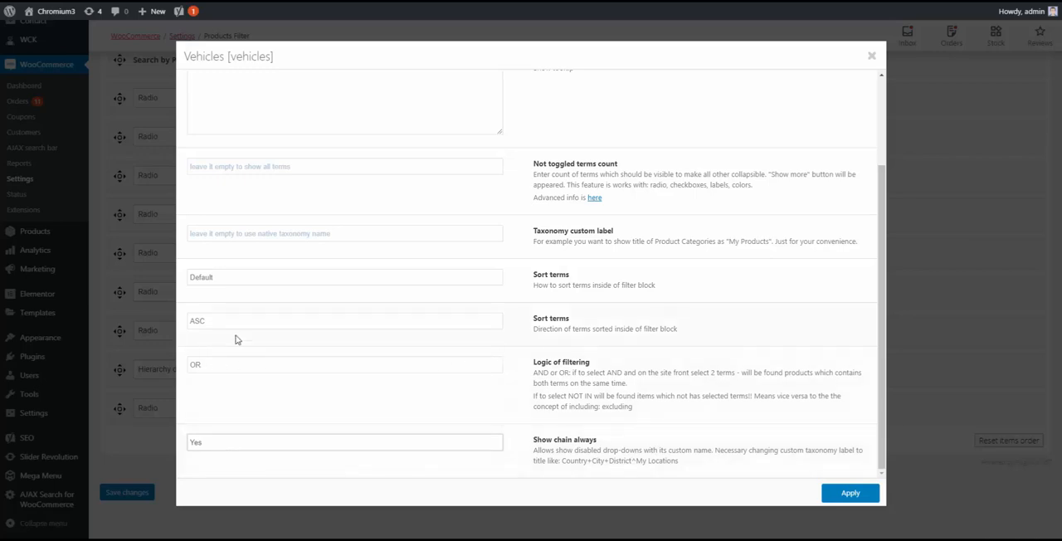
mouse_move(563, 270)
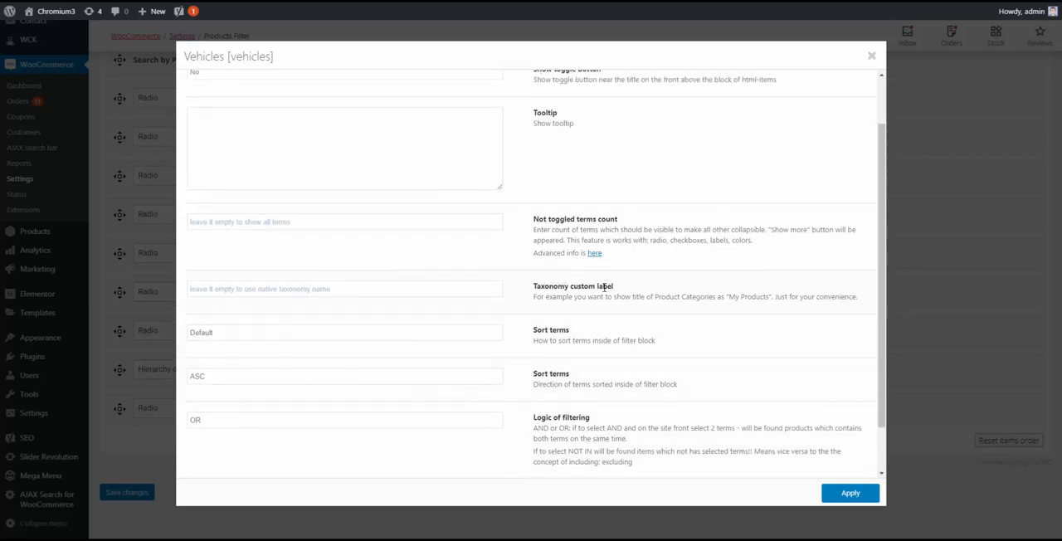
- Enter the custom taxonomy label 'Make+Model+Year' for the Vehicles filter
left_click(345, 289)
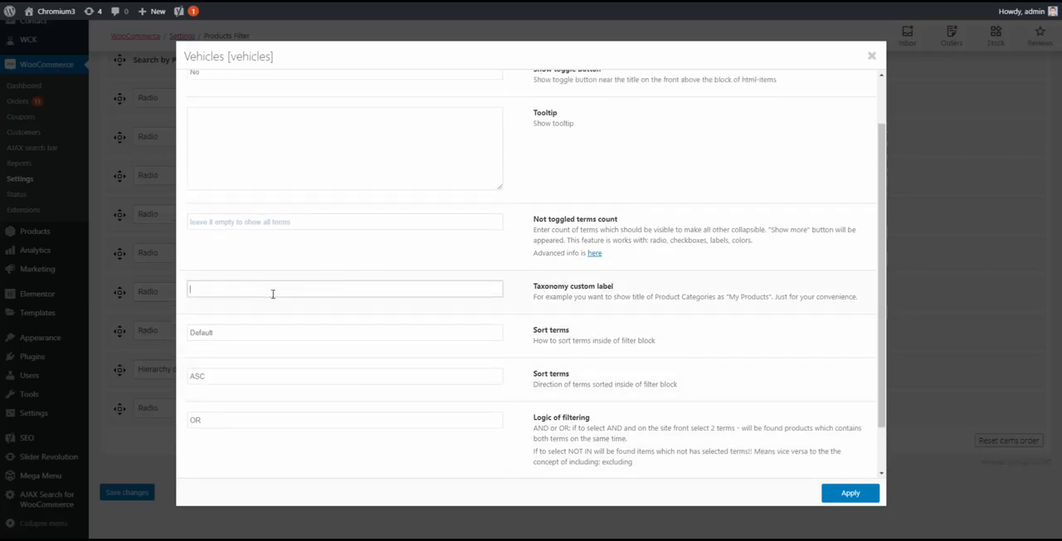
type("Make+M")
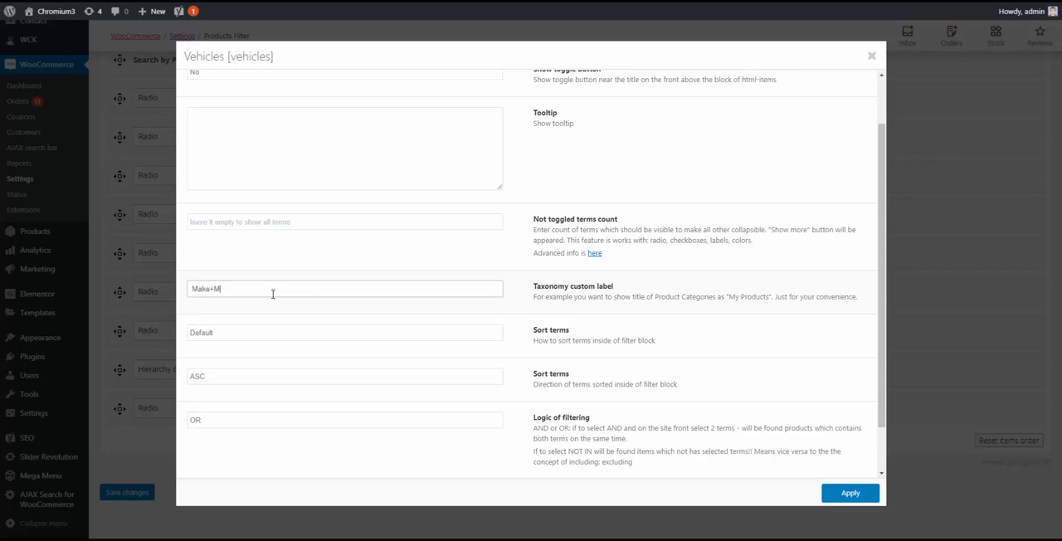
type("odel+")
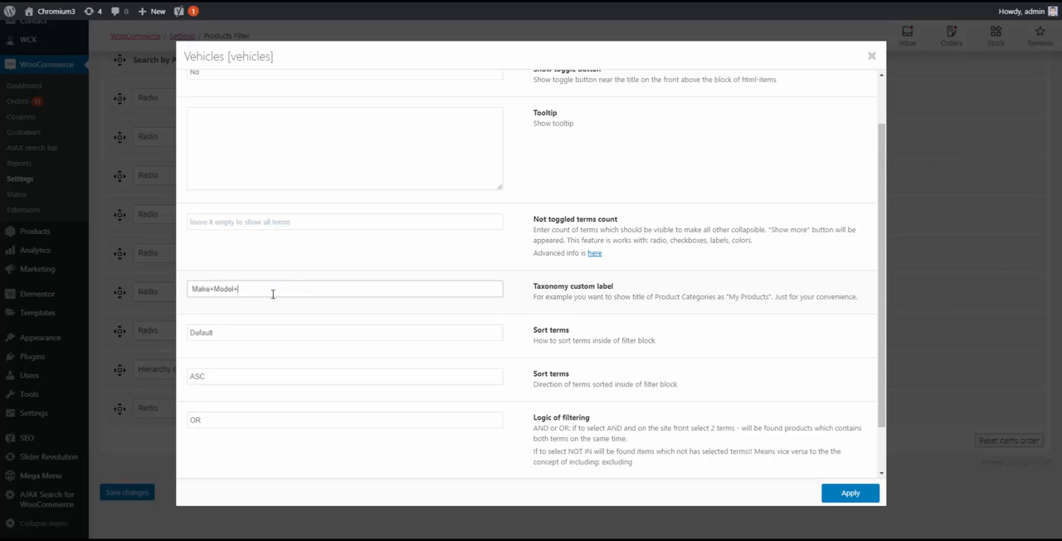
type("Year")
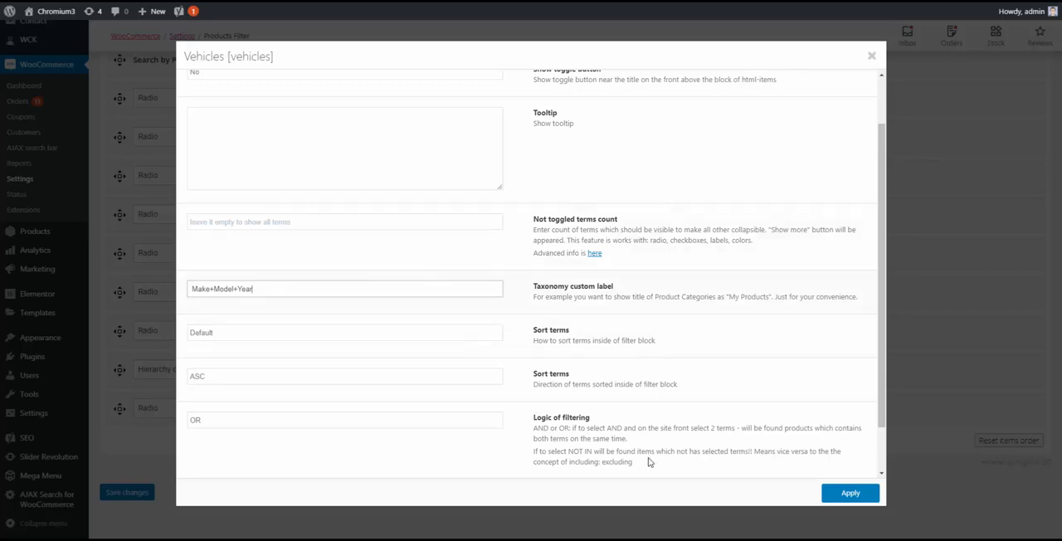
- Apply the Vehicles options, save the filter settings and go to the storefront home page
left_click(850, 492)
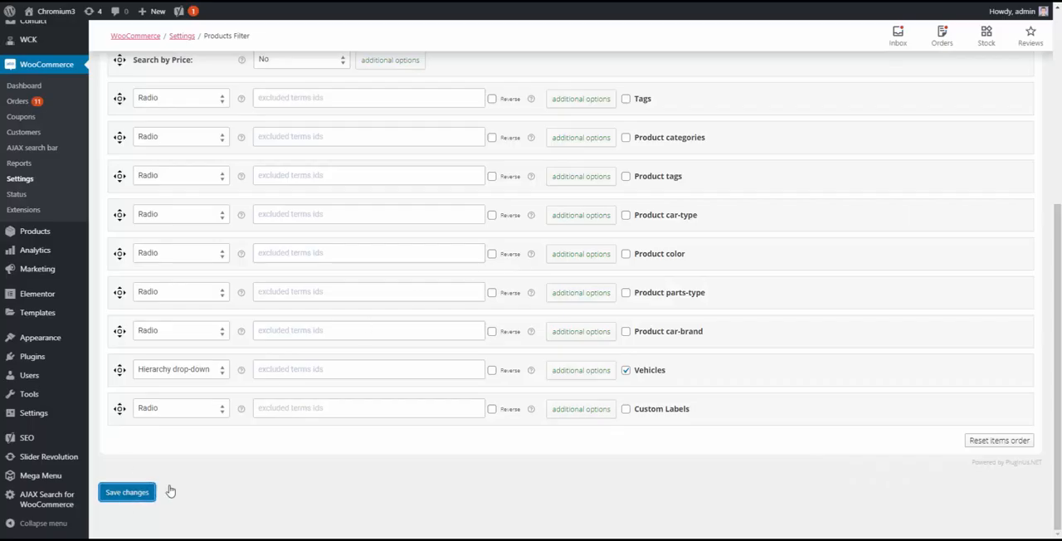
left_click(126, 492)
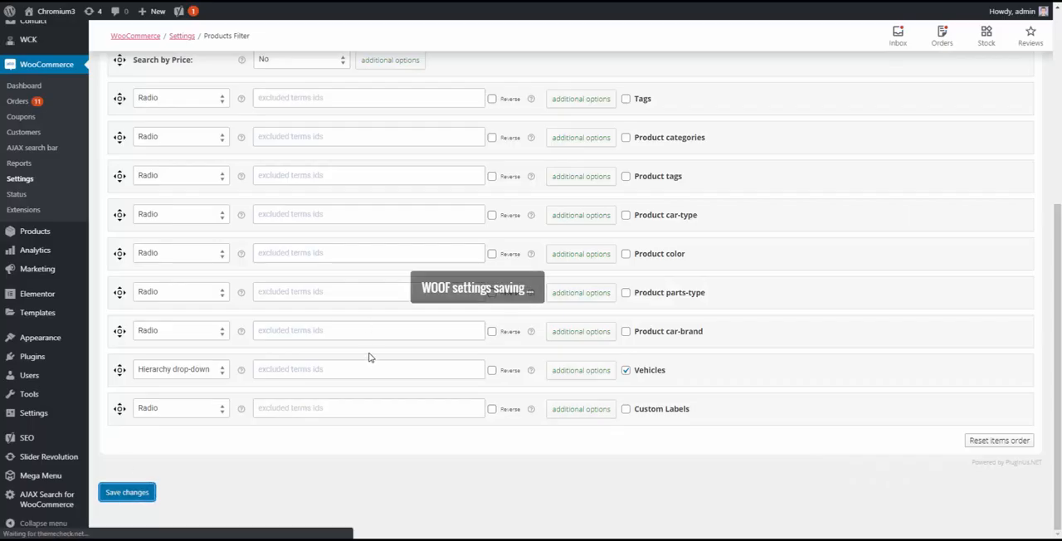
left_click(126, 492)
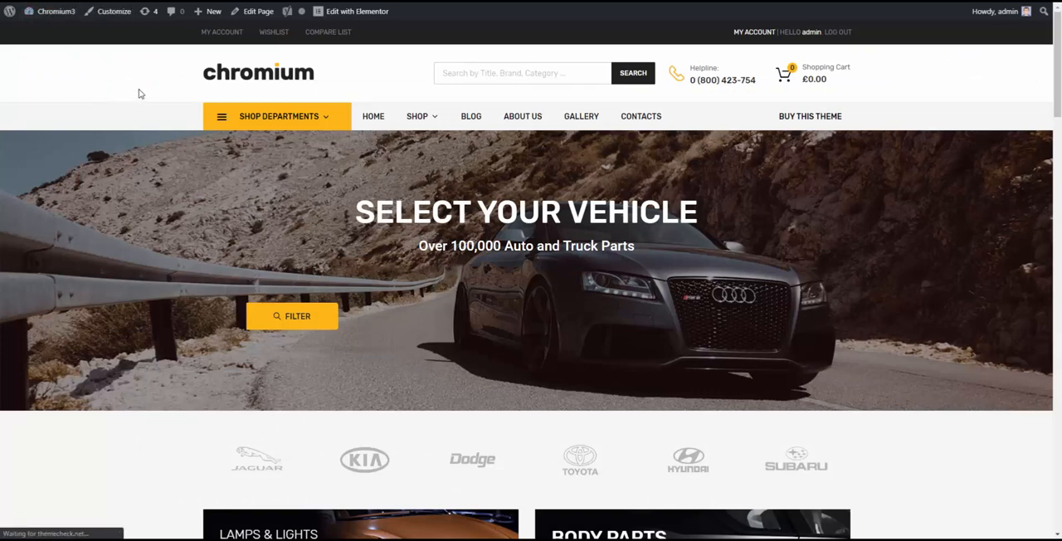
- Reveal the vehicle filter and choose Renault as the make, initially with Traffic as model
left_click(292, 316)
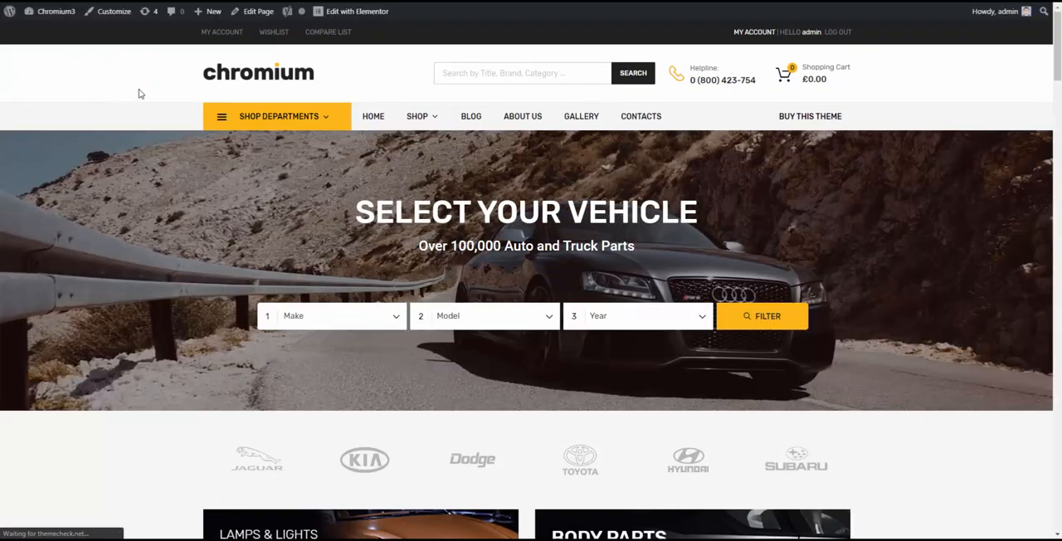
mouse_move(292, 316)
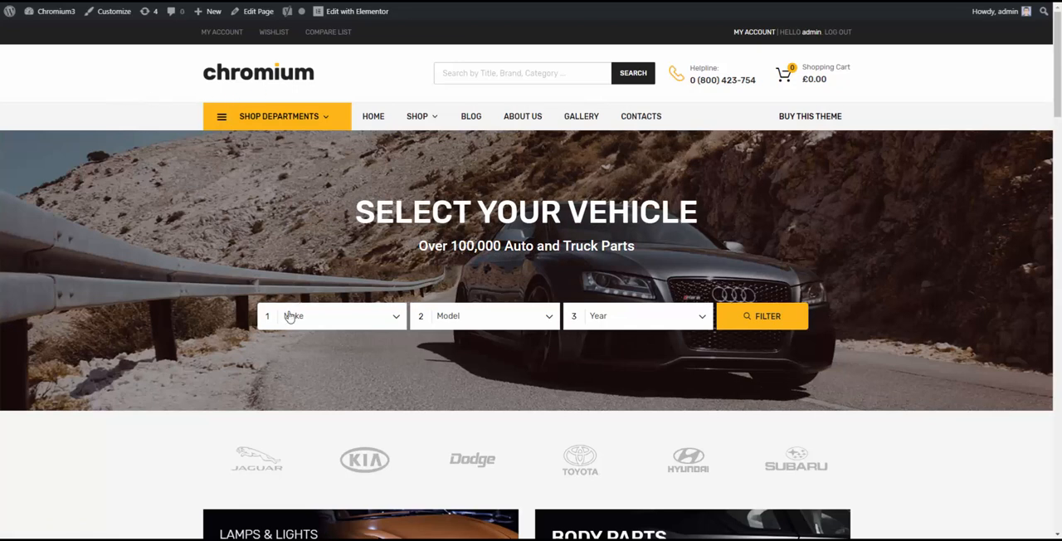
left_click(331, 315)
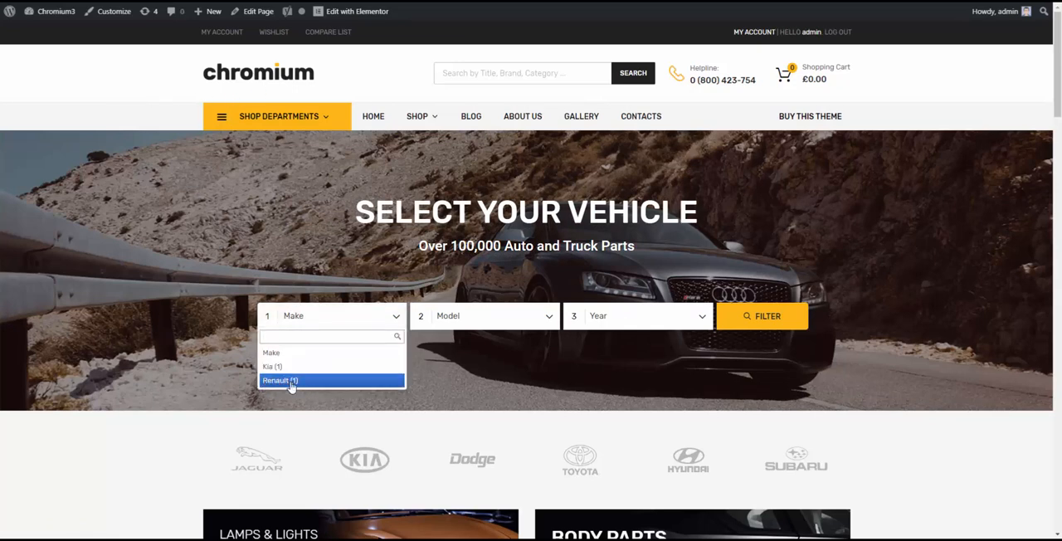
left_click(281, 380)
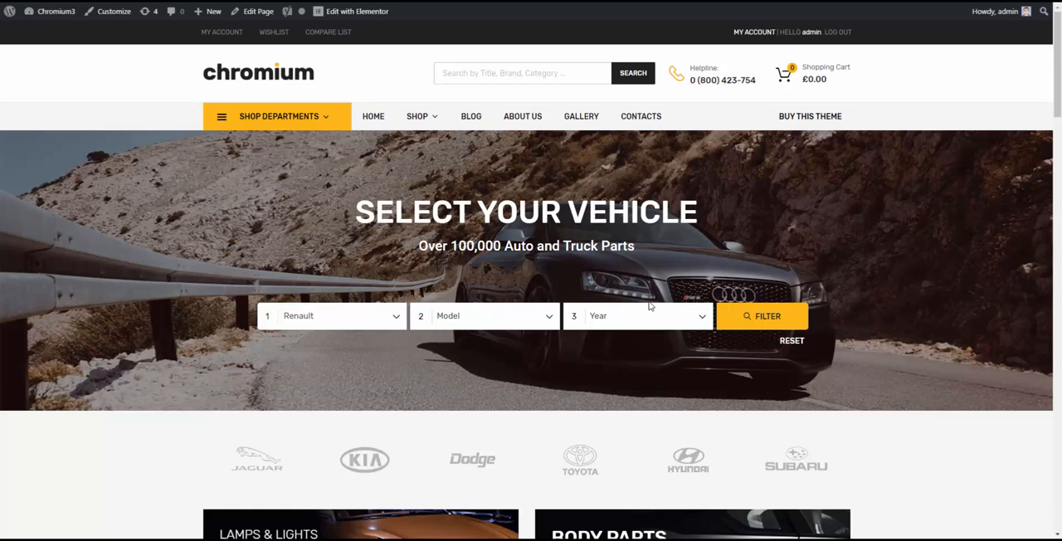
mouse_move(531, 314)
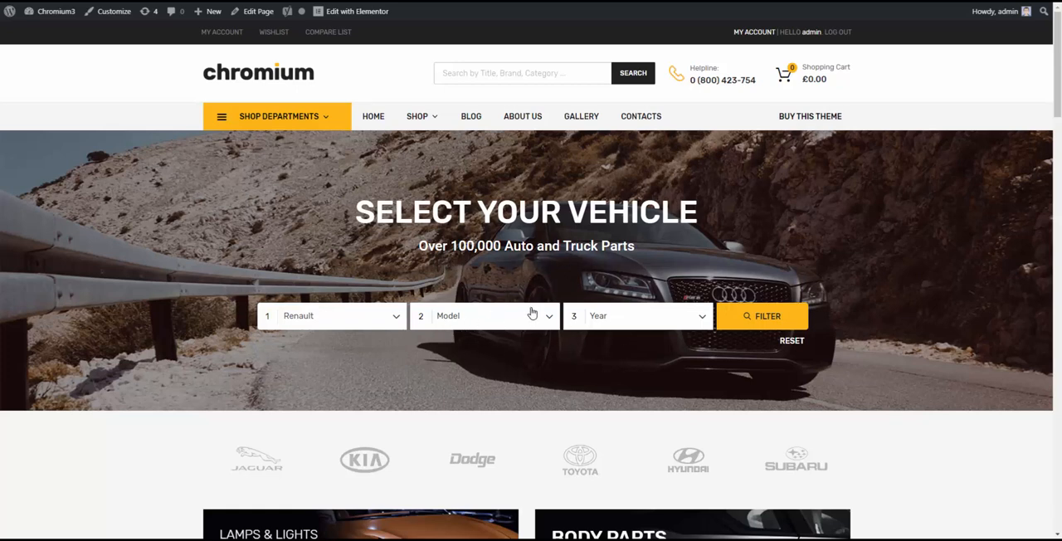
left_click(483, 315)
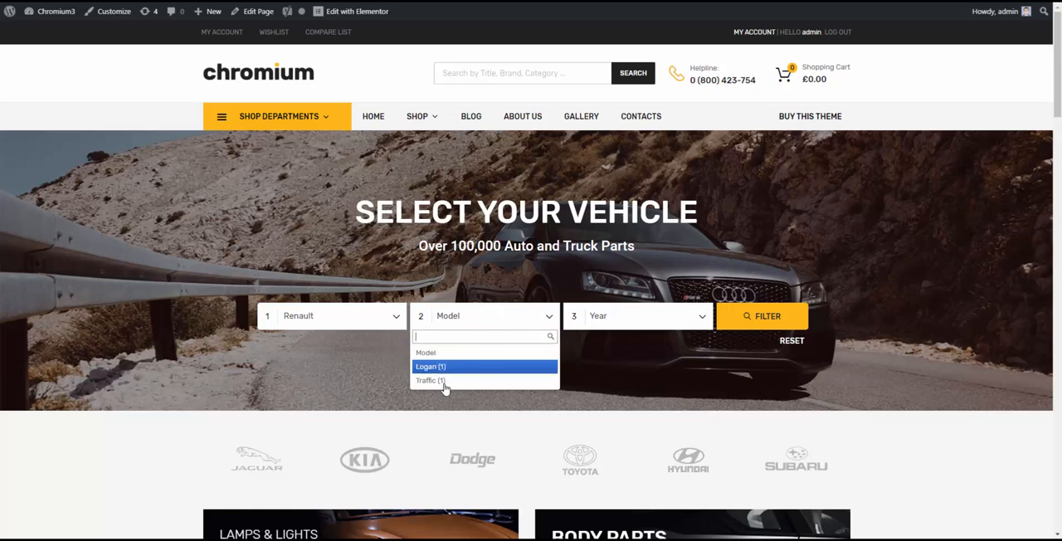
left_click(430, 380)
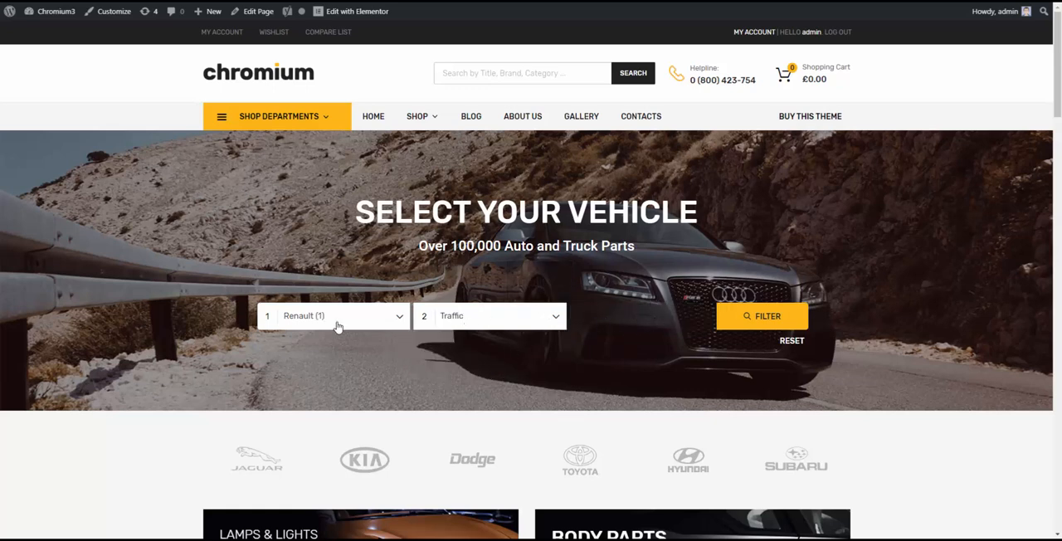
mouse_move(539, 319)
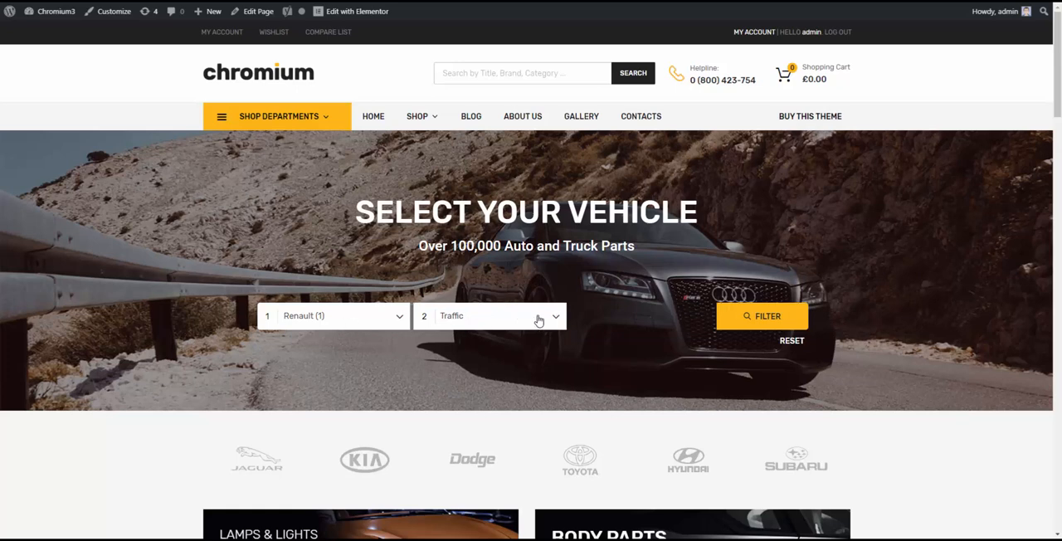
- Change the model to Logan, choose year 2018 and run the filter
left_click(490, 317)
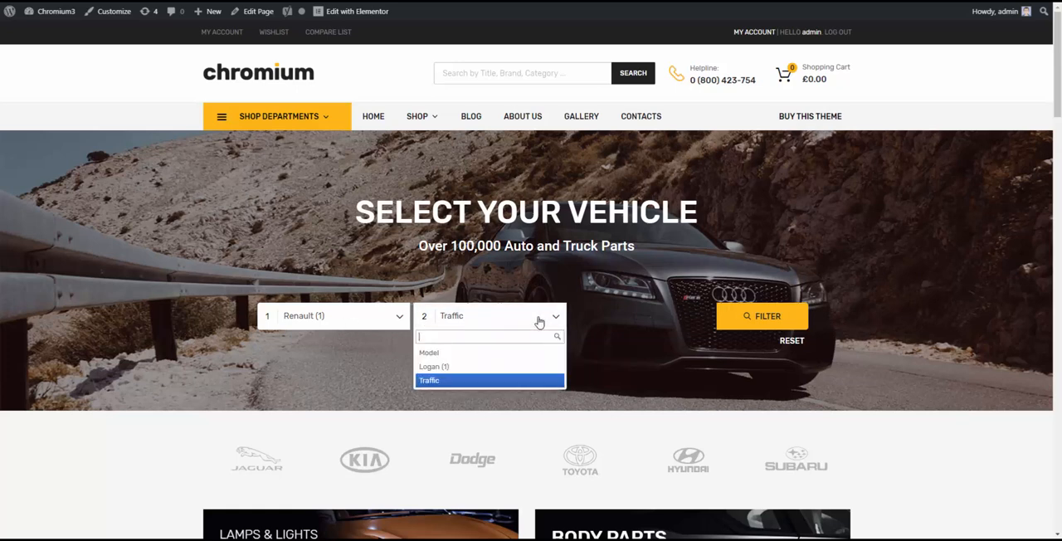
left_click(433, 366)
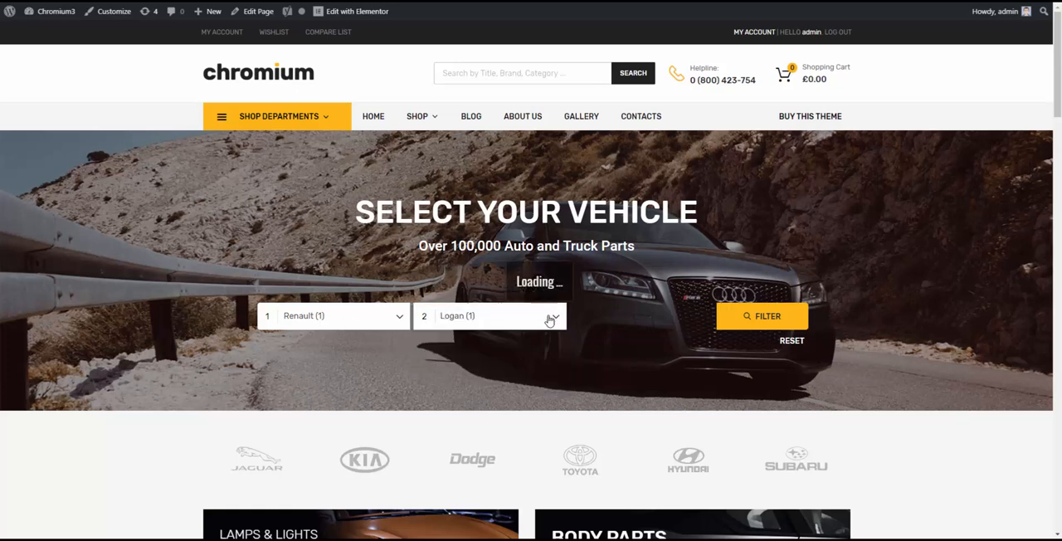
left_click(639, 315)
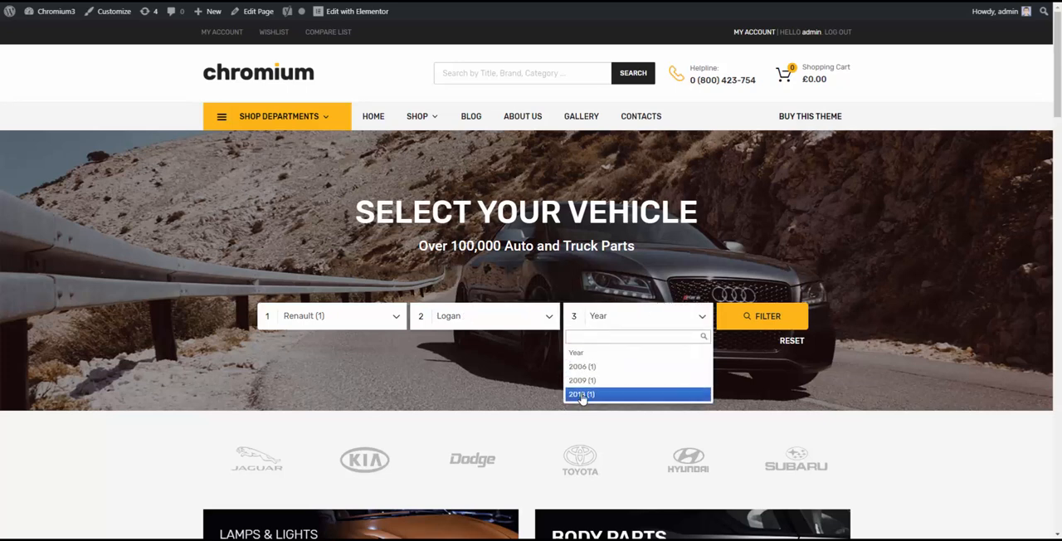
left_click(582, 395)
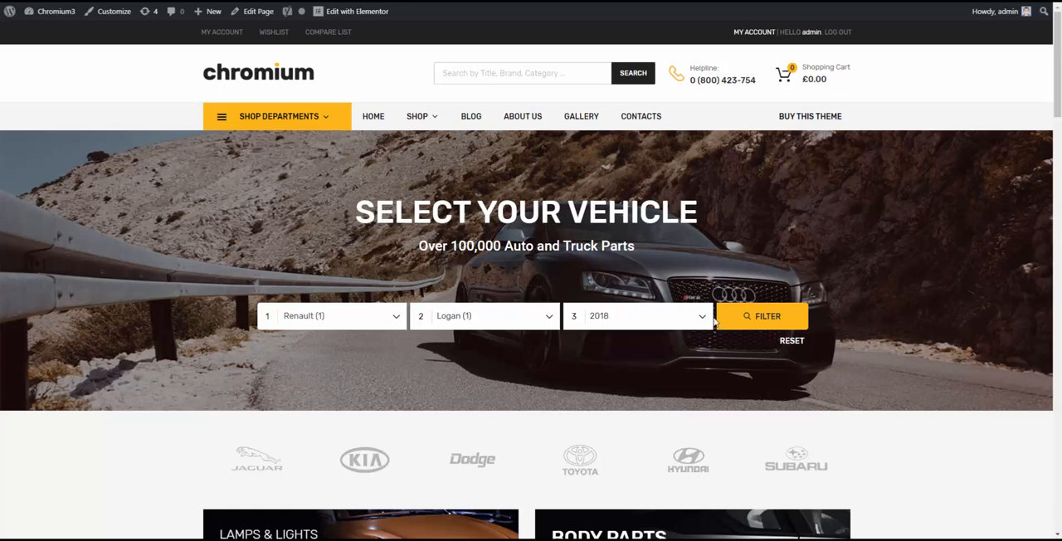
left_click(761, 315)
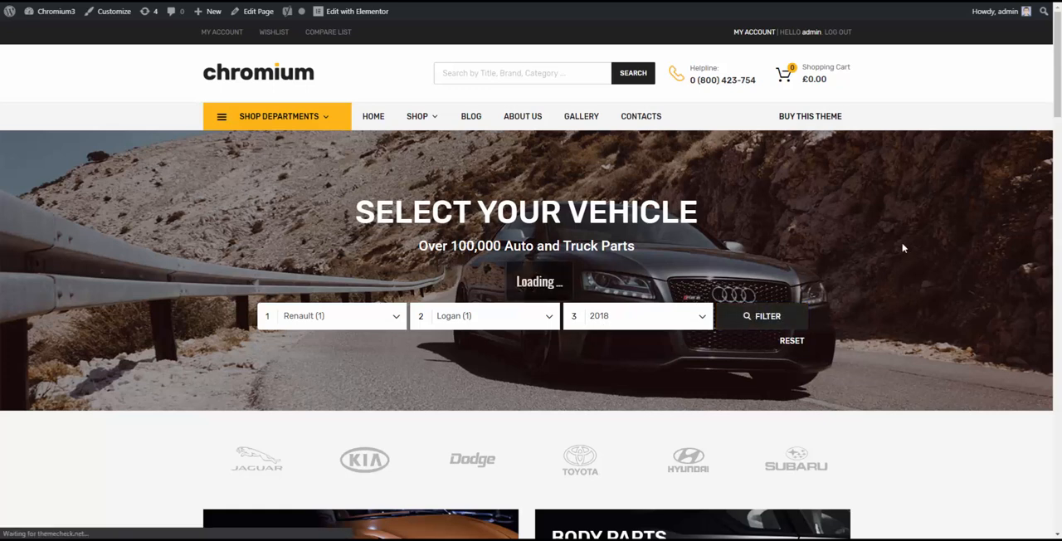
mouse_move(898, 248)
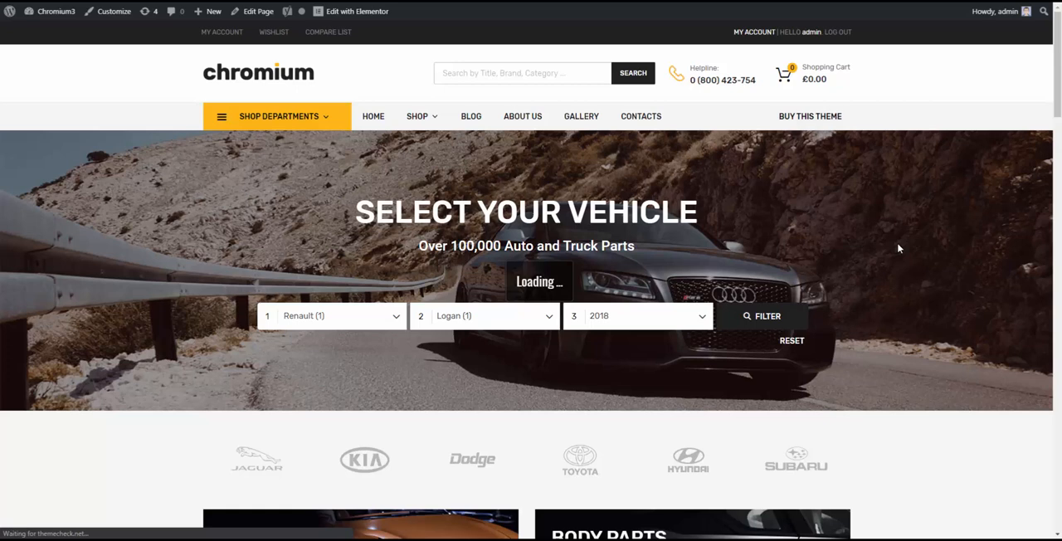
- Review the filtered Shop page showing the single 2018 result, All Weather Terrain Braker AS/PRO at £300.00
left_click(761, 316)
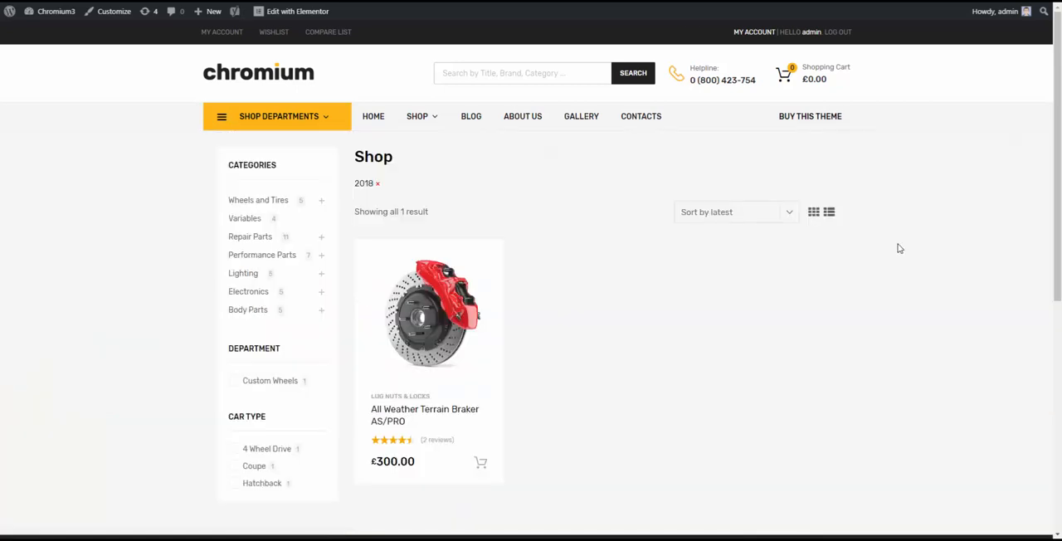
mouse_move(897, 248)
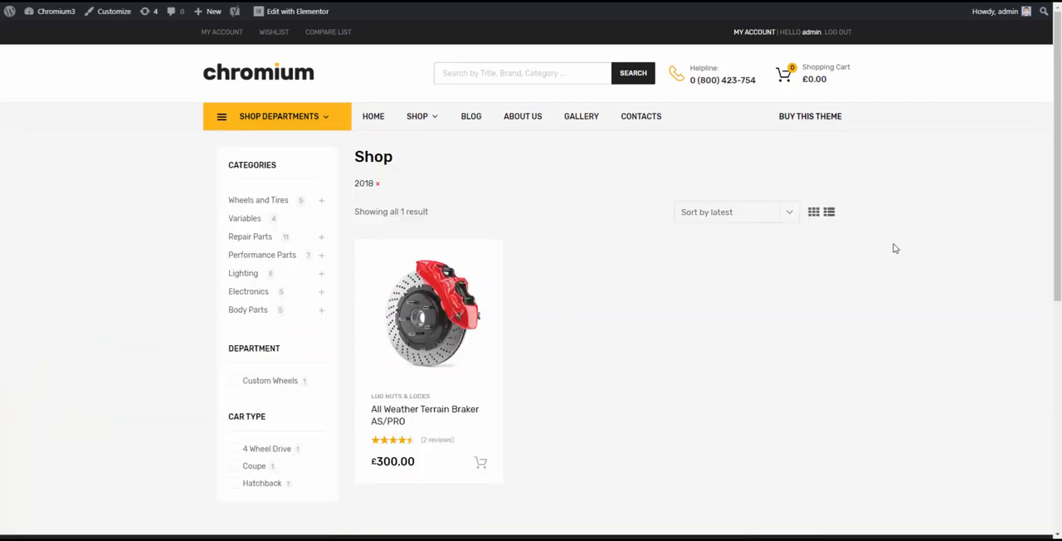
scroll("down", 3)
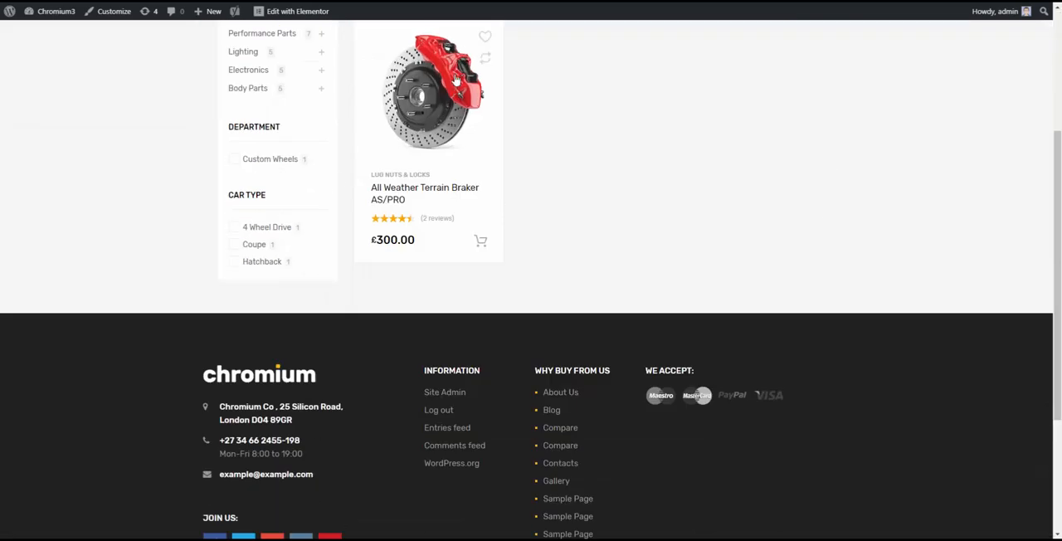
scroll("up", 3)
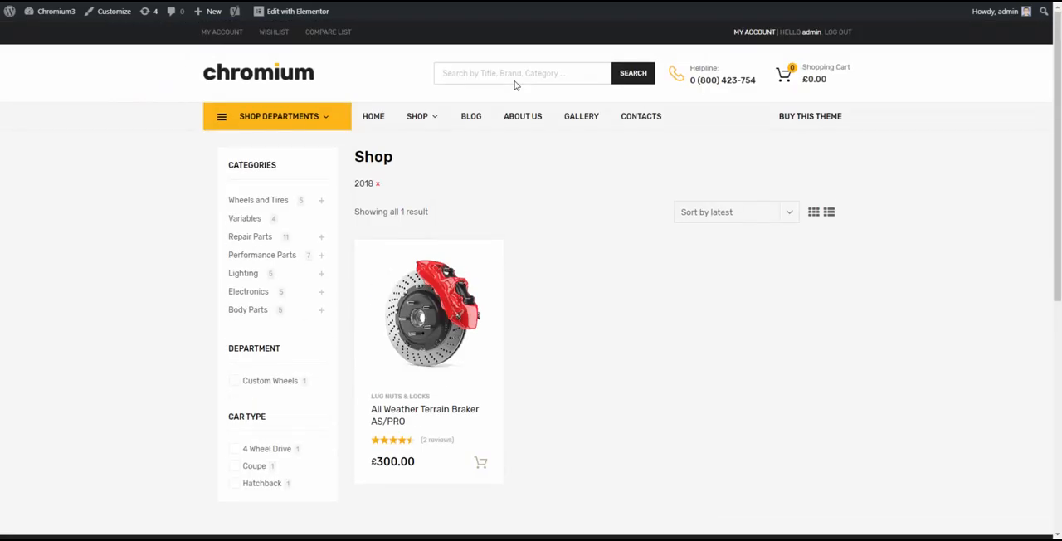